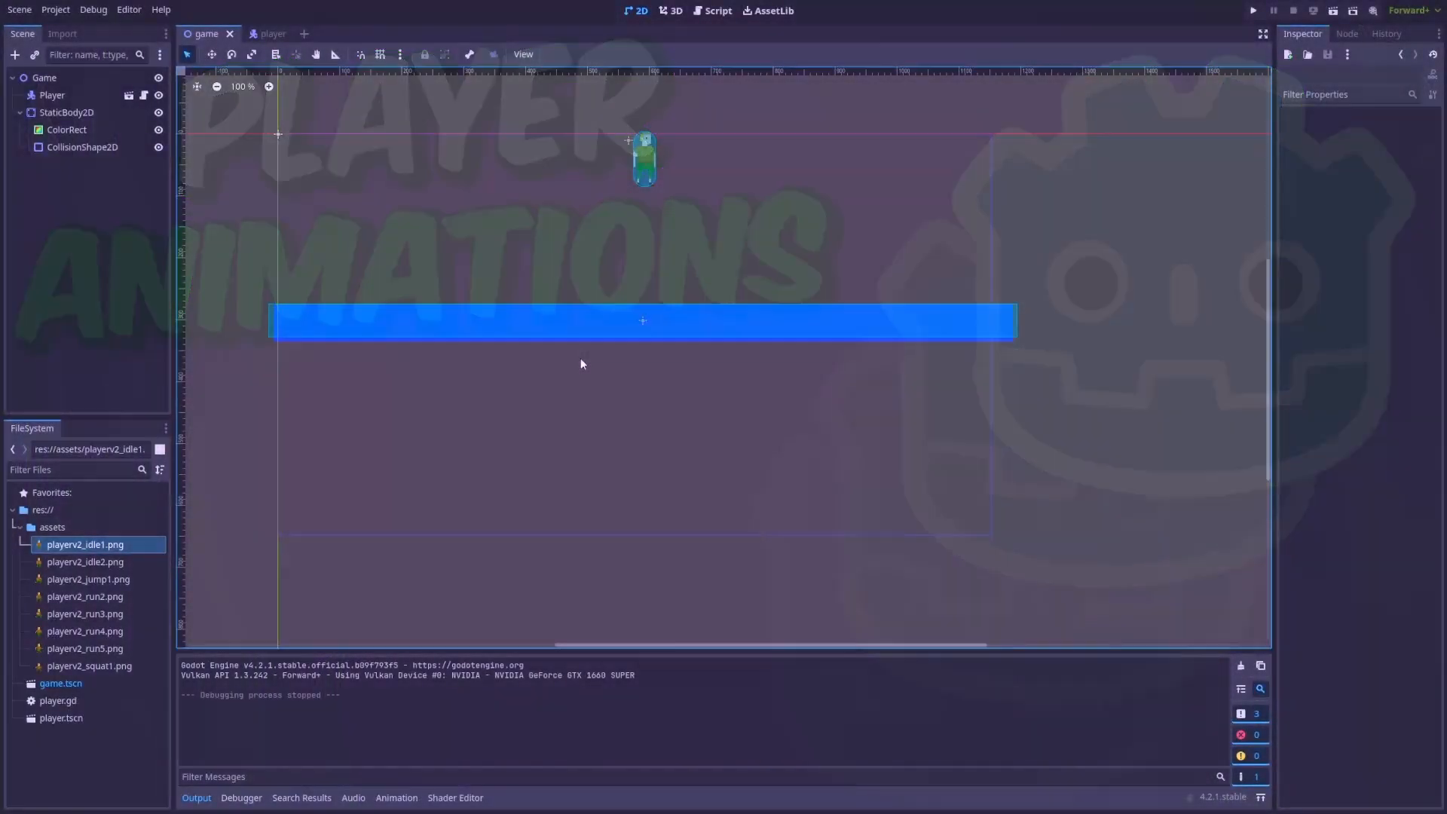
# Step: Add an AnimatedSprite2D under the Player and remove the old Sprite2D node
pyautogui.click(1252, 10)
pyautogui.write('sprite')
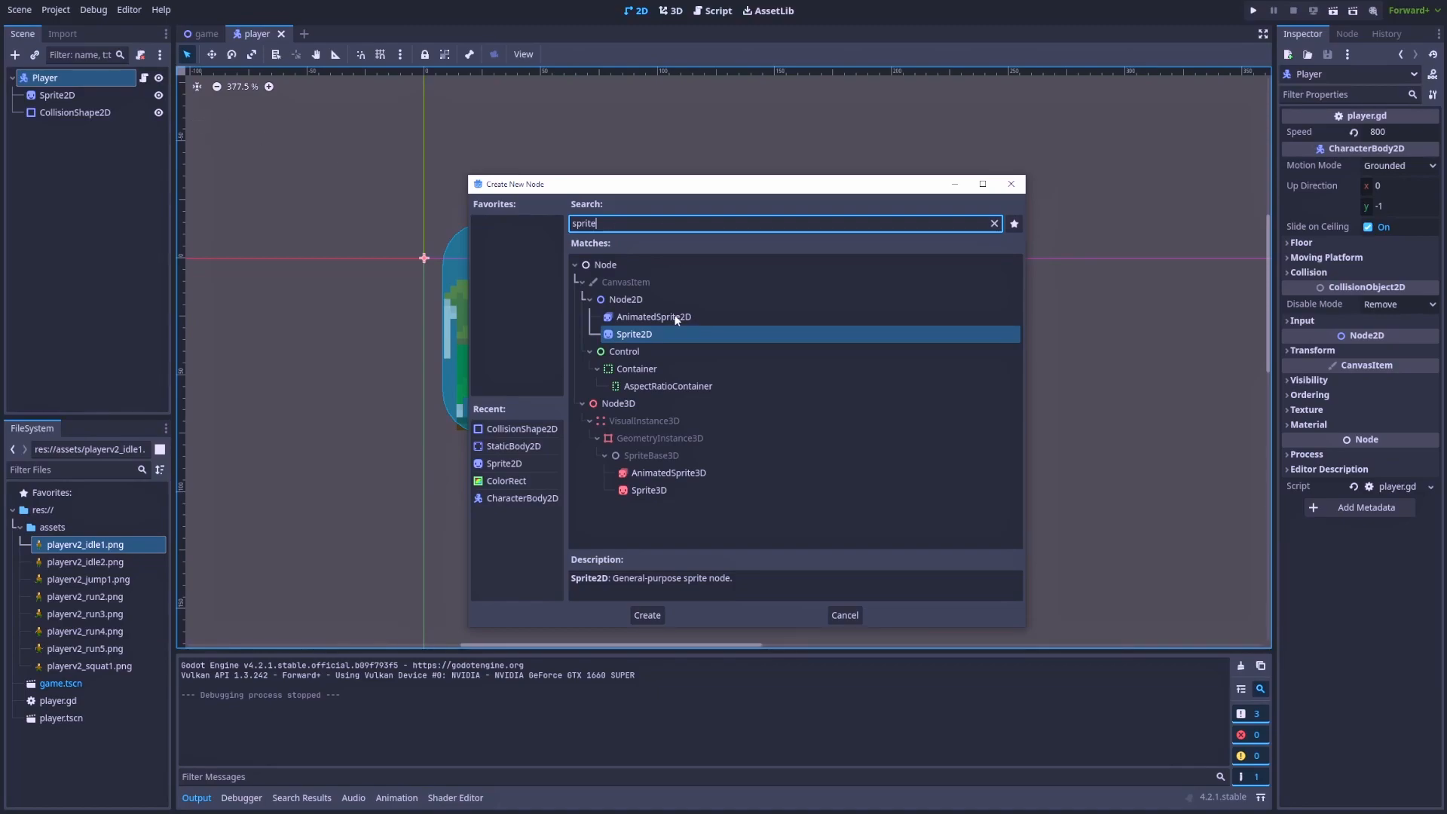
pyautogui.click(652, 316)
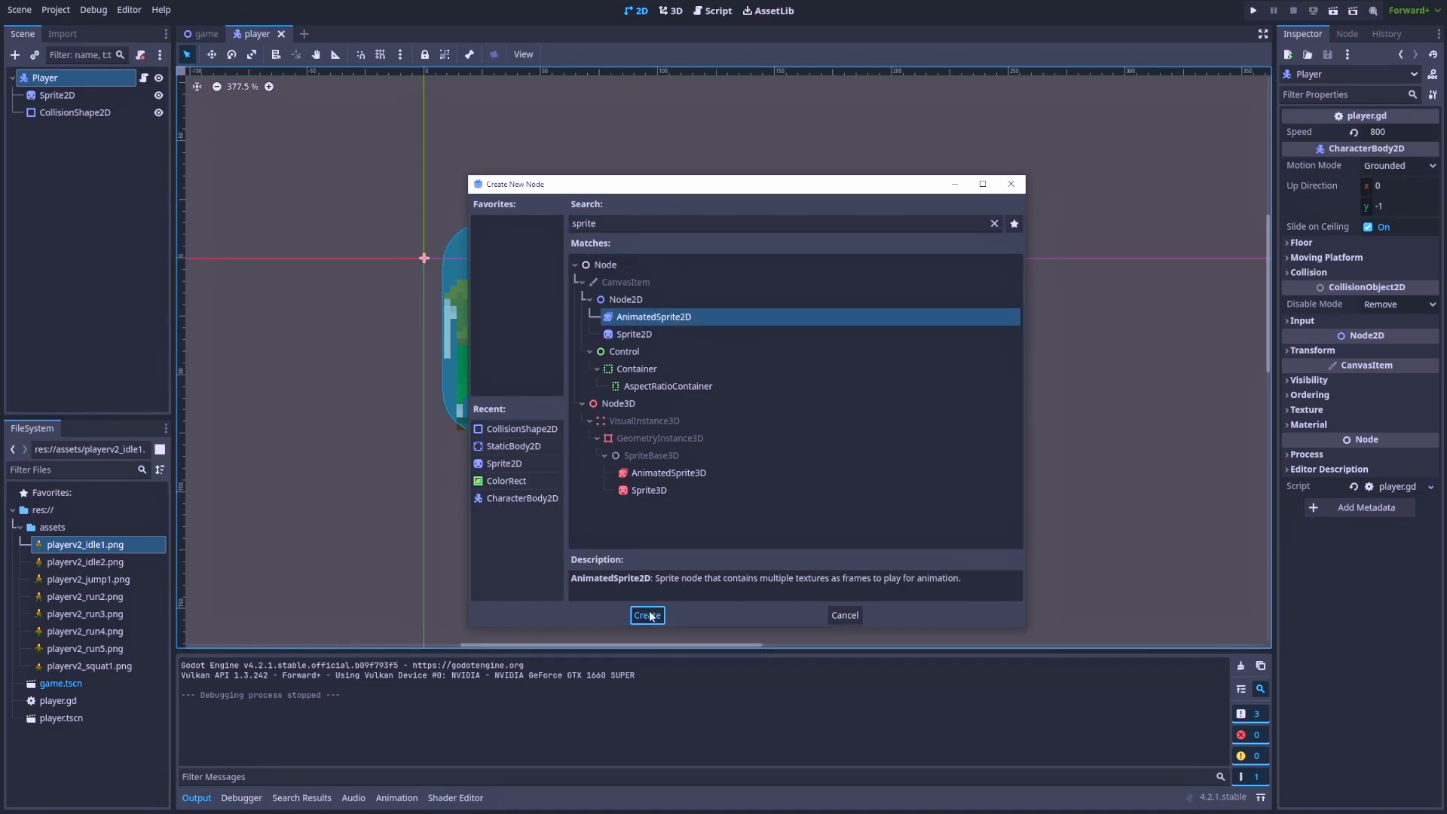
pyautogui.click(647, 615)
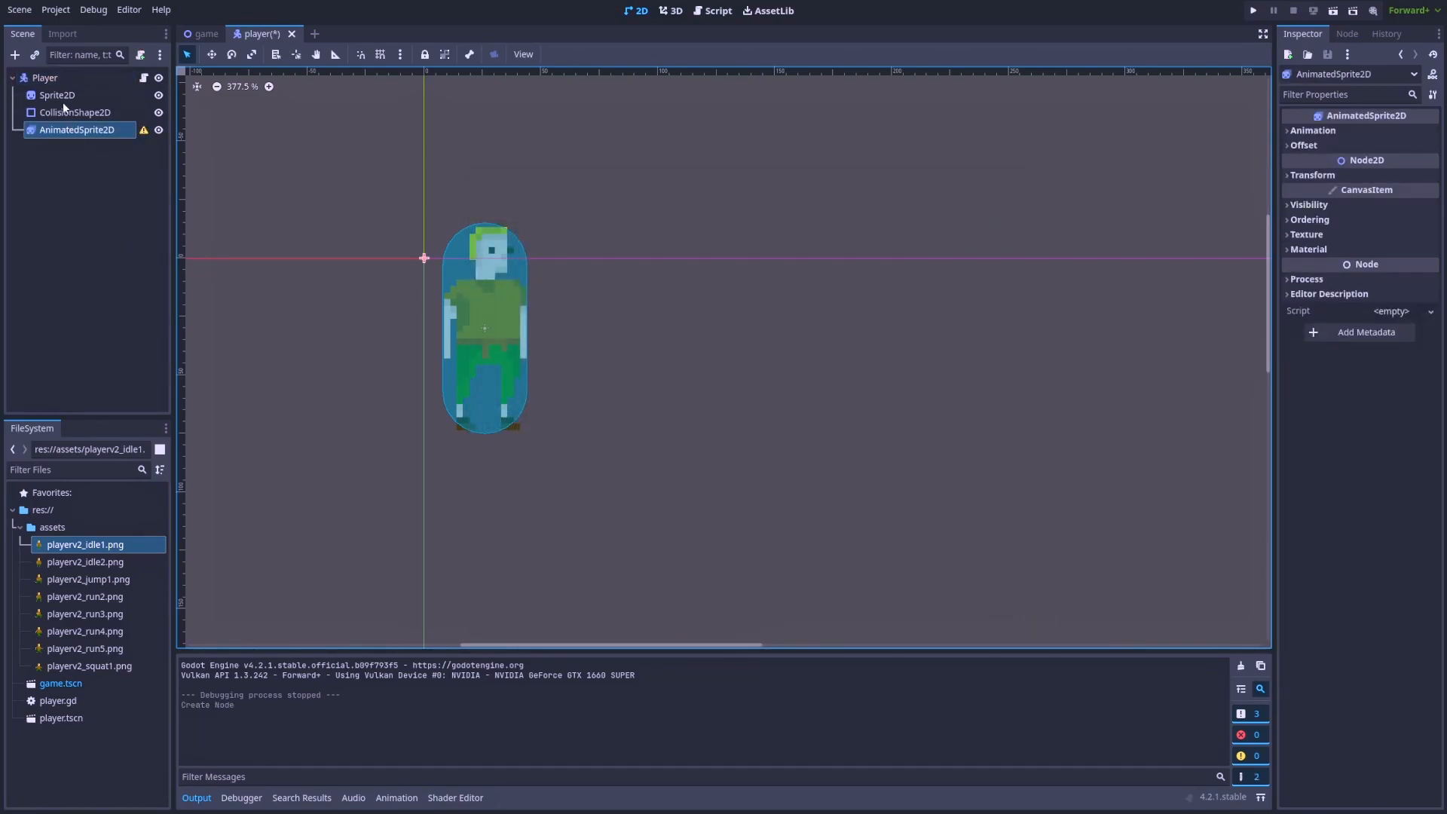
pyautogui.click(56, 94)
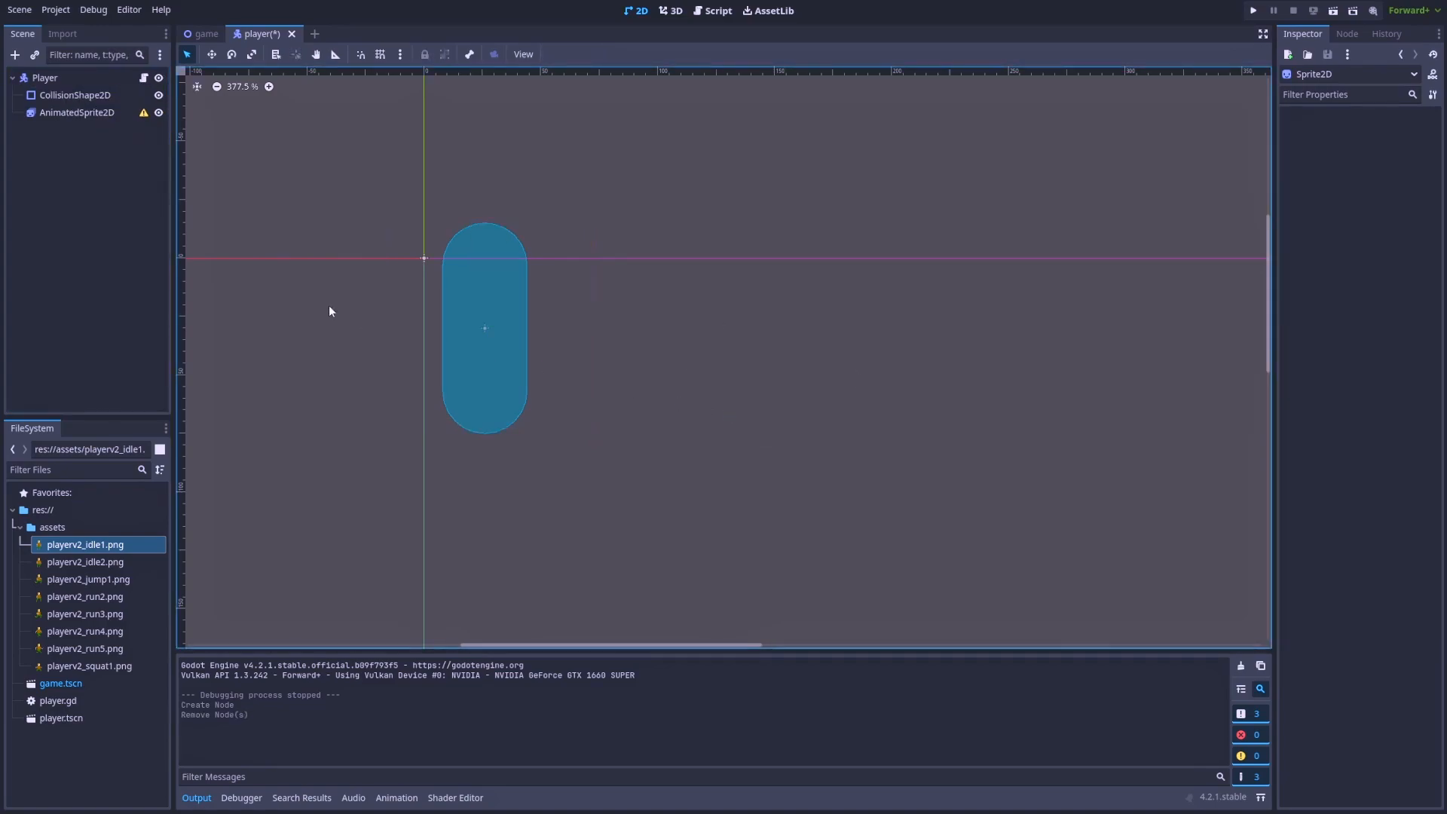
# Step: Assign a new SpriteFrames resource and add playerv2_idle1.png as its first frame
pyautogui.click(75, 112)
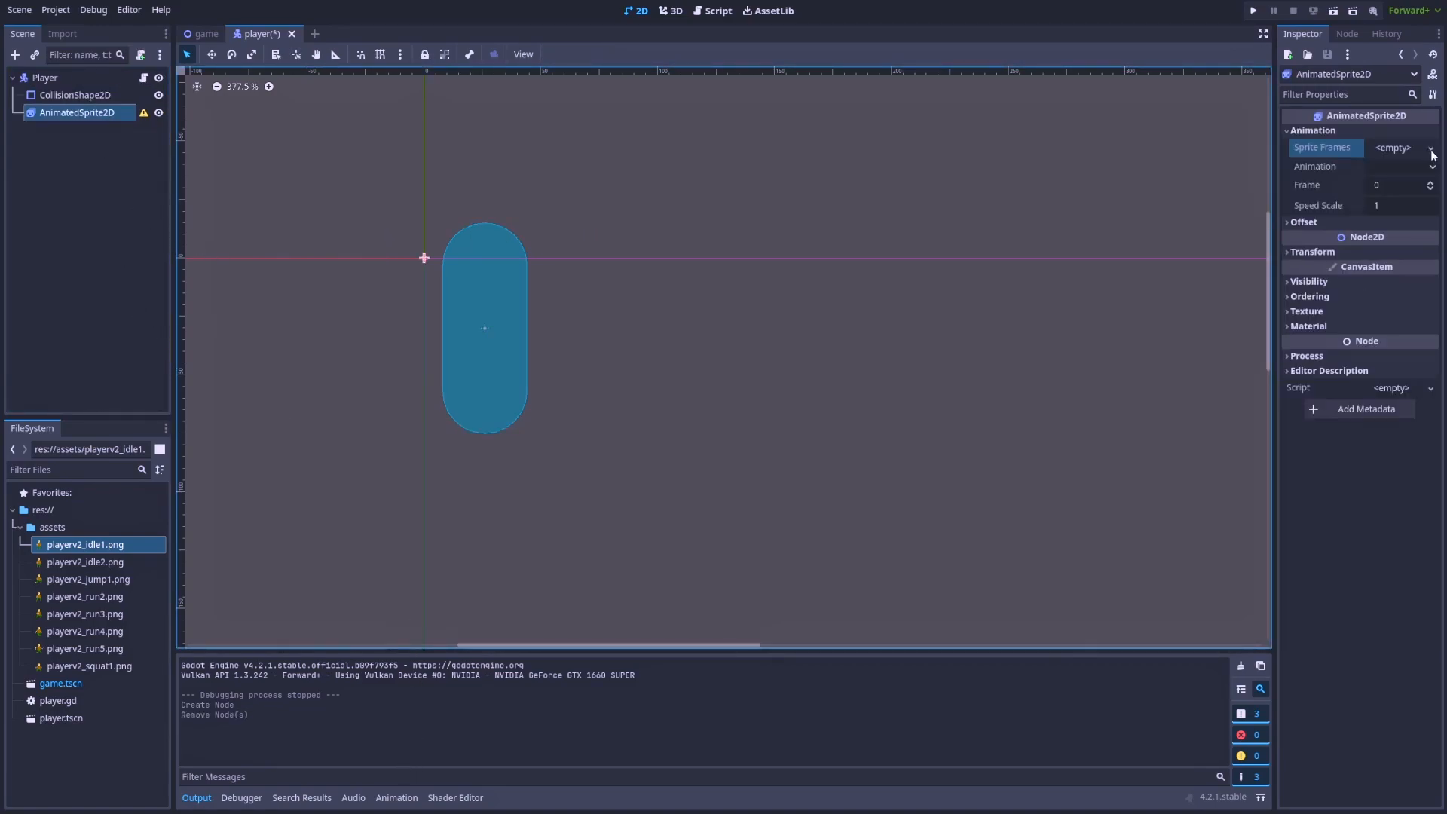
pyautogui.click(1430, 148)
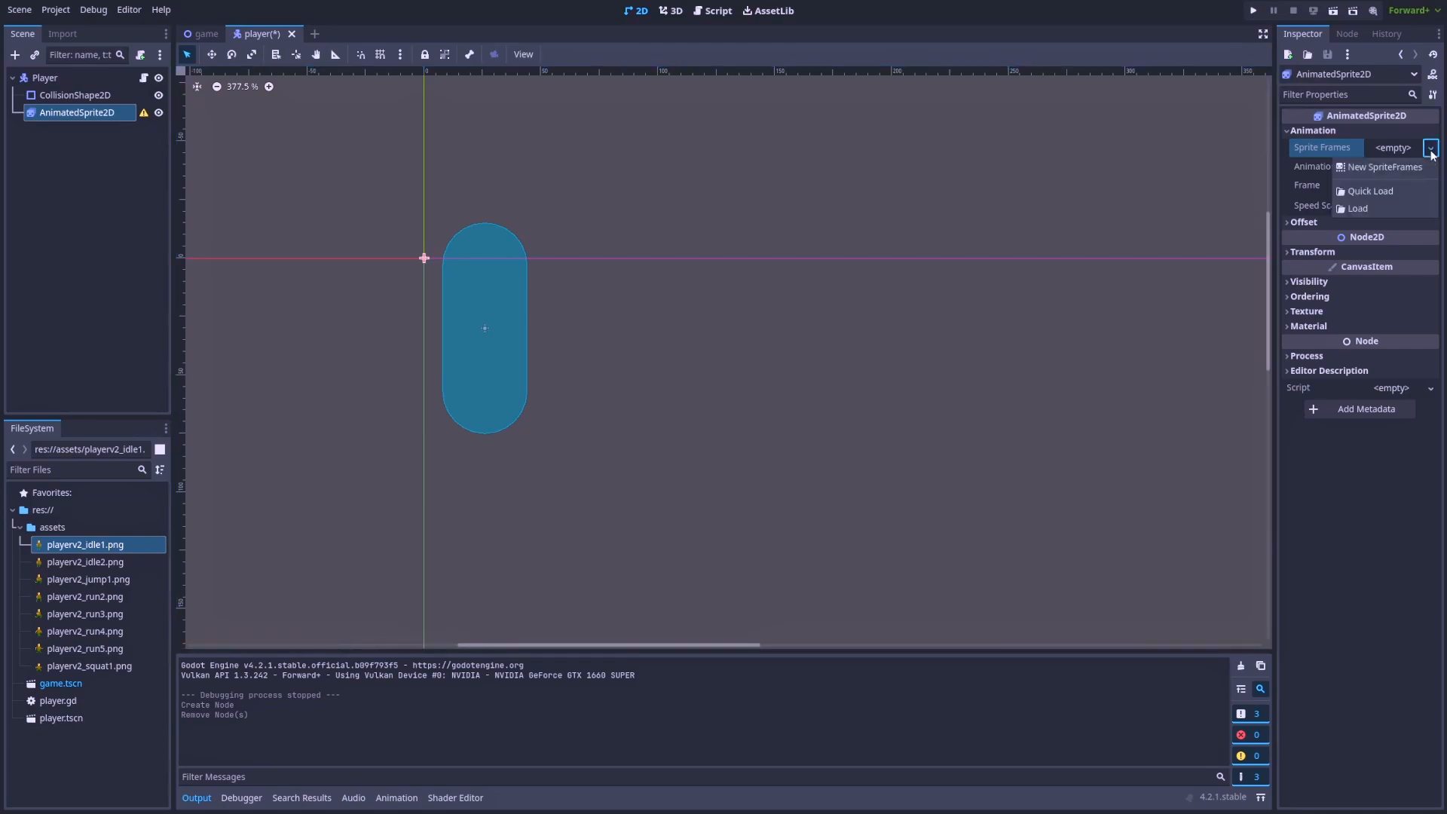
pyautogui.click(1383, 167)
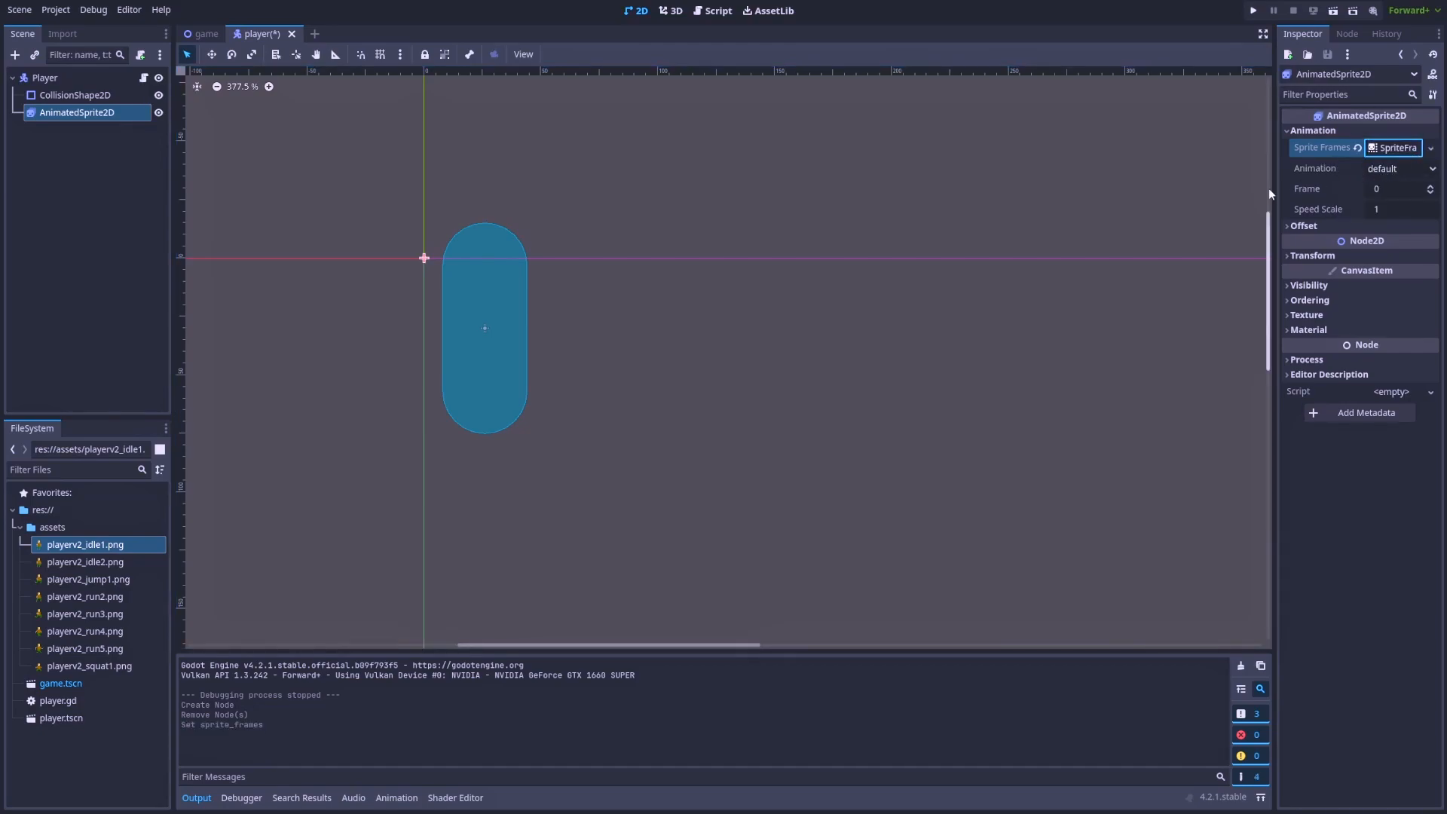
pyautogui.click(1396, 148)
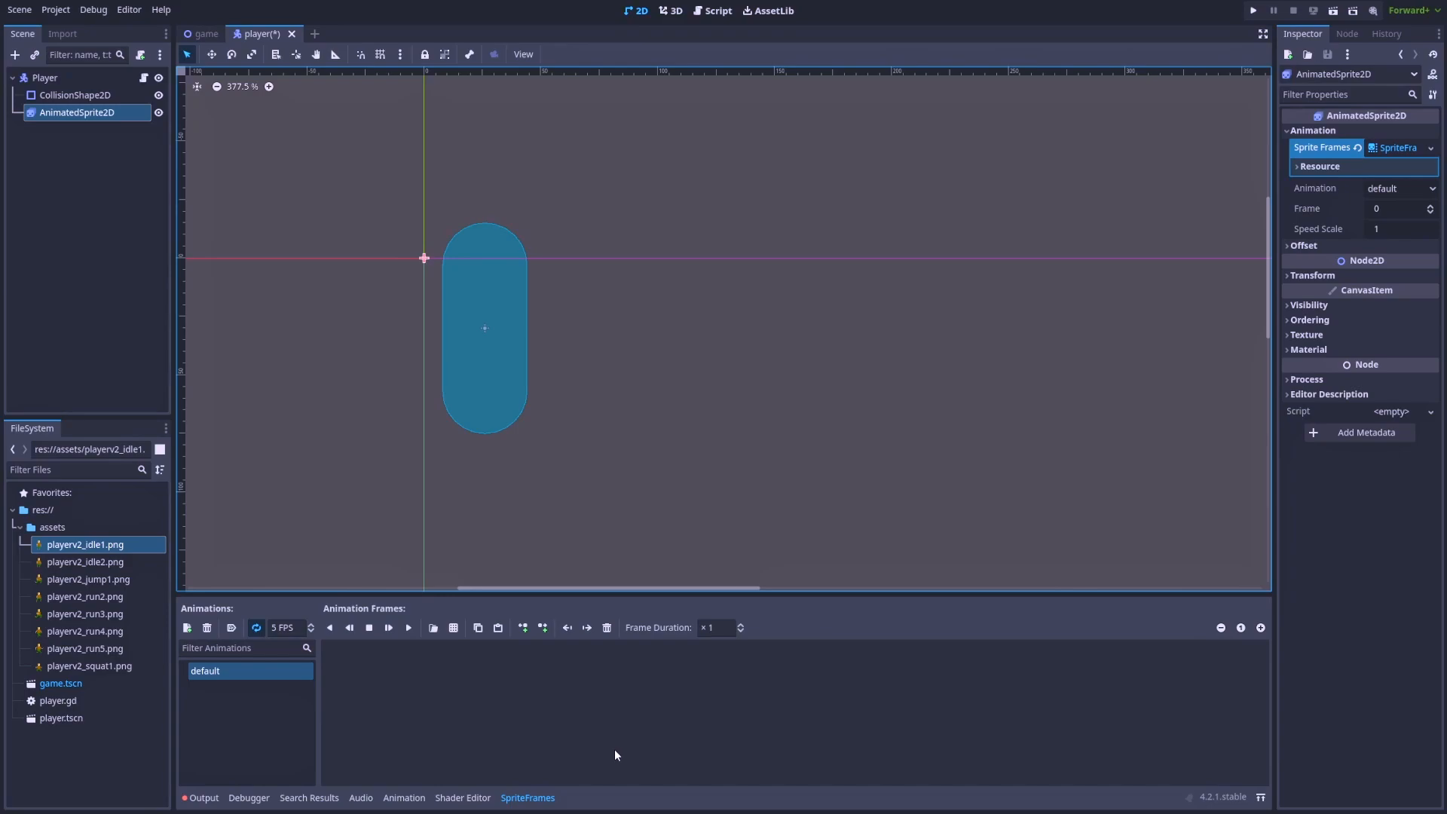
pyautogui.moveTo(574, 735)
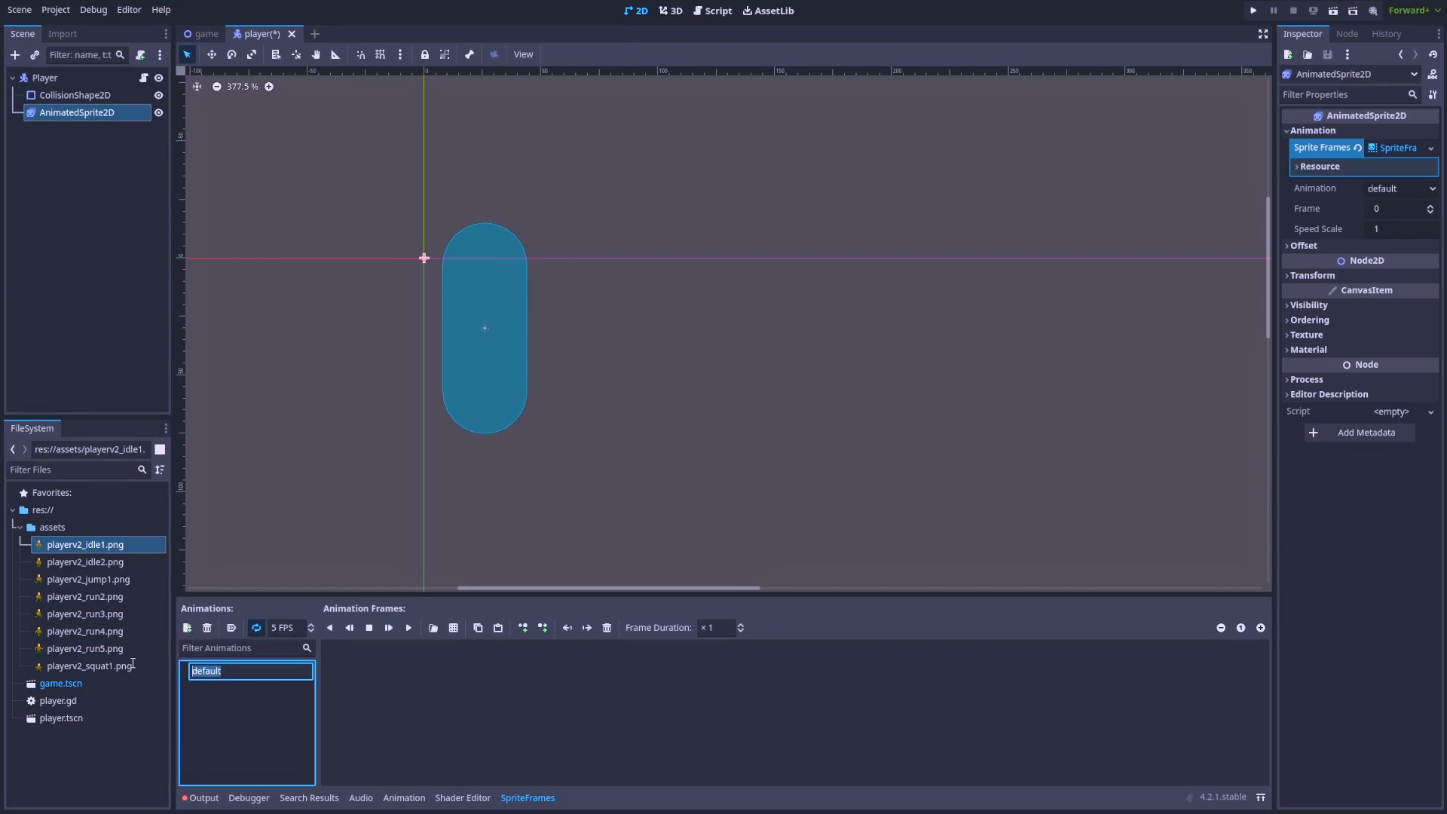
pyautogui.write('idle')
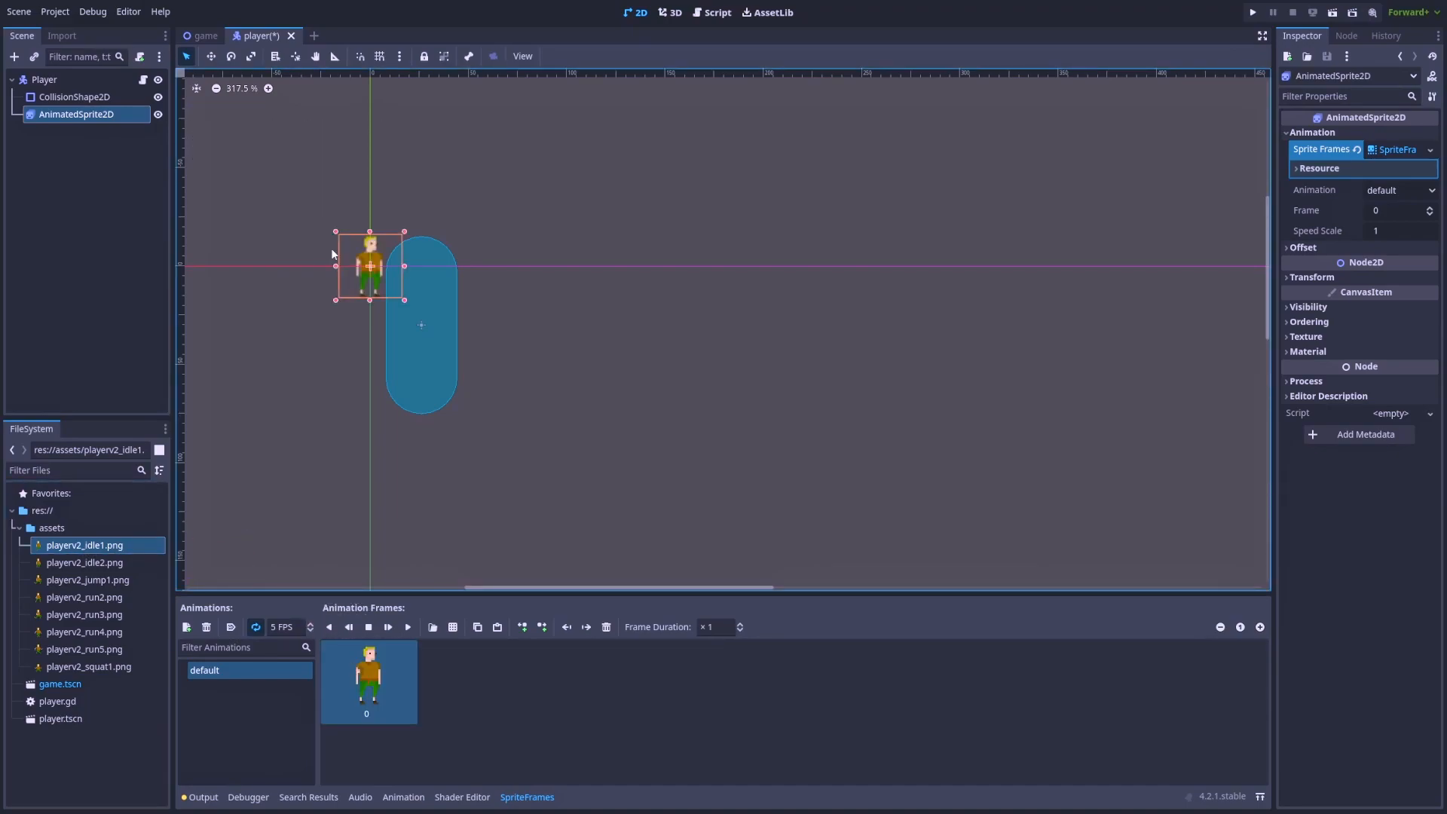
pyautogui.moveTo(360, 268)
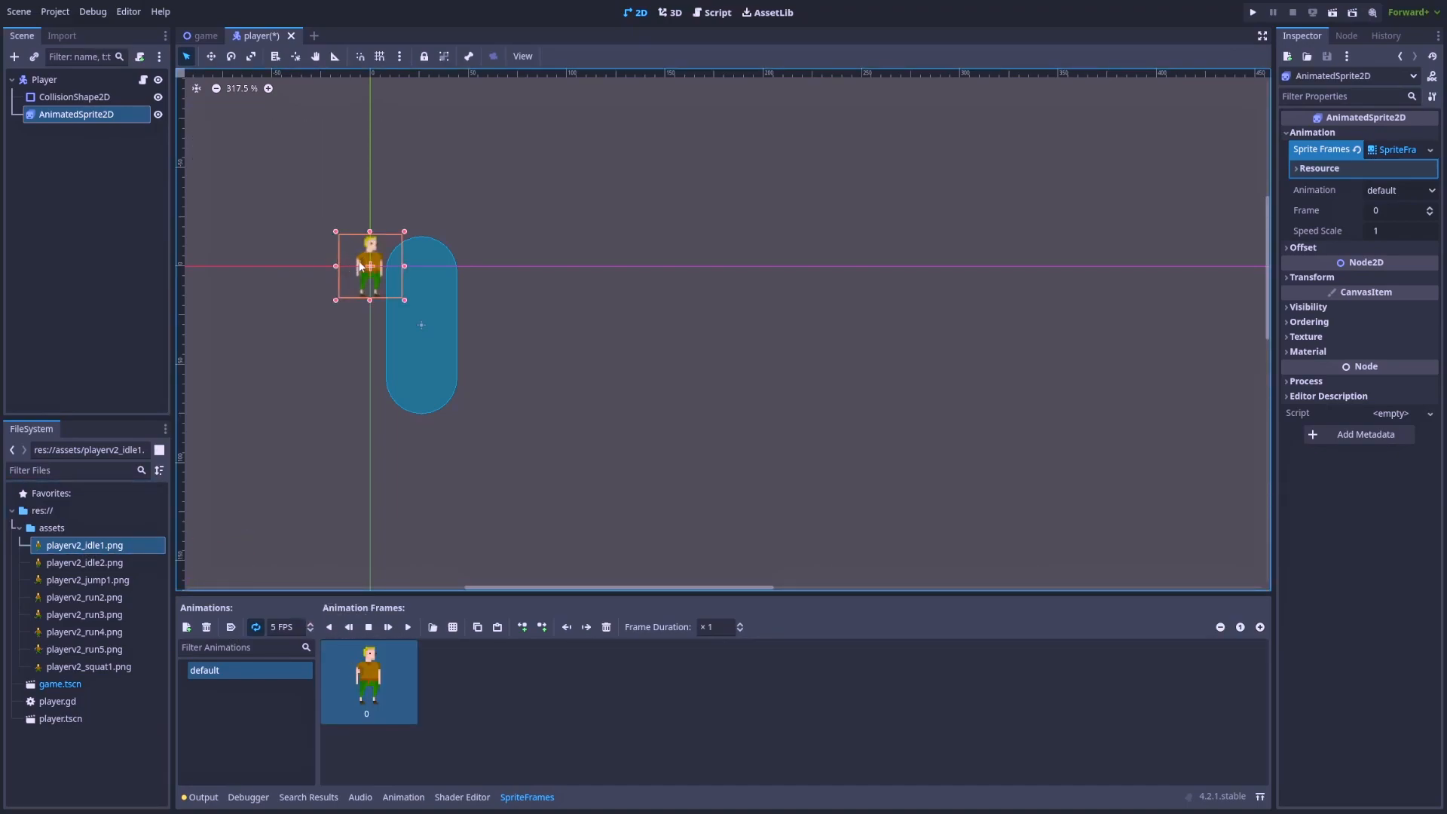
# Step: Use Nearest texture filtering, scale the sprite to fill the capsule, and save the scene
pyautogui.click(1399, 353)
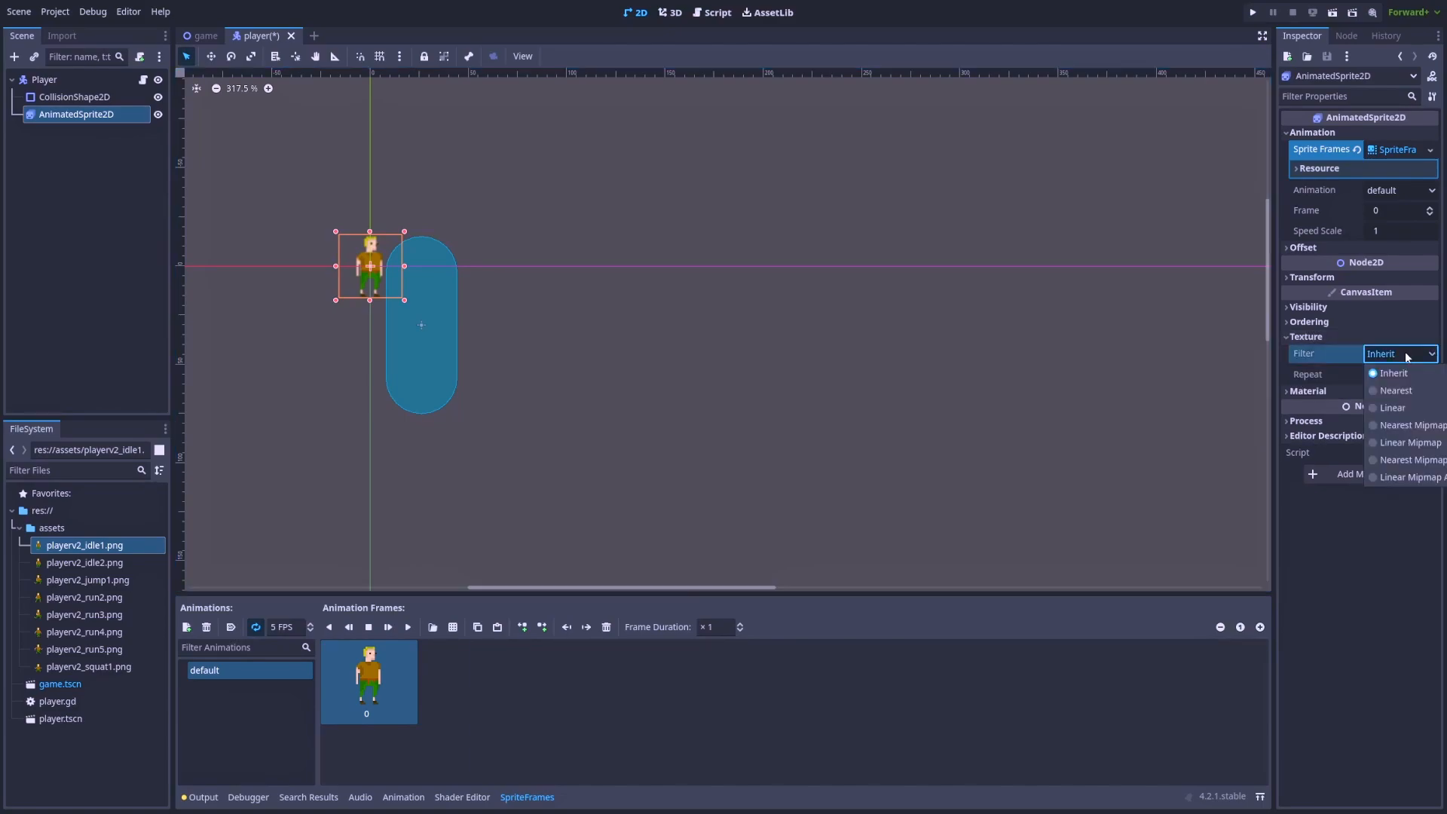
pyautogui.click(1396, 388)
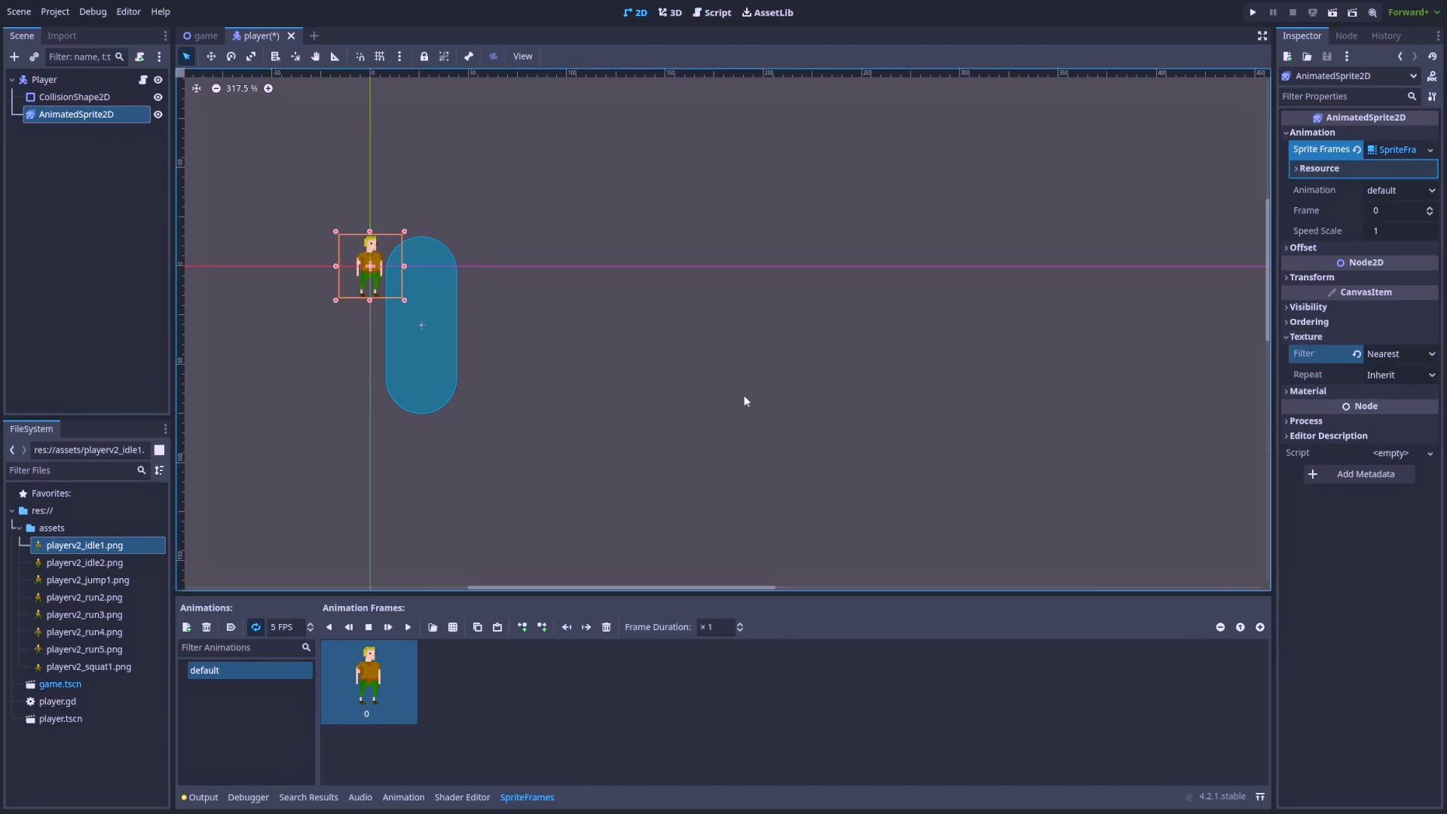
pyautogui.moveTo(369, 269); pyautogui.dragTo(378, 273)
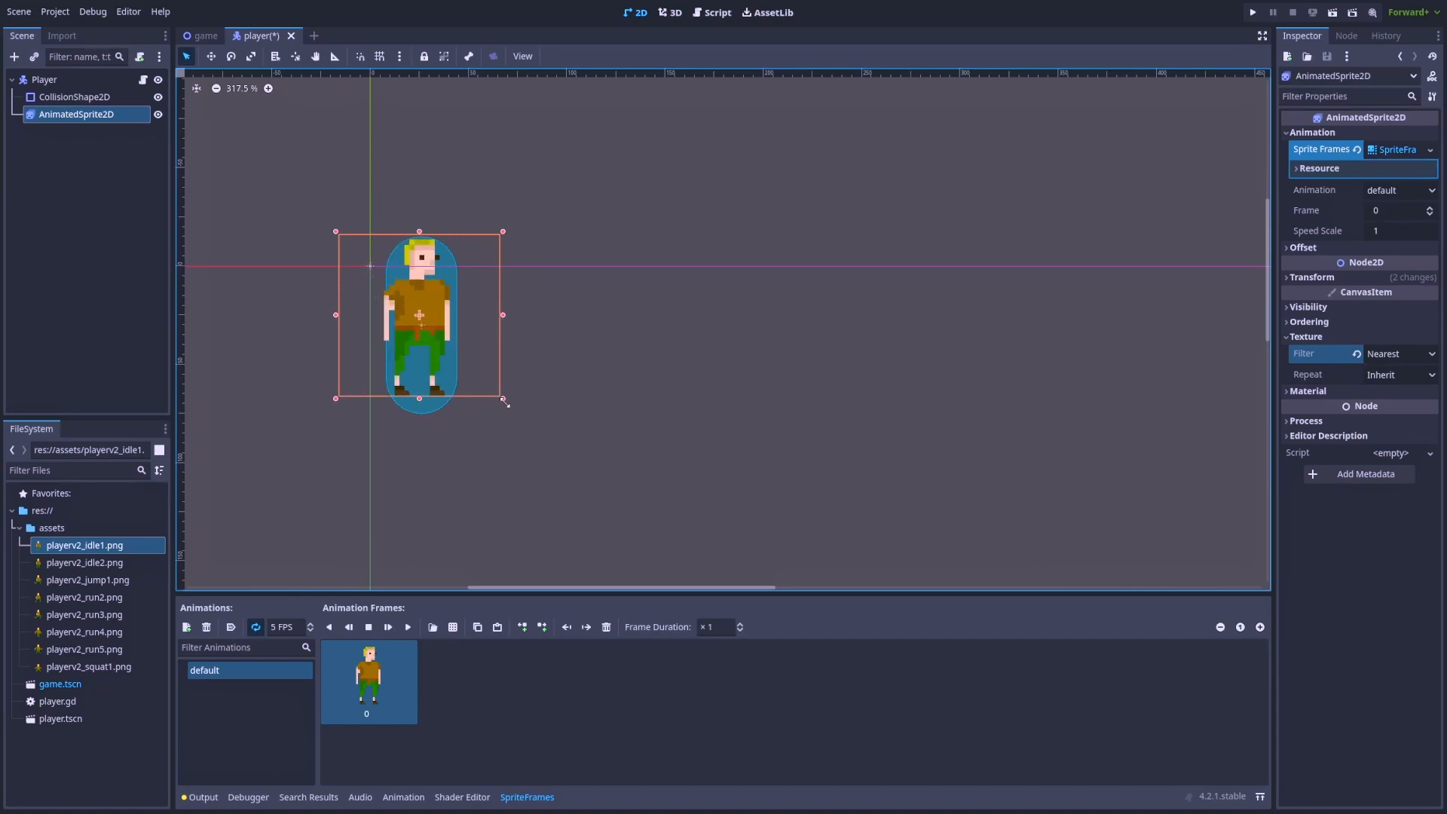
pyautogui.press('ctrl+s')
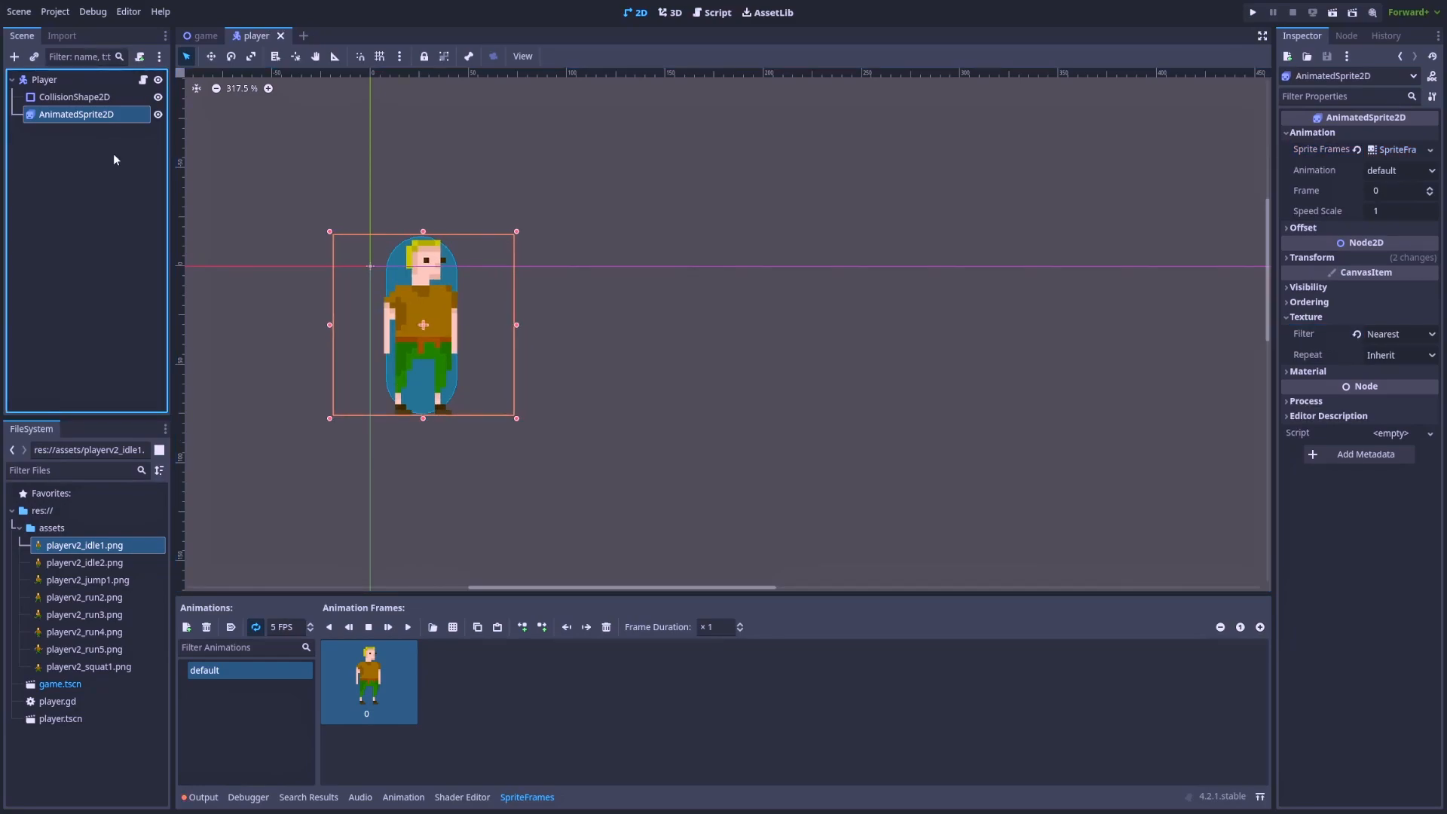
# Step: Add playerv2_idle2.png as the second idle frame, preview it, and save
pyautogui.click(85, 563)
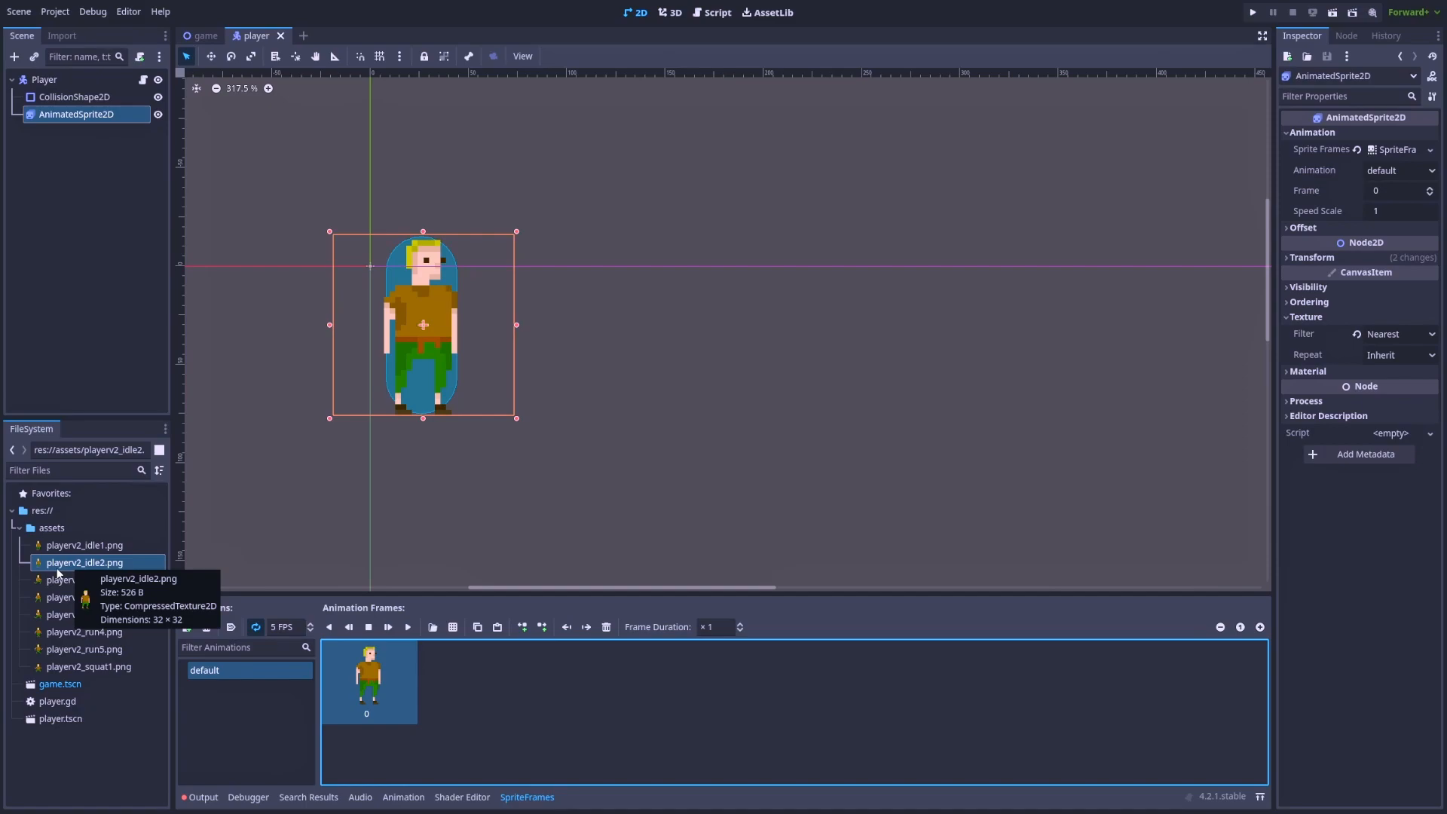
pyautogui.moveTo(64, 570)
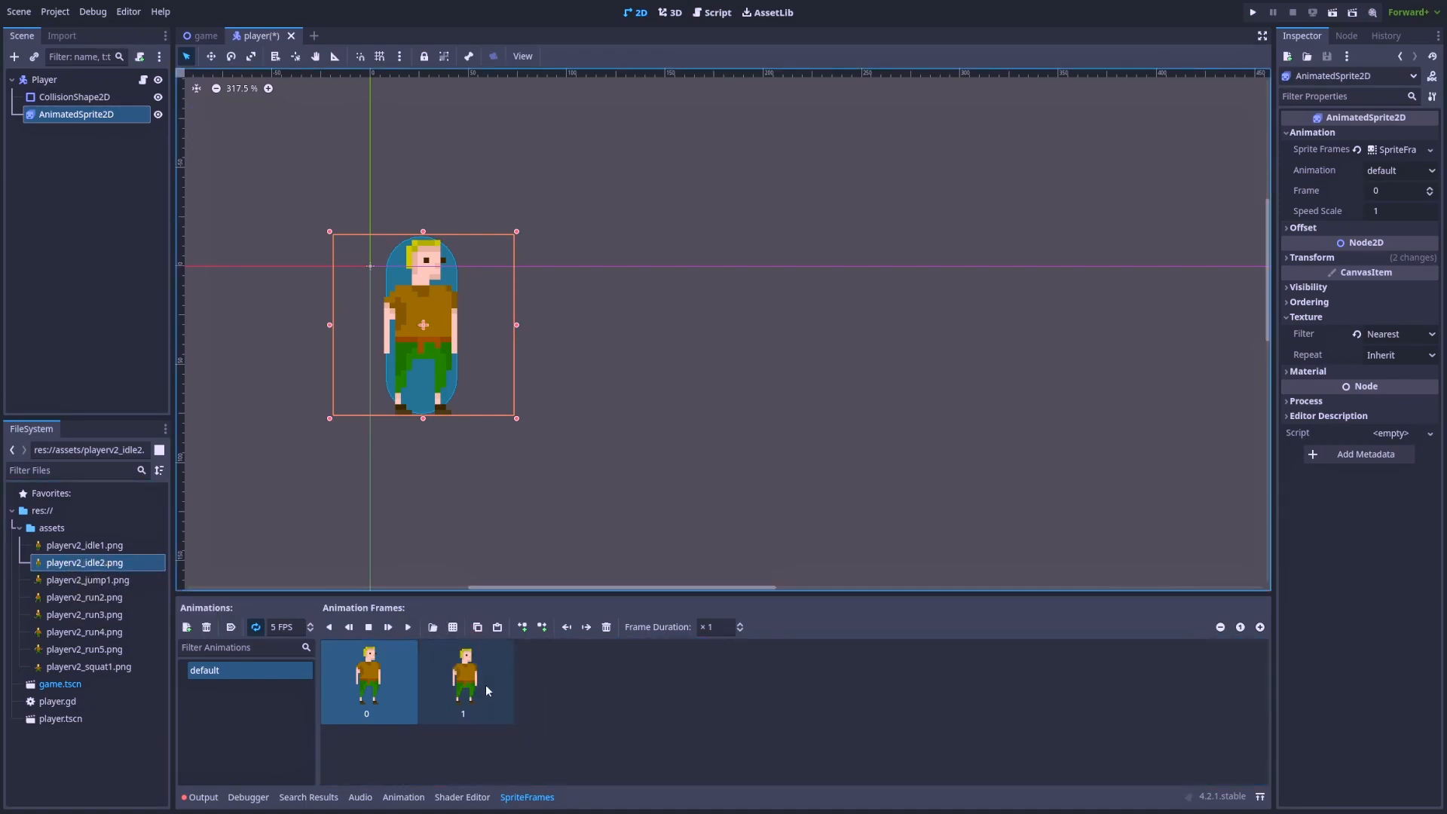
pyautogui.click(387, 627)
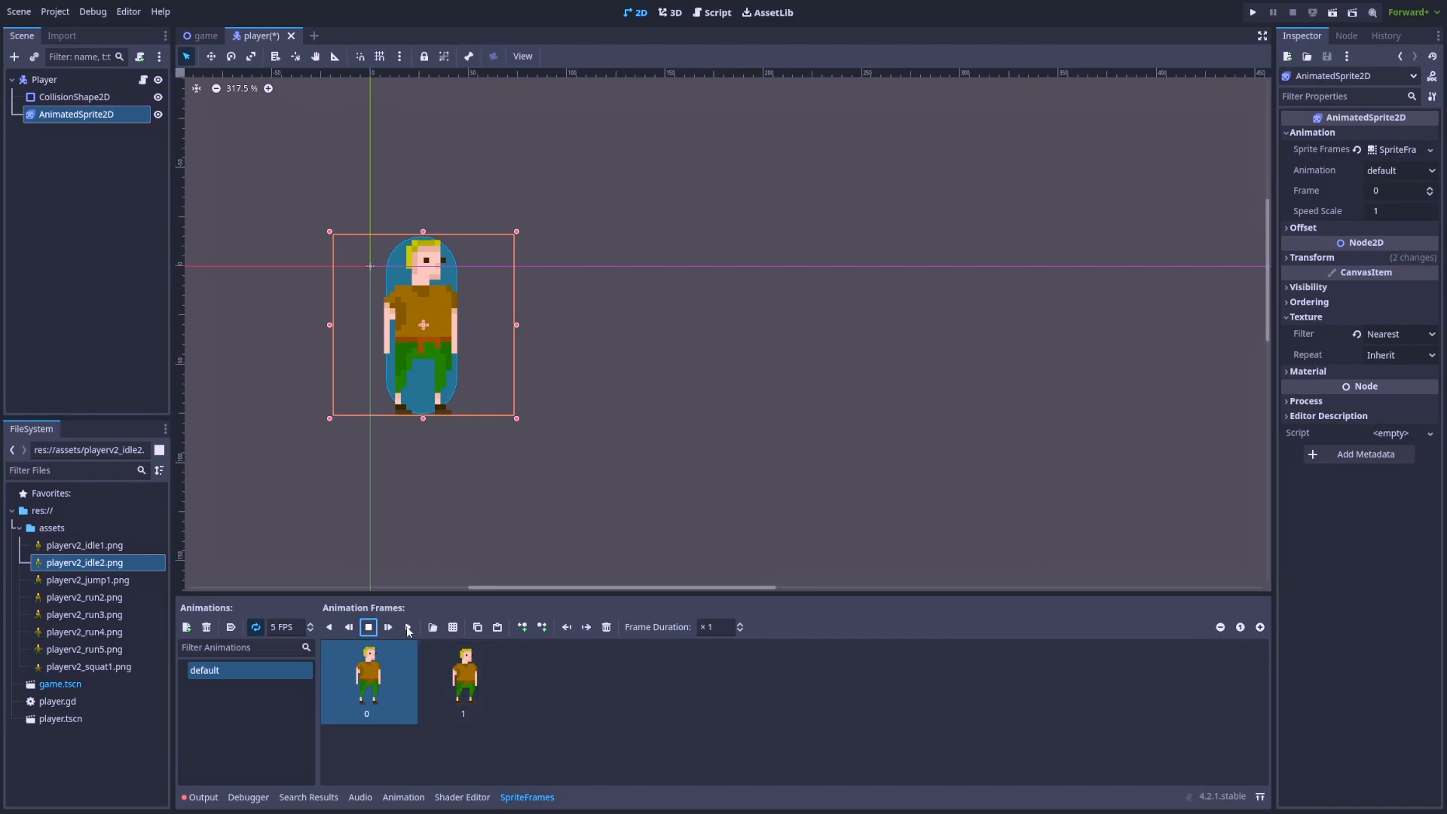
pyautogui.moveTo(407, 627)
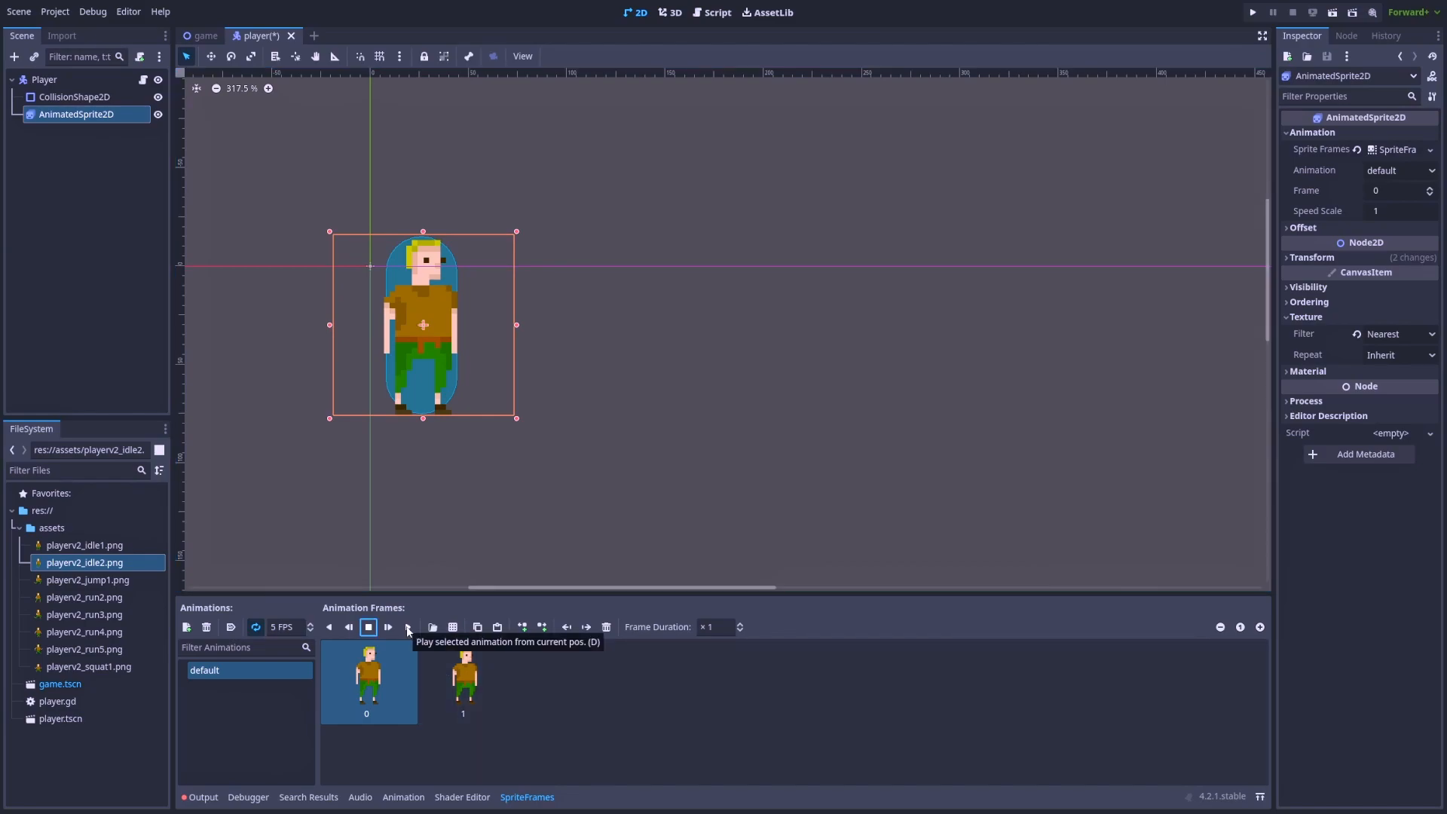
pyautogui.click(368, 627)
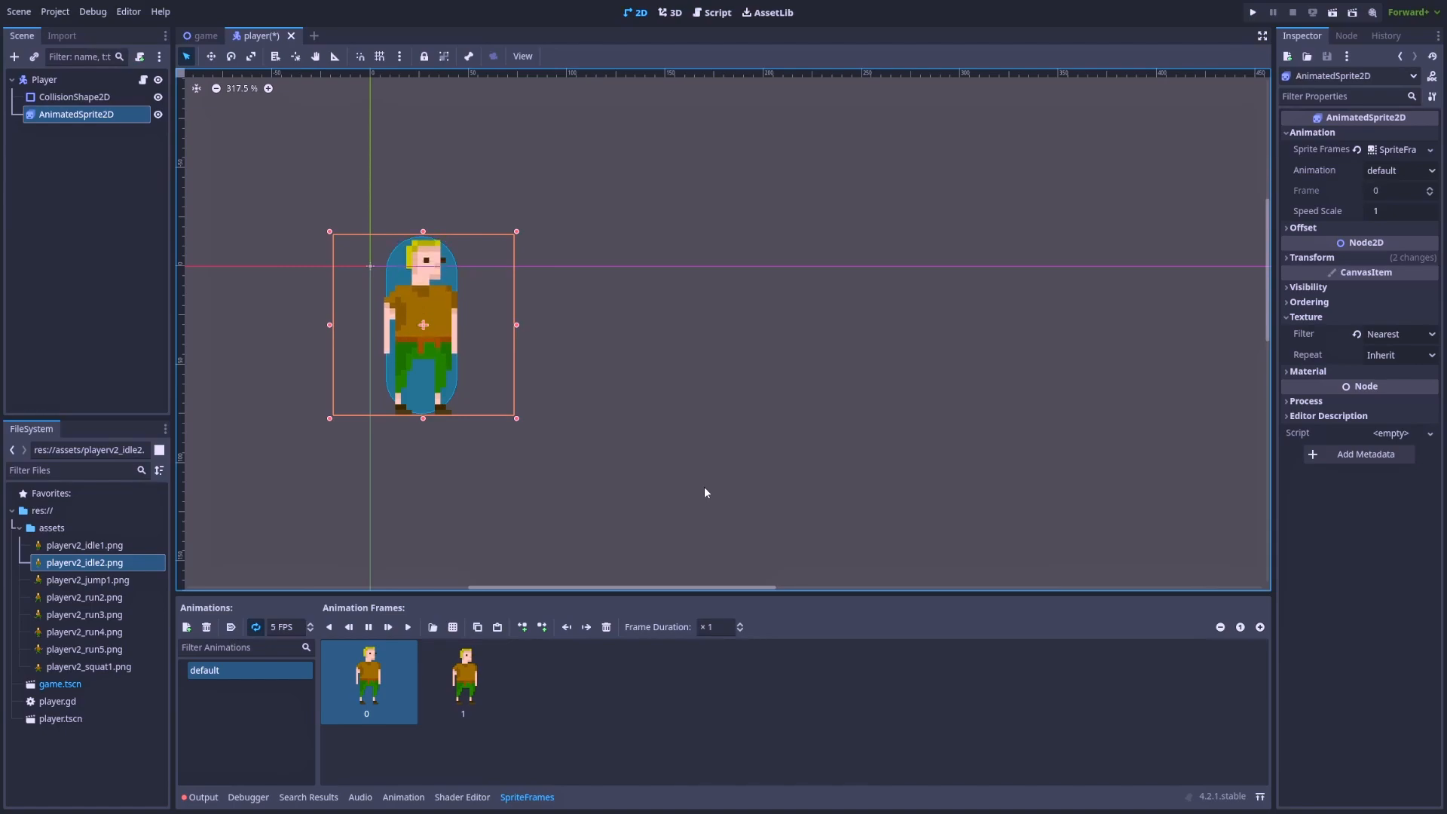
pyautogui.click(1430, 187)
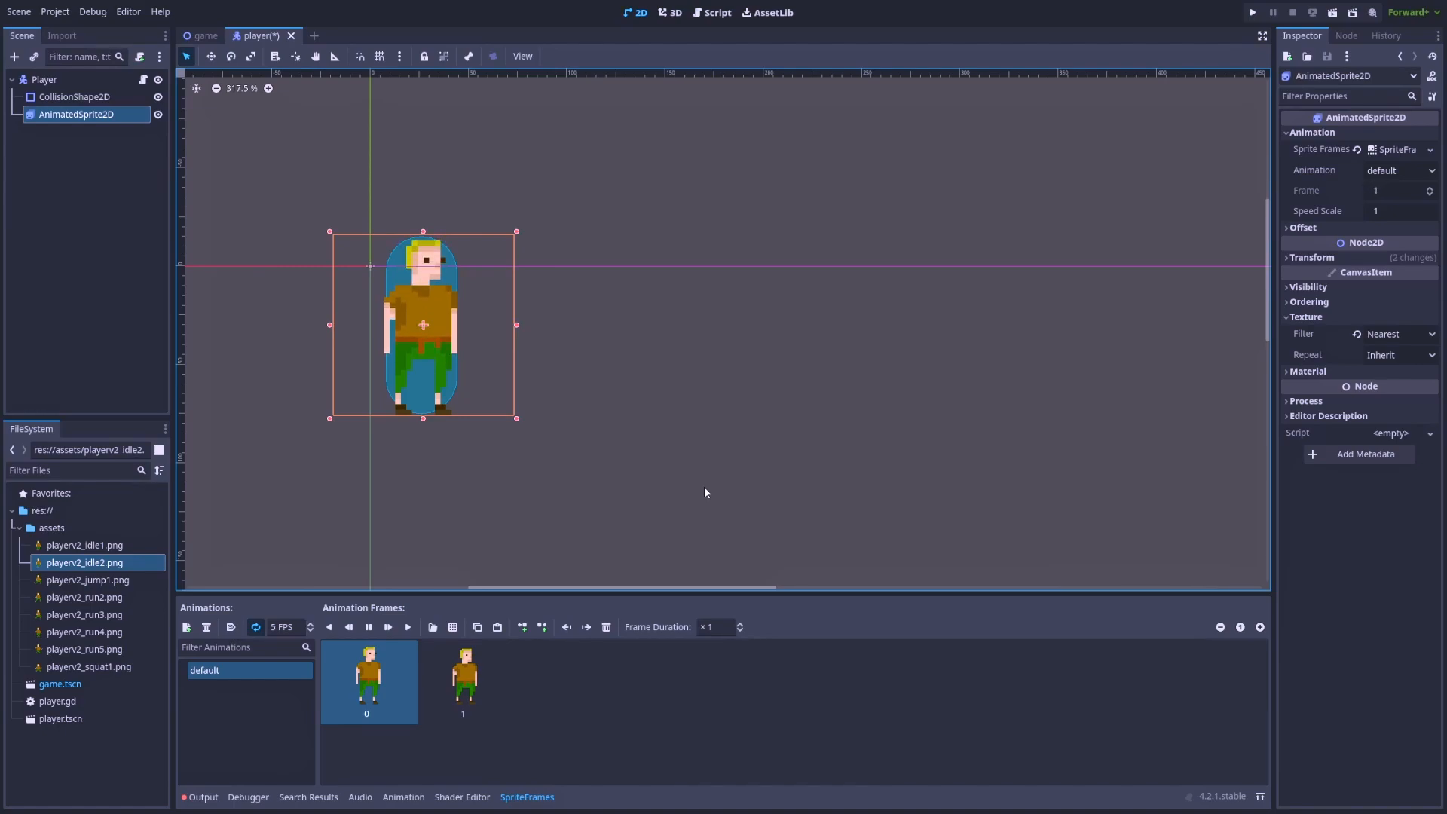
pyautogui.press('Ctrl+S')
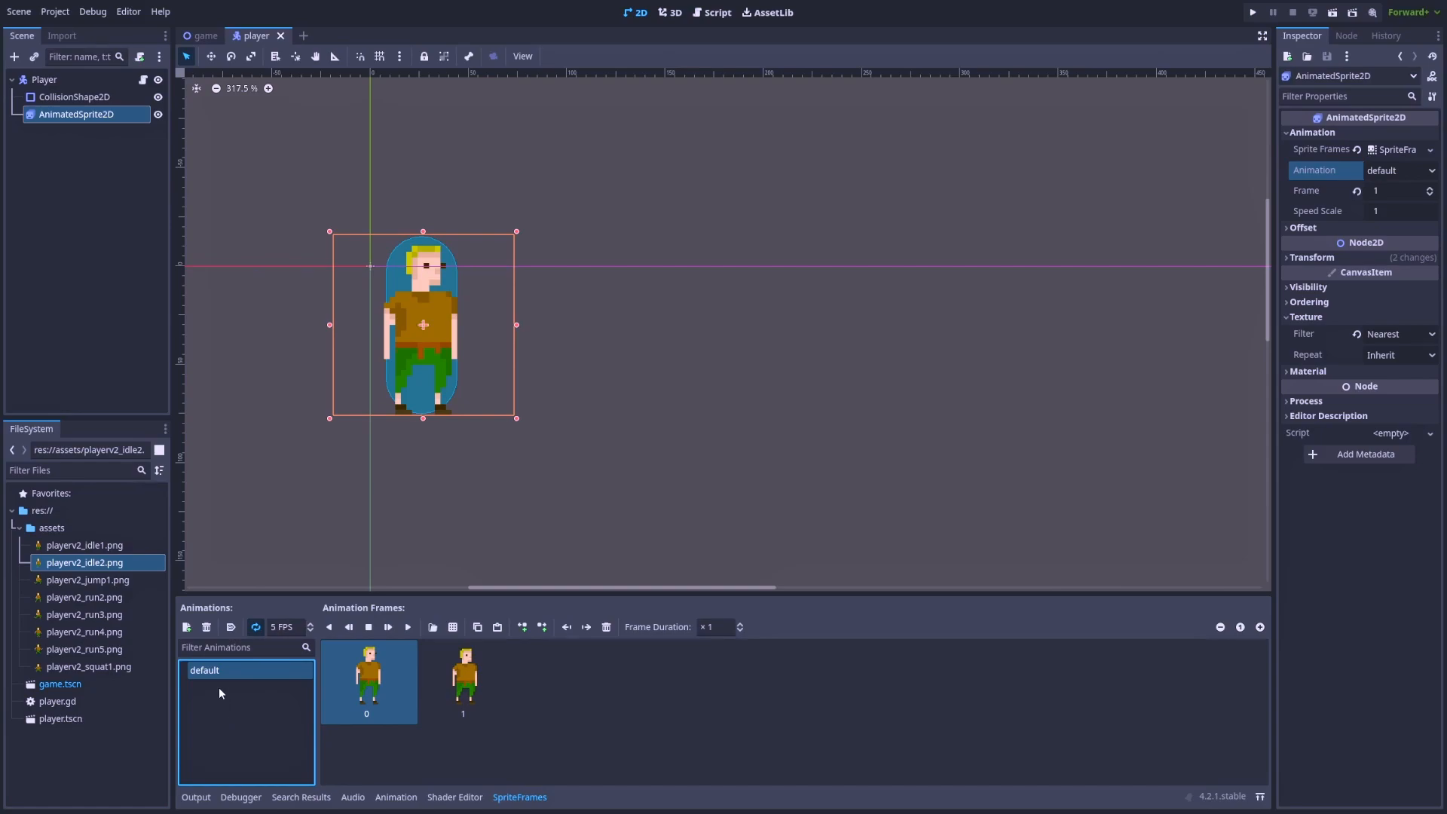
# Step: Rename the default animation to idle with Autoplay on Load and run the game
pyautogui.doubleClick(203, 670)
pyautogui.write('idle')
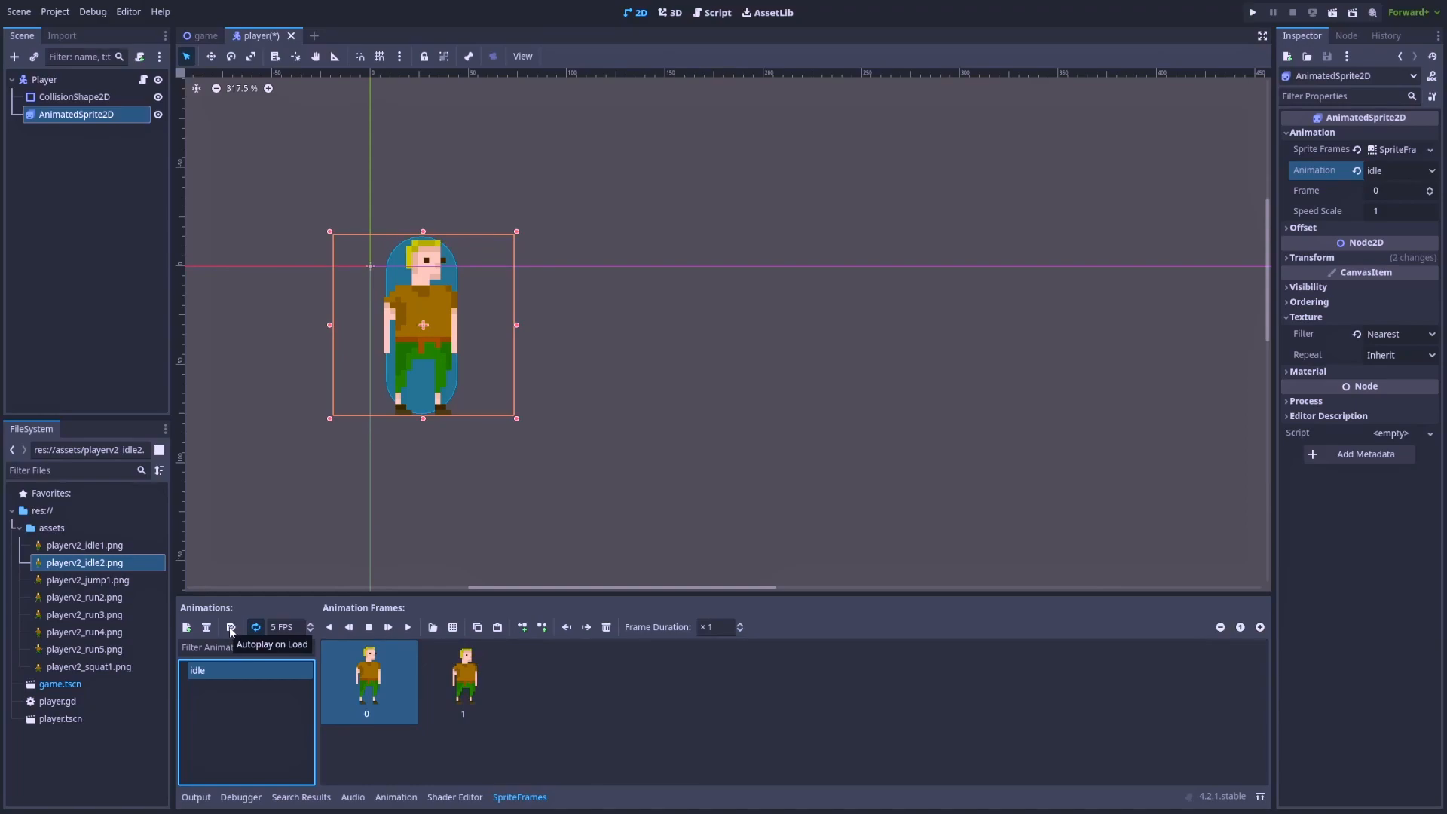
pyautogui.click(1252, 12)
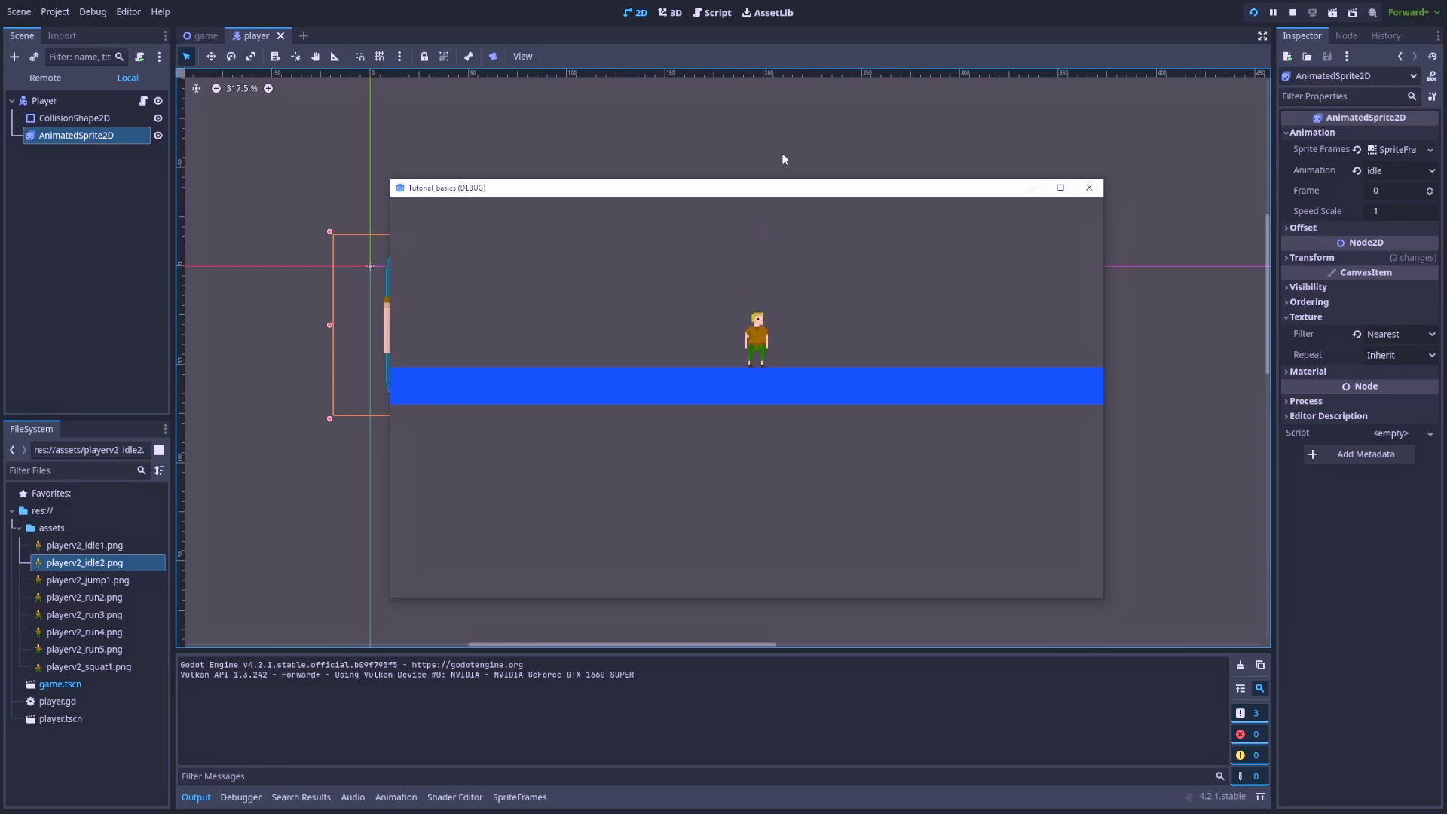
pyautogui.moveTo(931, 119)
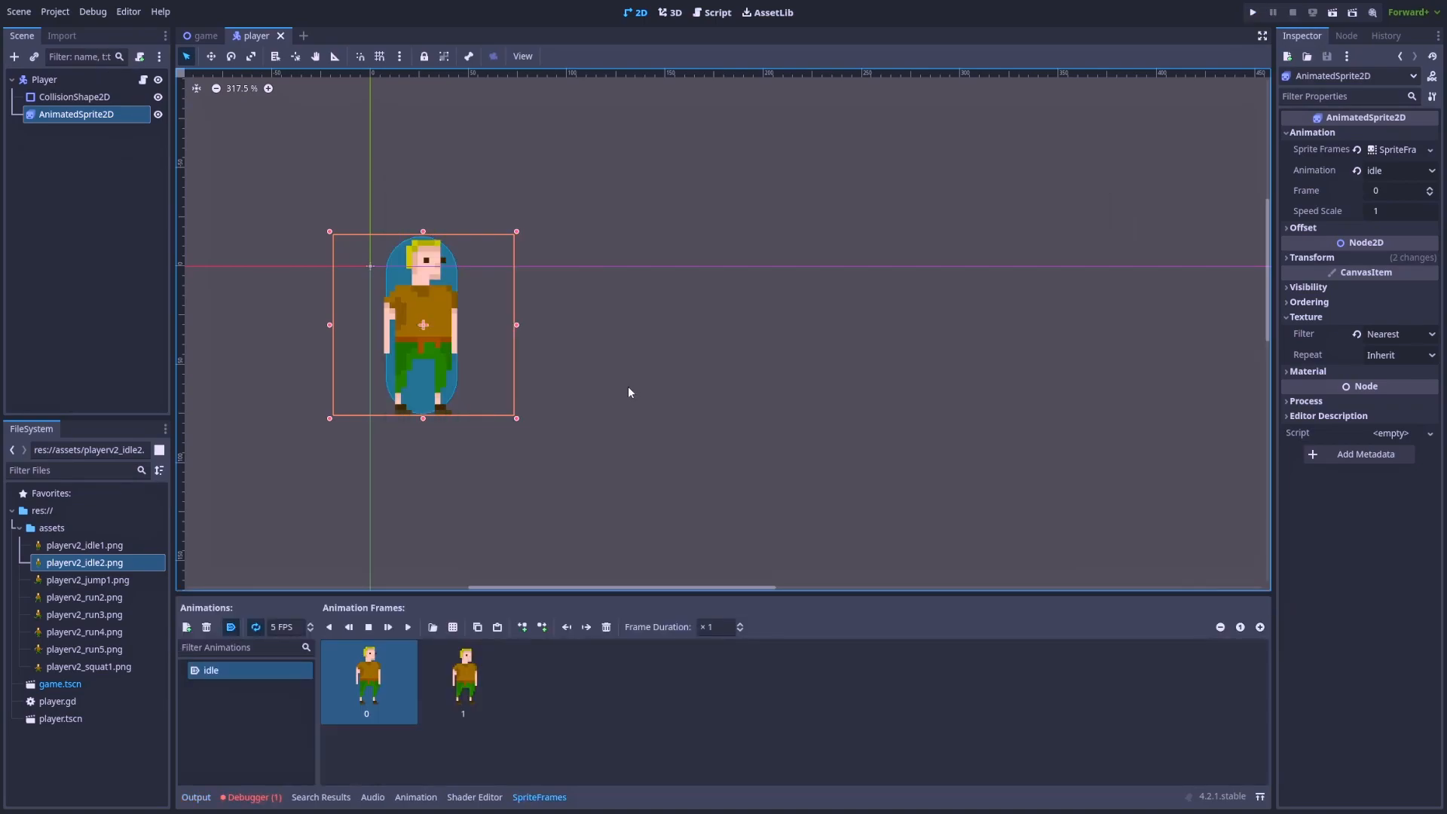
# Step: Create a run animation from playerv2_run1–run5.png and preview it playing
pyautogui.click(186, 627)
pyautogui.write('run')
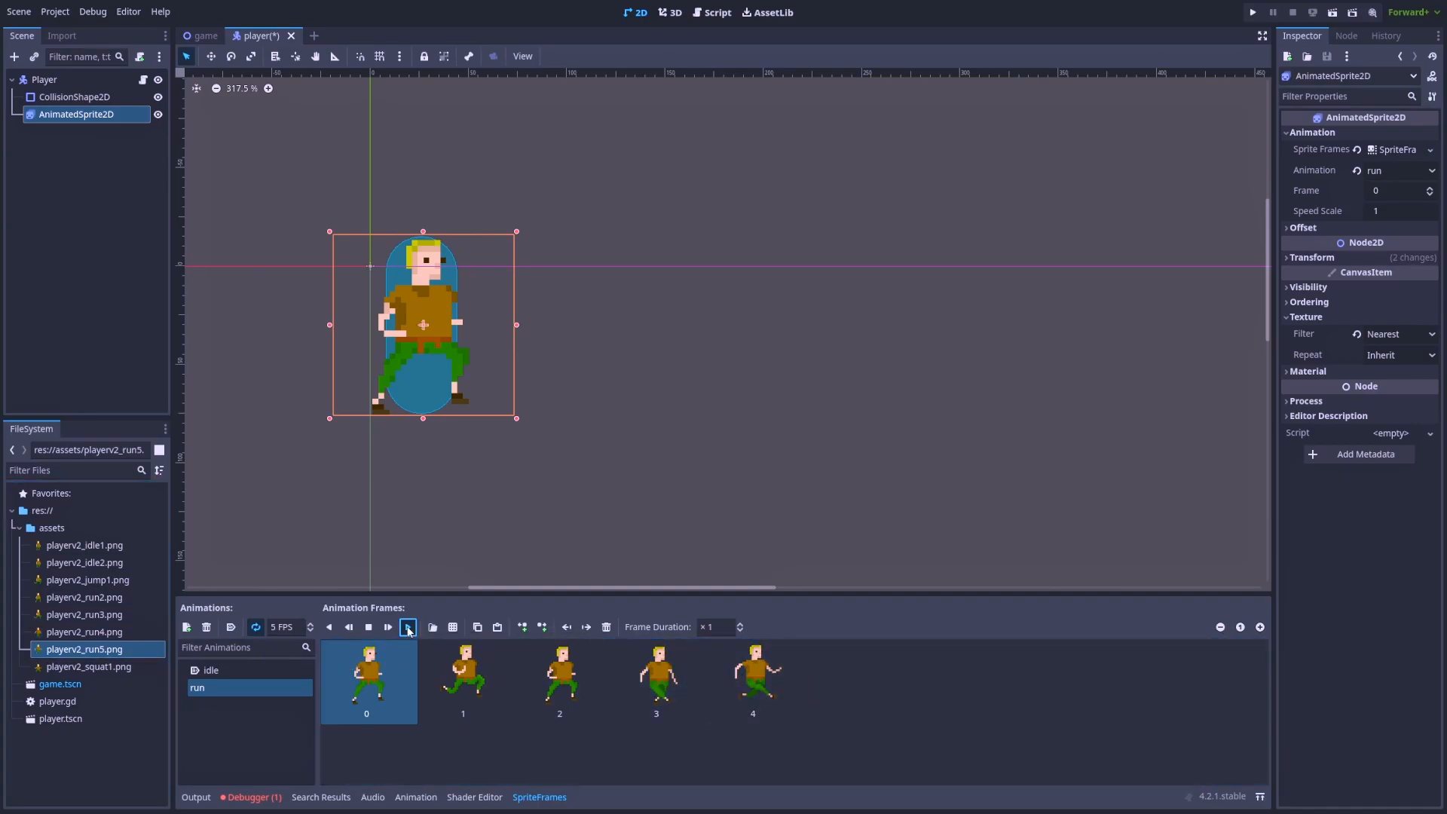
pyautogui.click(407, 627)
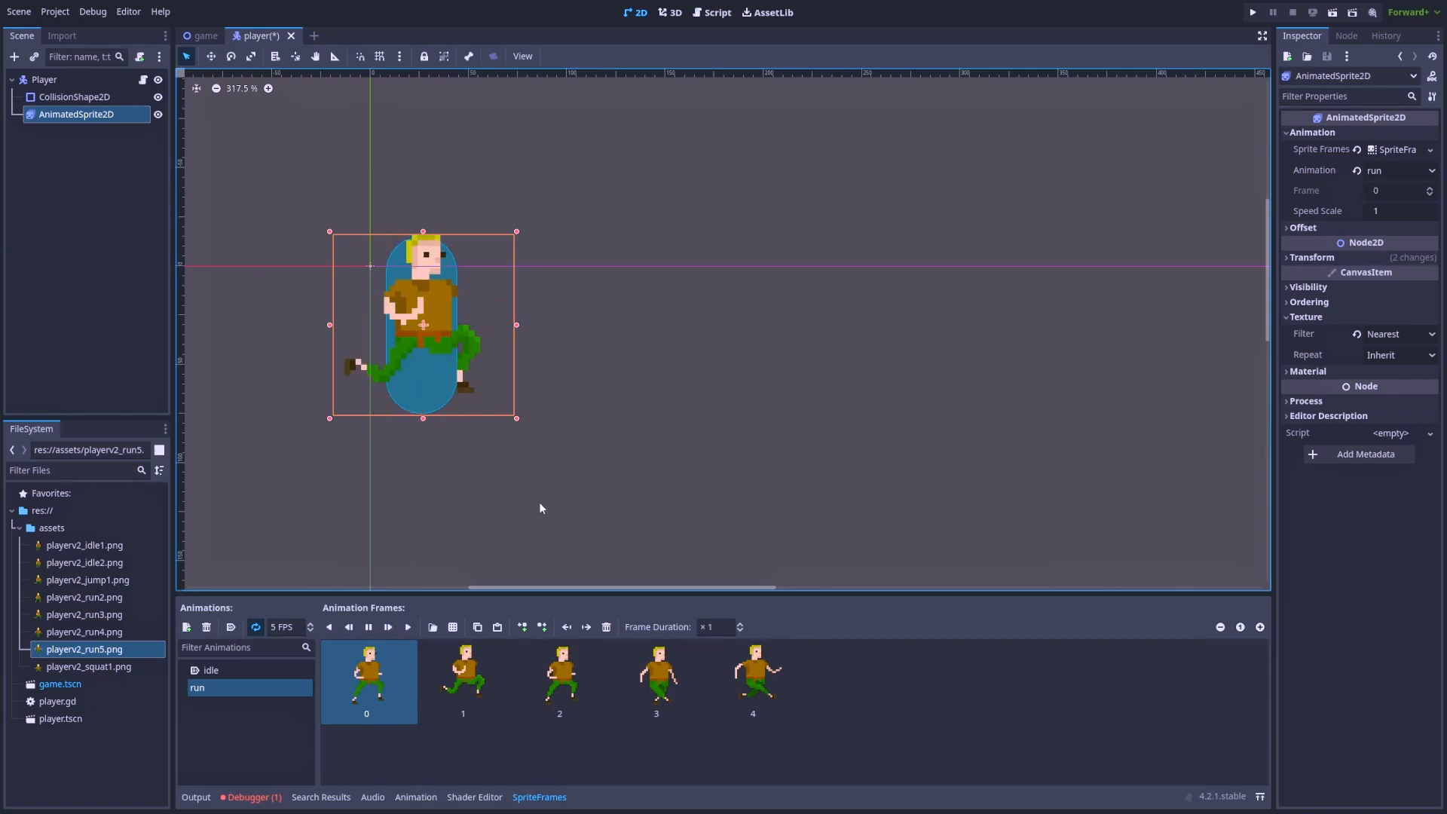
# Step: In player.gd, add $AnimatedSprite2D.animation = "run" inside the if direction: block
pyautogui.click(716, 12)
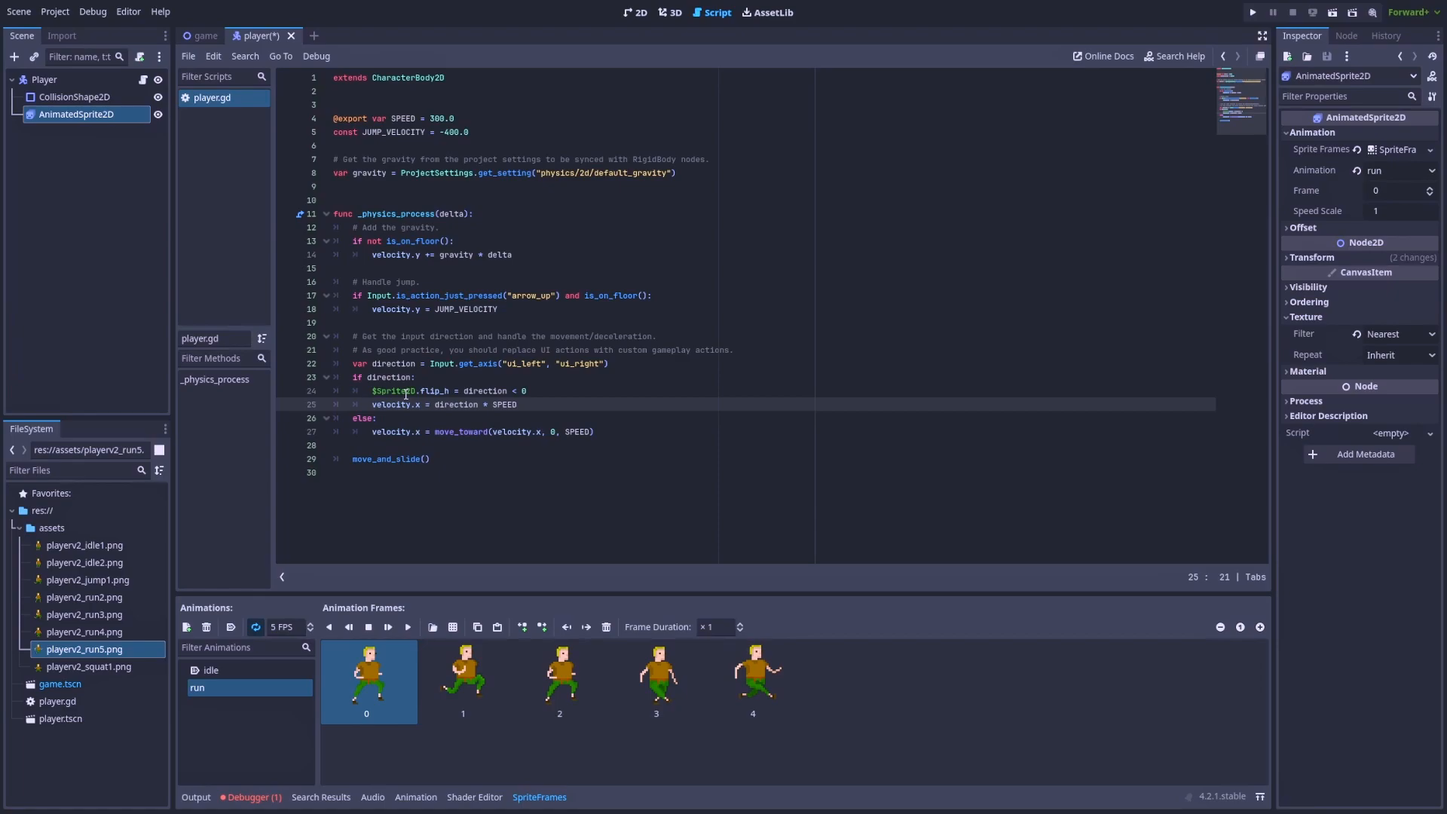
pyautogui.click(399, 390)
pyautogui.write('Animated')
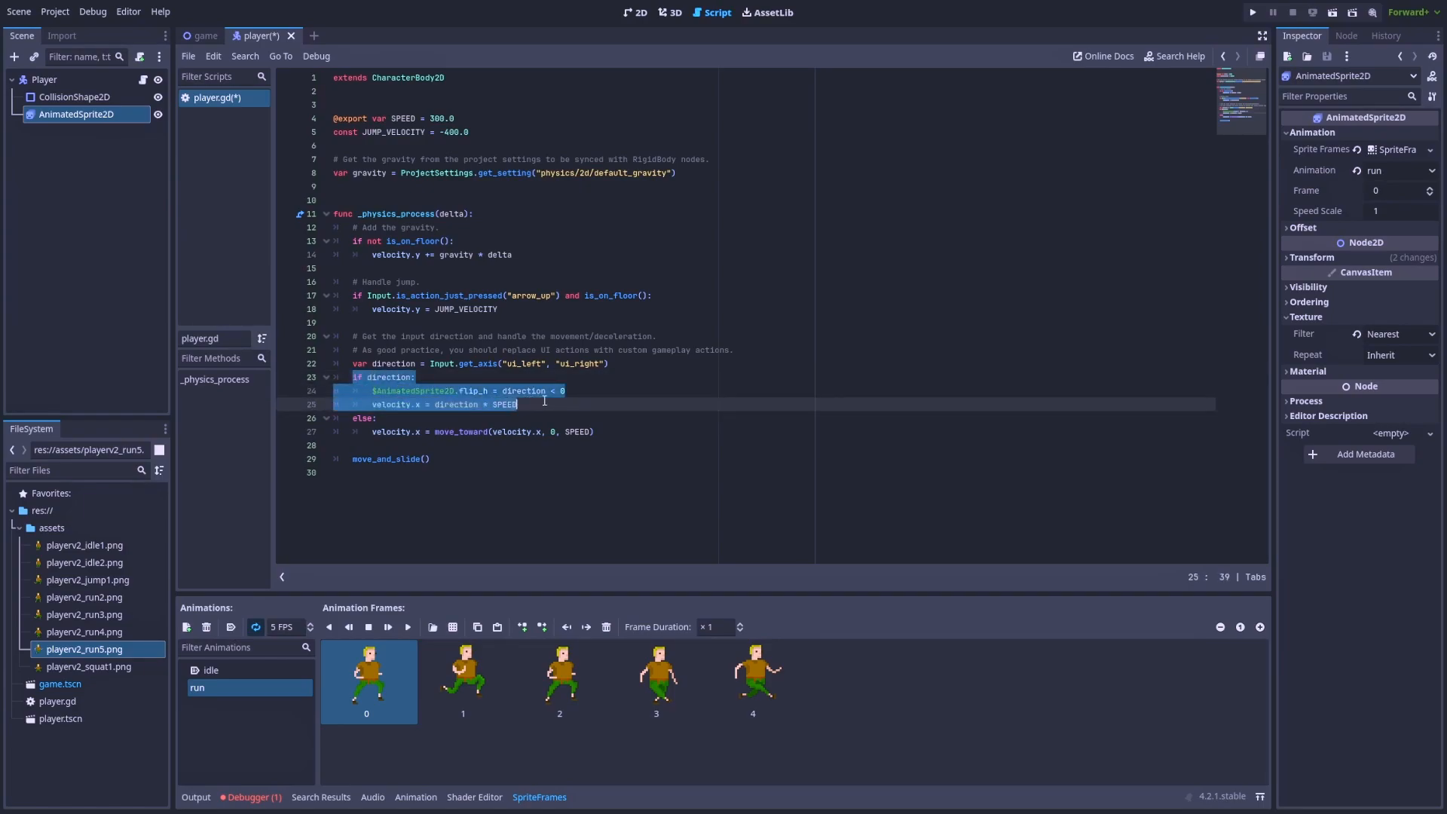
pyautogui.moveTo(544, 399)
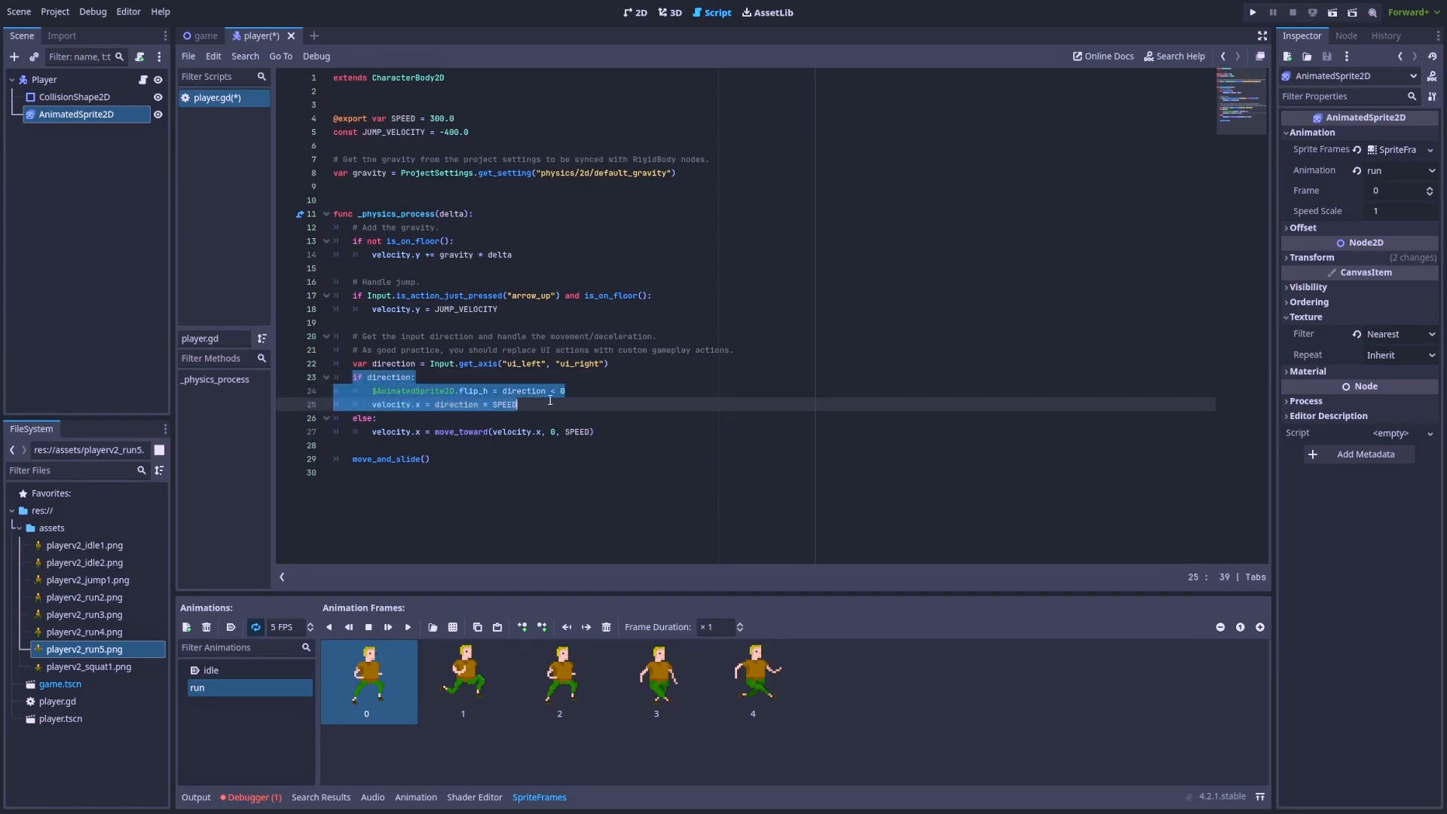
pyautogui.click(579, 382)
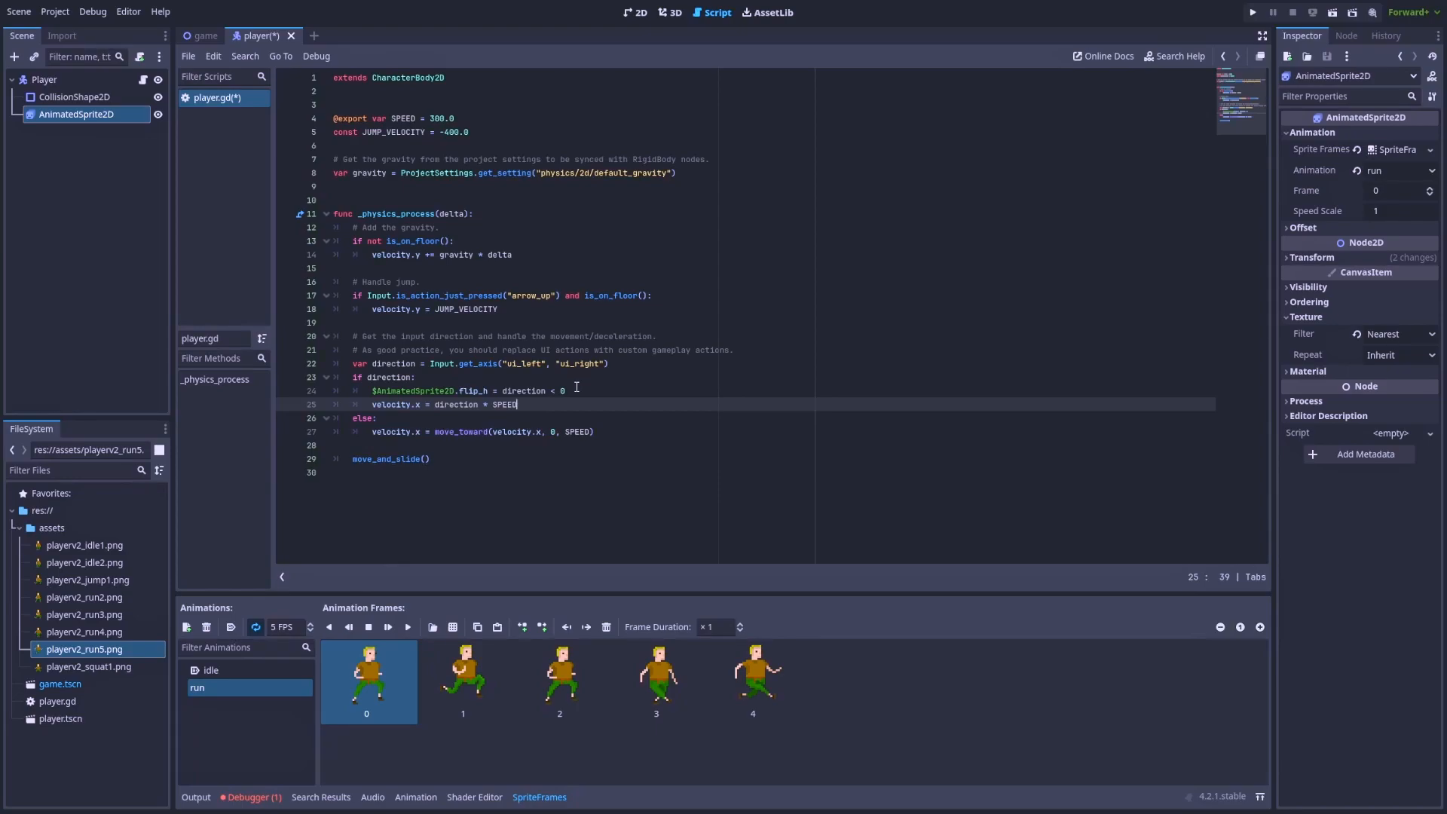
pyautogui.press('Return')
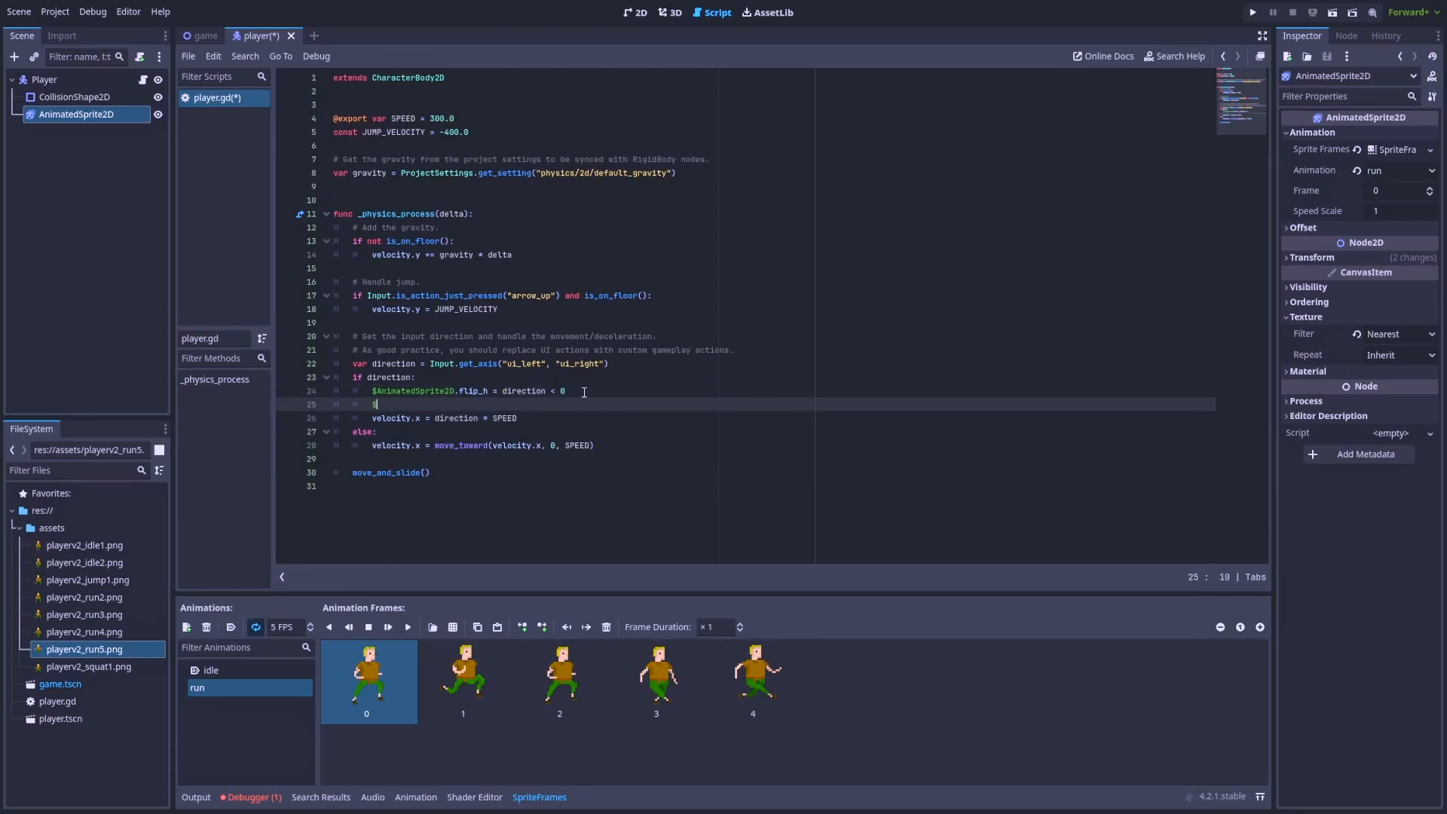
pyautogui.write('$AnimatedSprite2D')
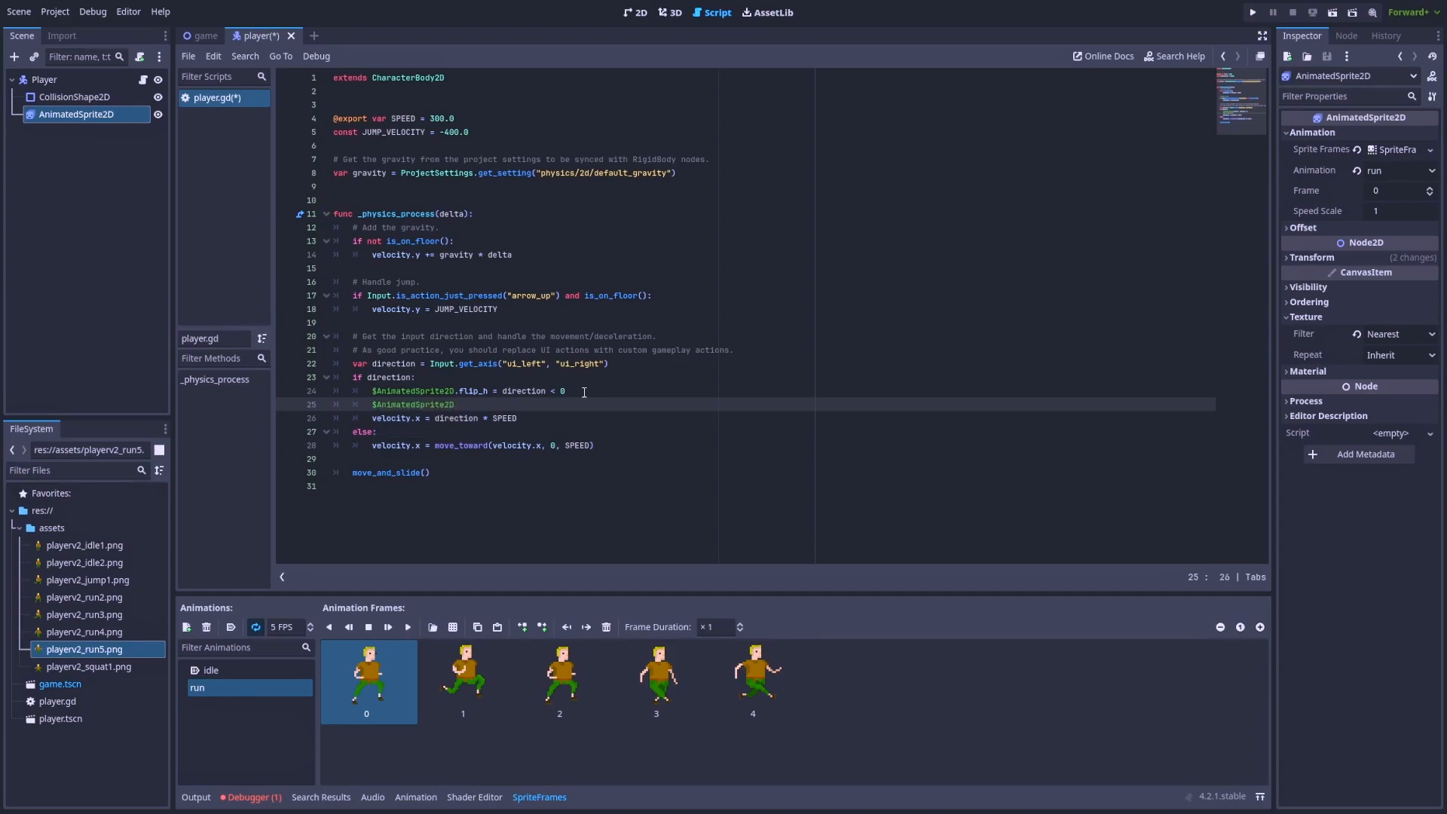
pyautogui.write('.animation = "run')
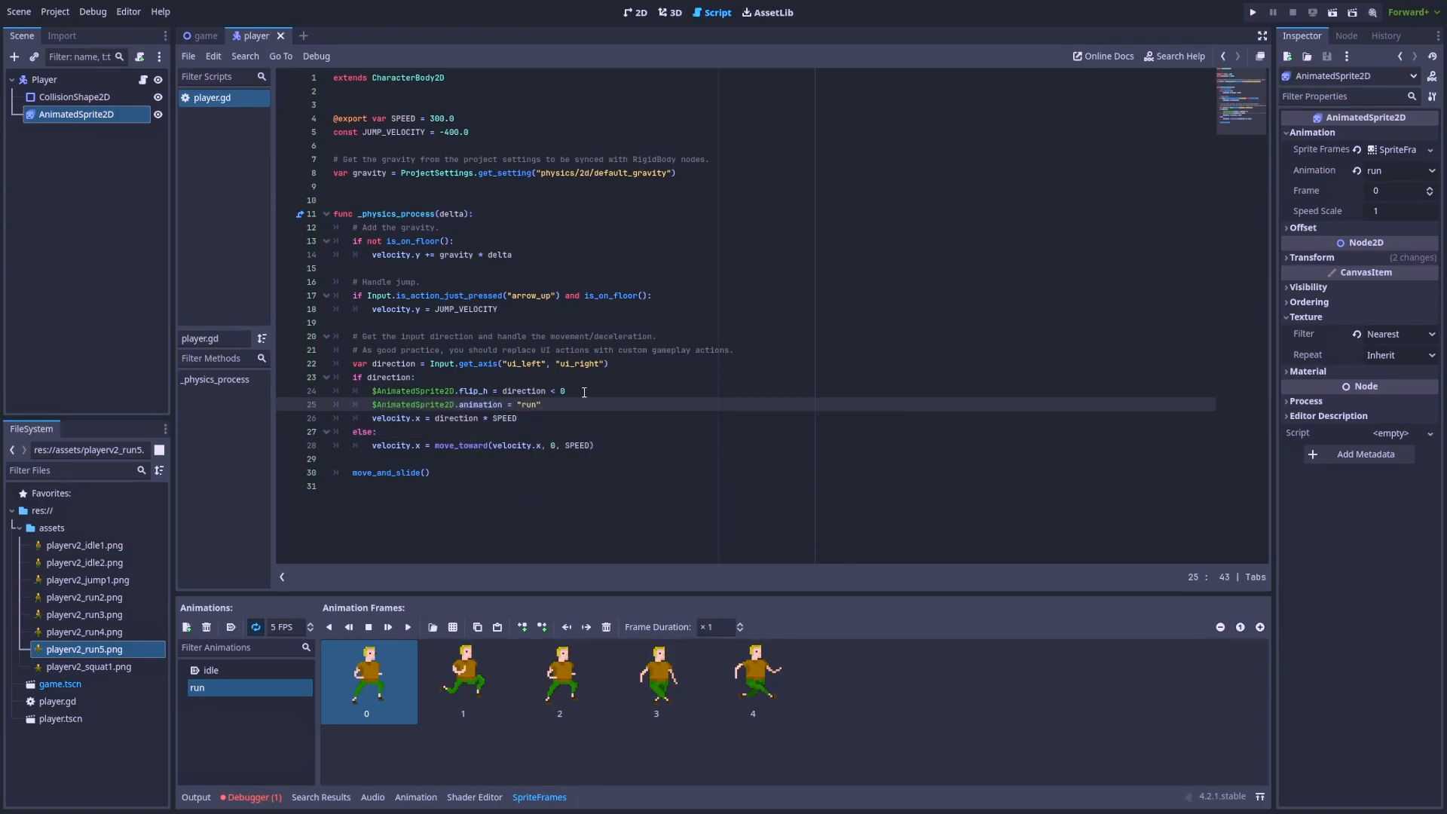
pyautogui.click(1252, 12)
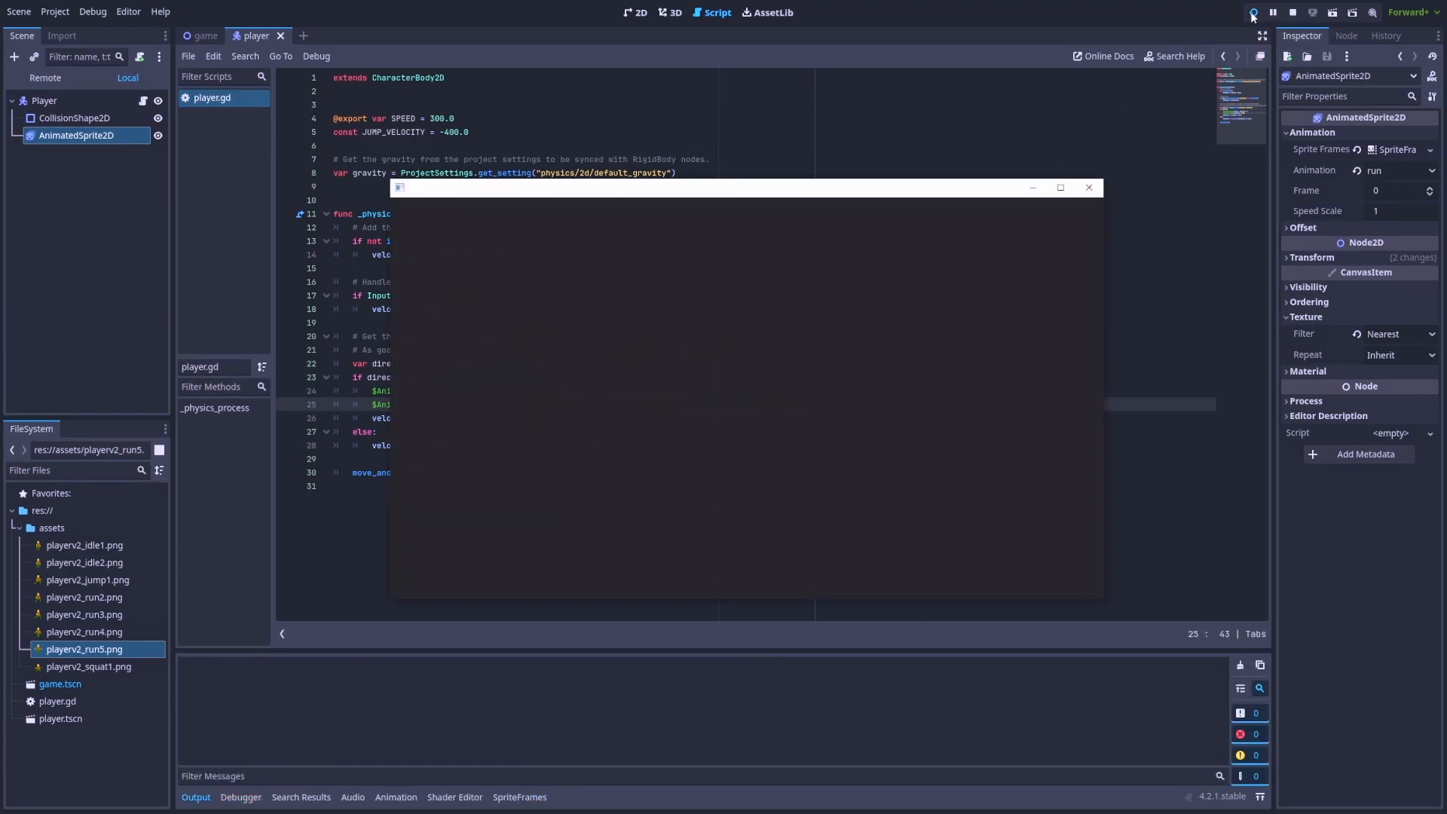
pyautogui.click(1251, 12)
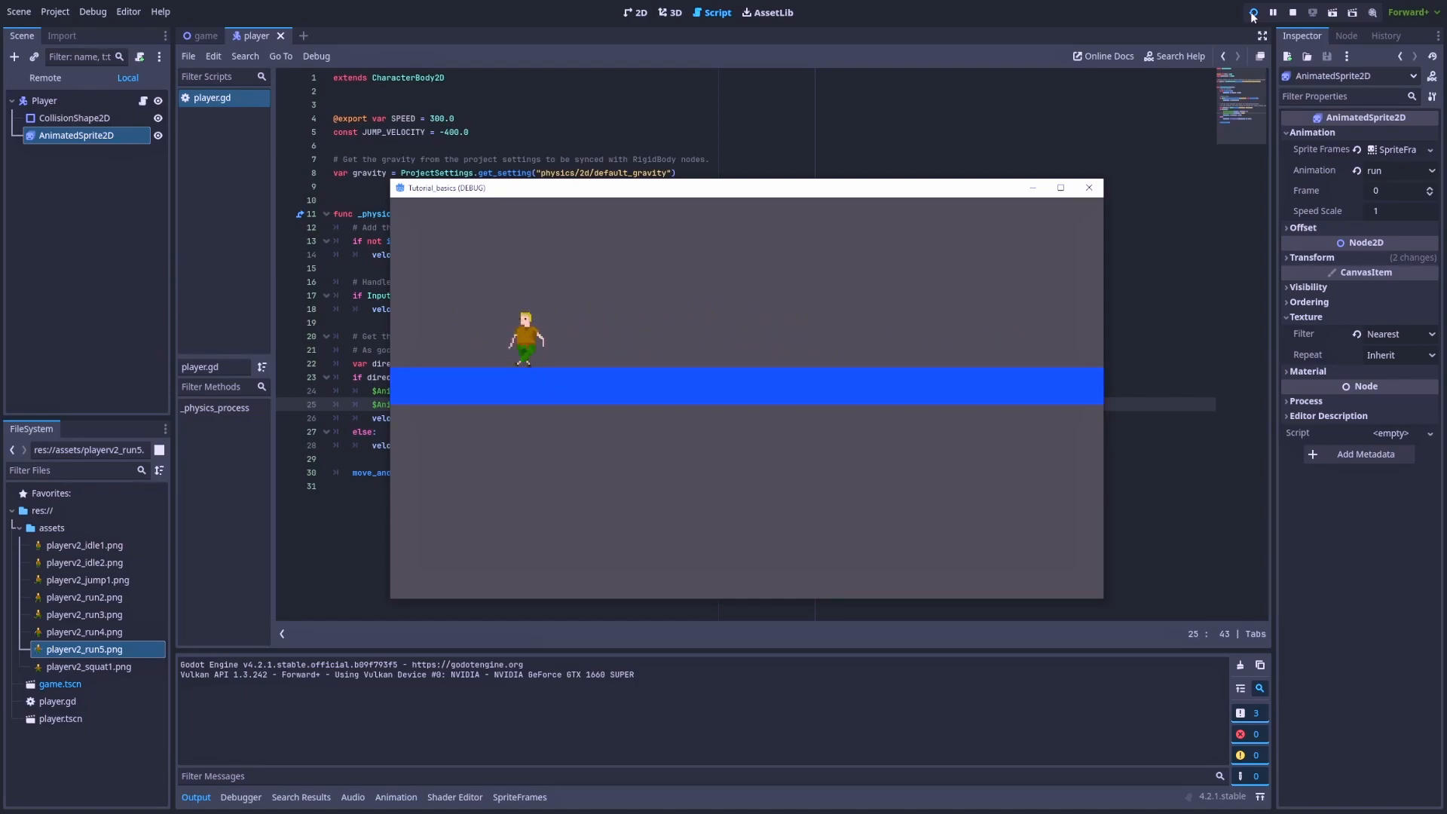
pyautogui.click(1292, 12)
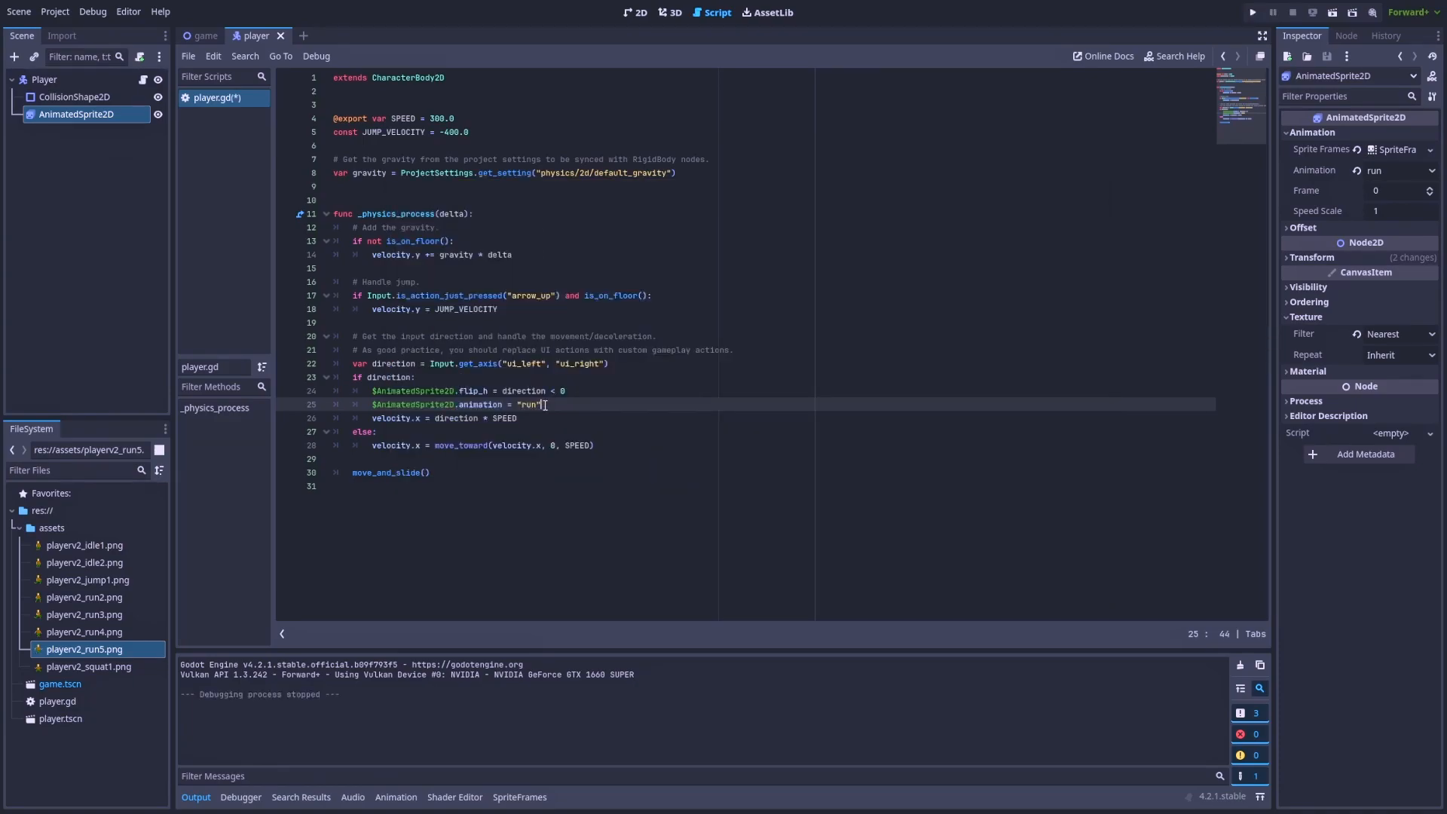
# Step: Under else: add $AnimatedSprite2D.animation = "idle", then run the game
pyautogui.click(378, 431)
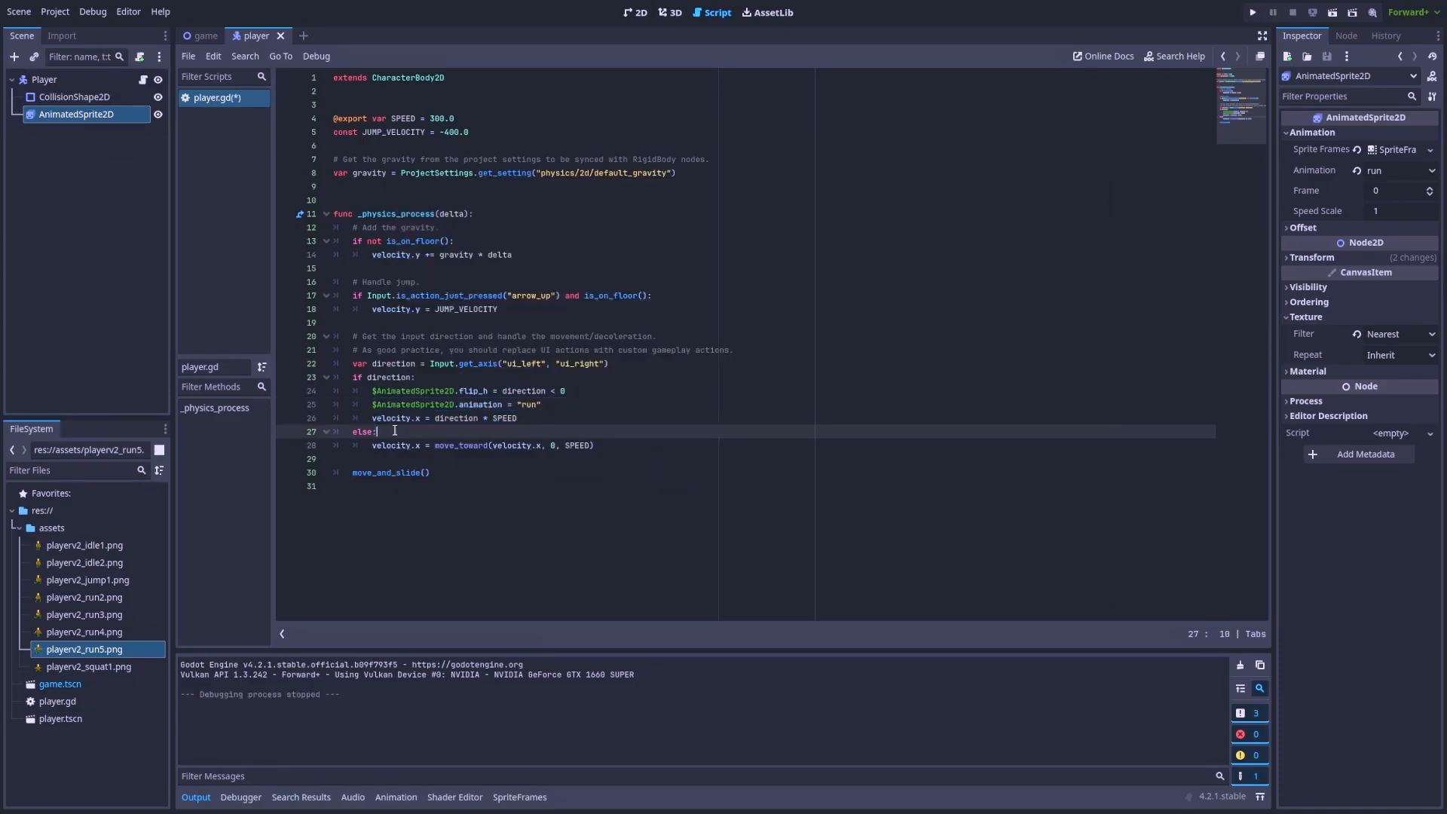
pyautogui.write('$AnimatedSprite2D.animation = "run"')
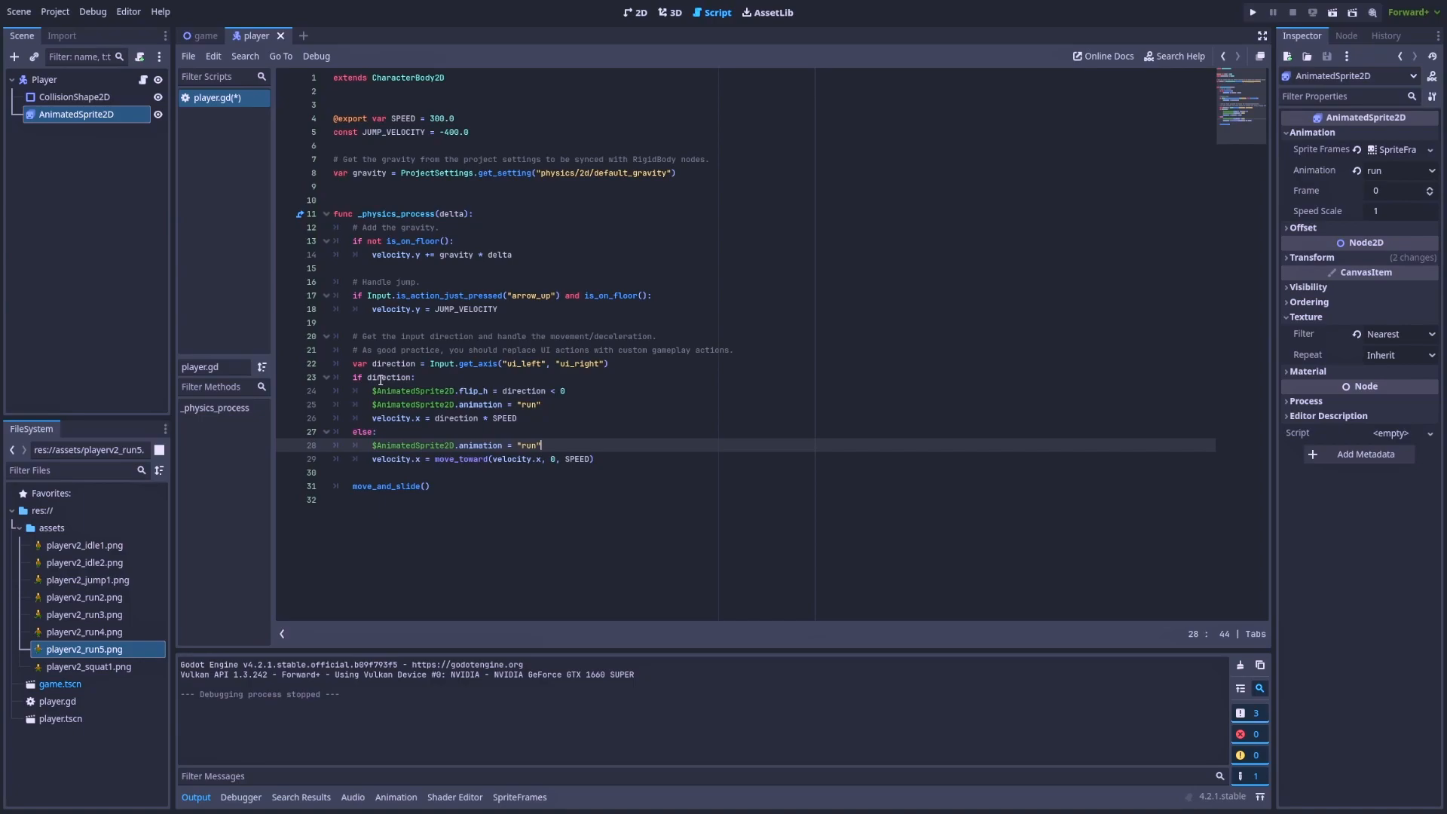
pyautogui.press('BackSpace')
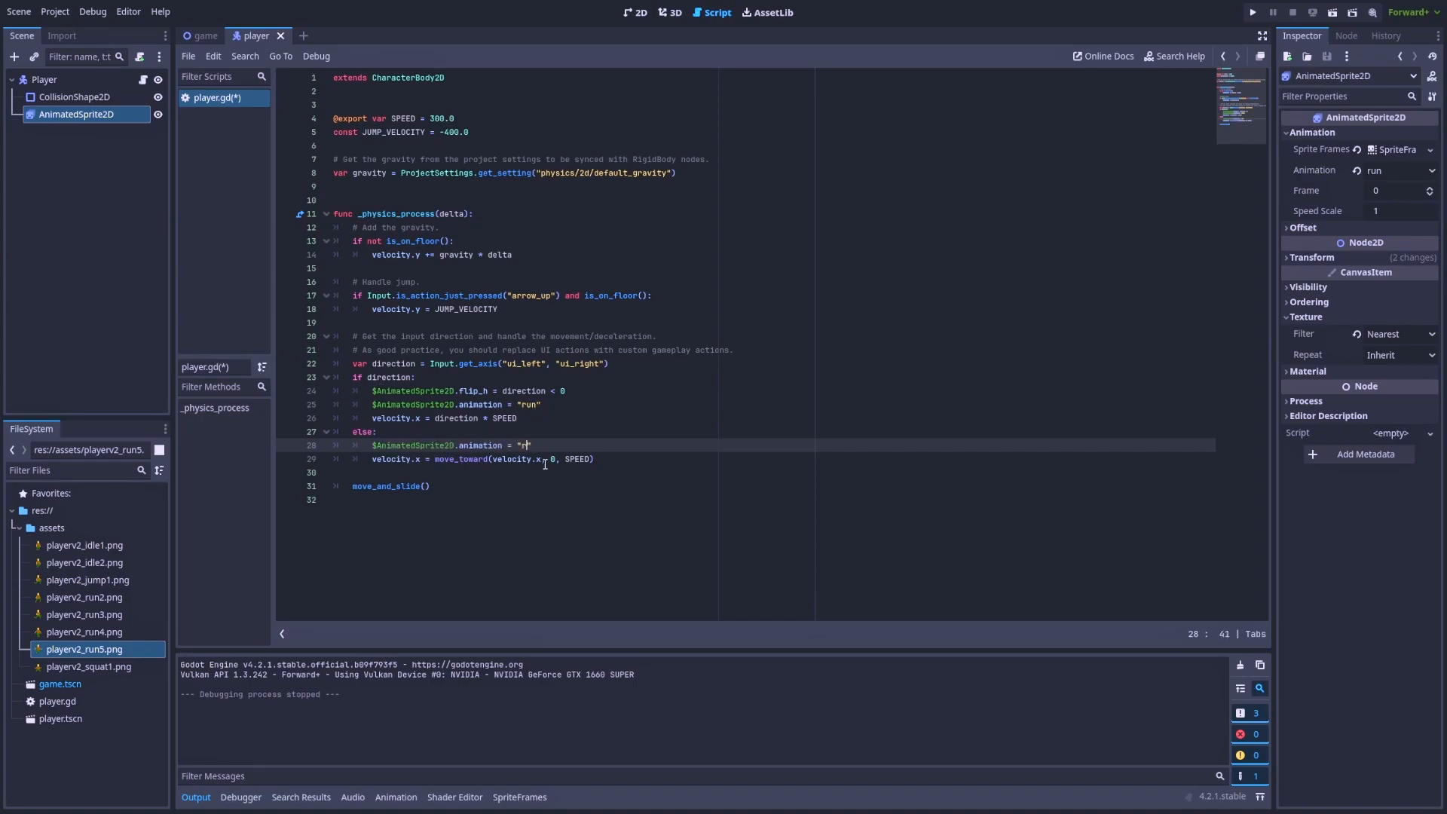
pyautogui.write('idle')
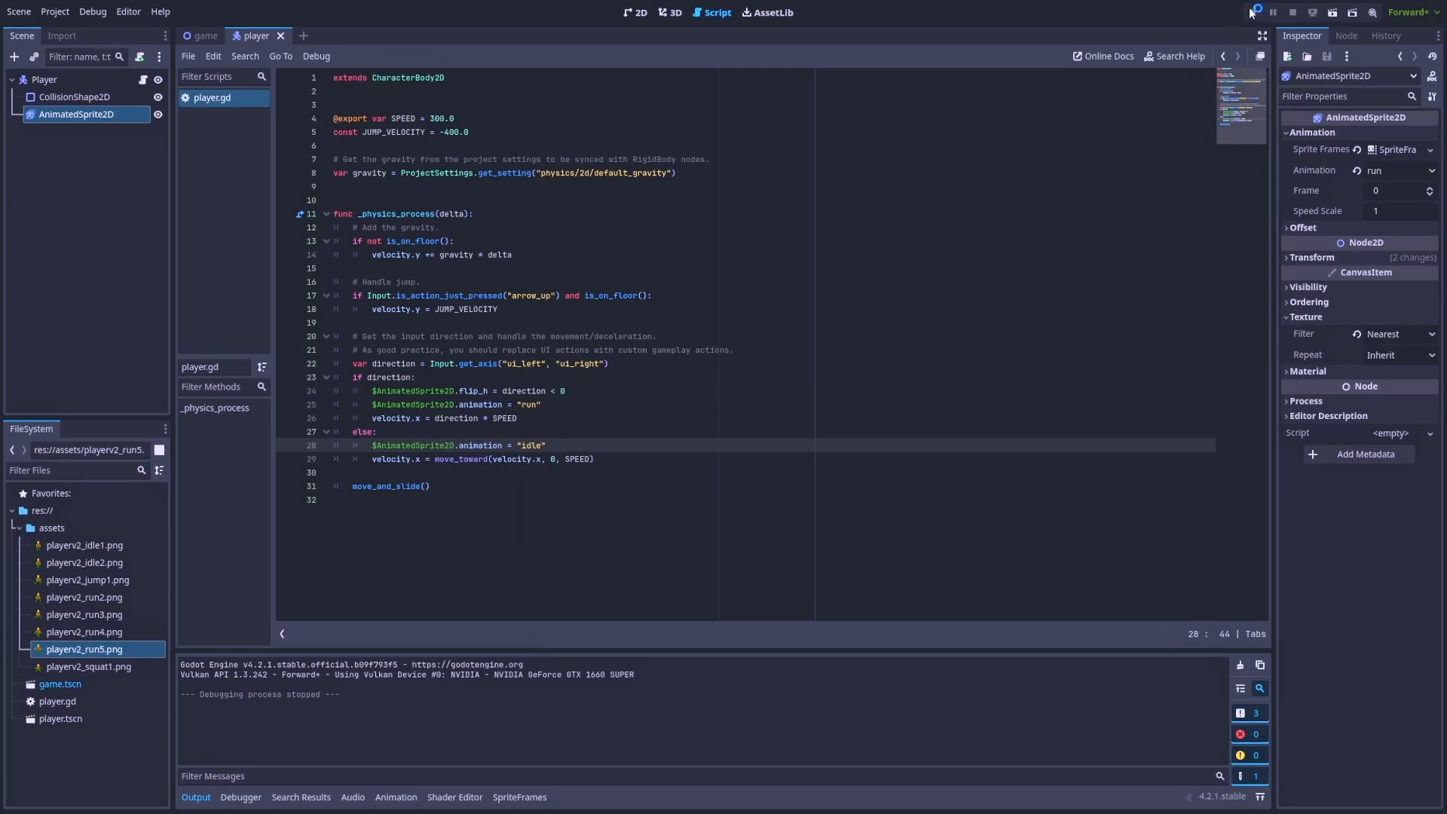
pyautogui.click(1253, 12)
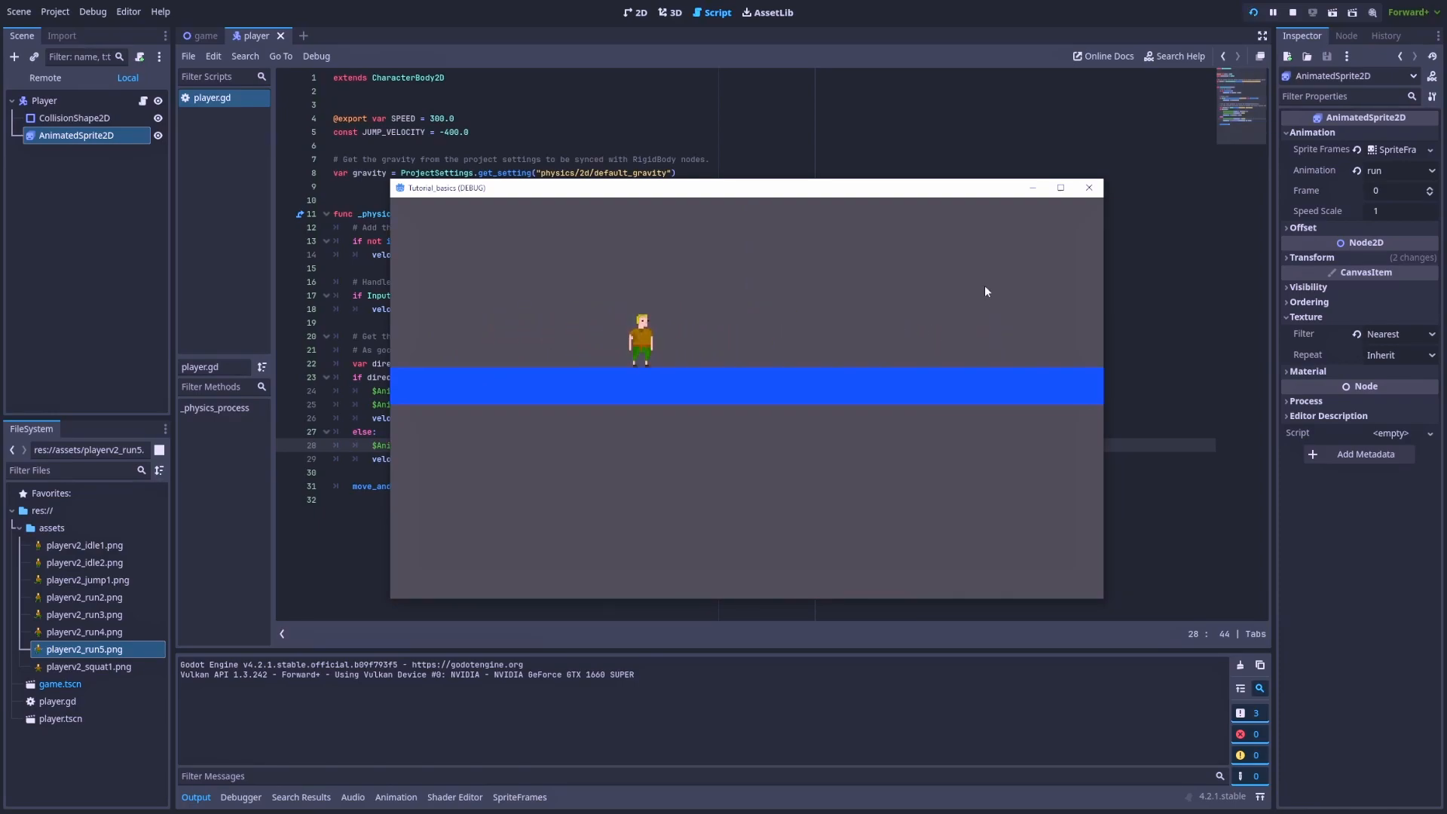
# Step: Raise the Player node's exported Speed from 300 to 400 in the Inspector
pyautogui.click(44, 100)
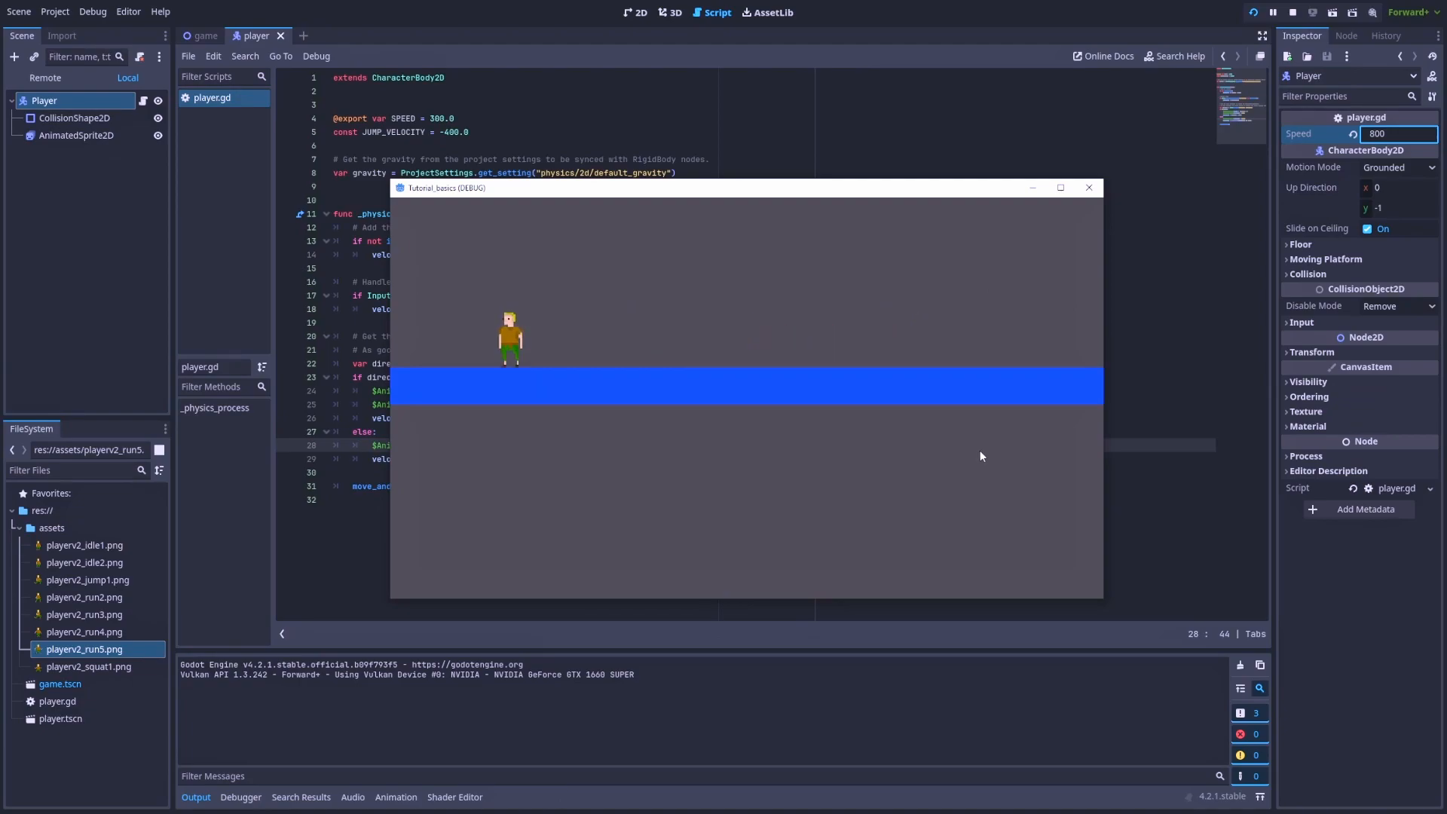
pyautogui.click(1087, 187)
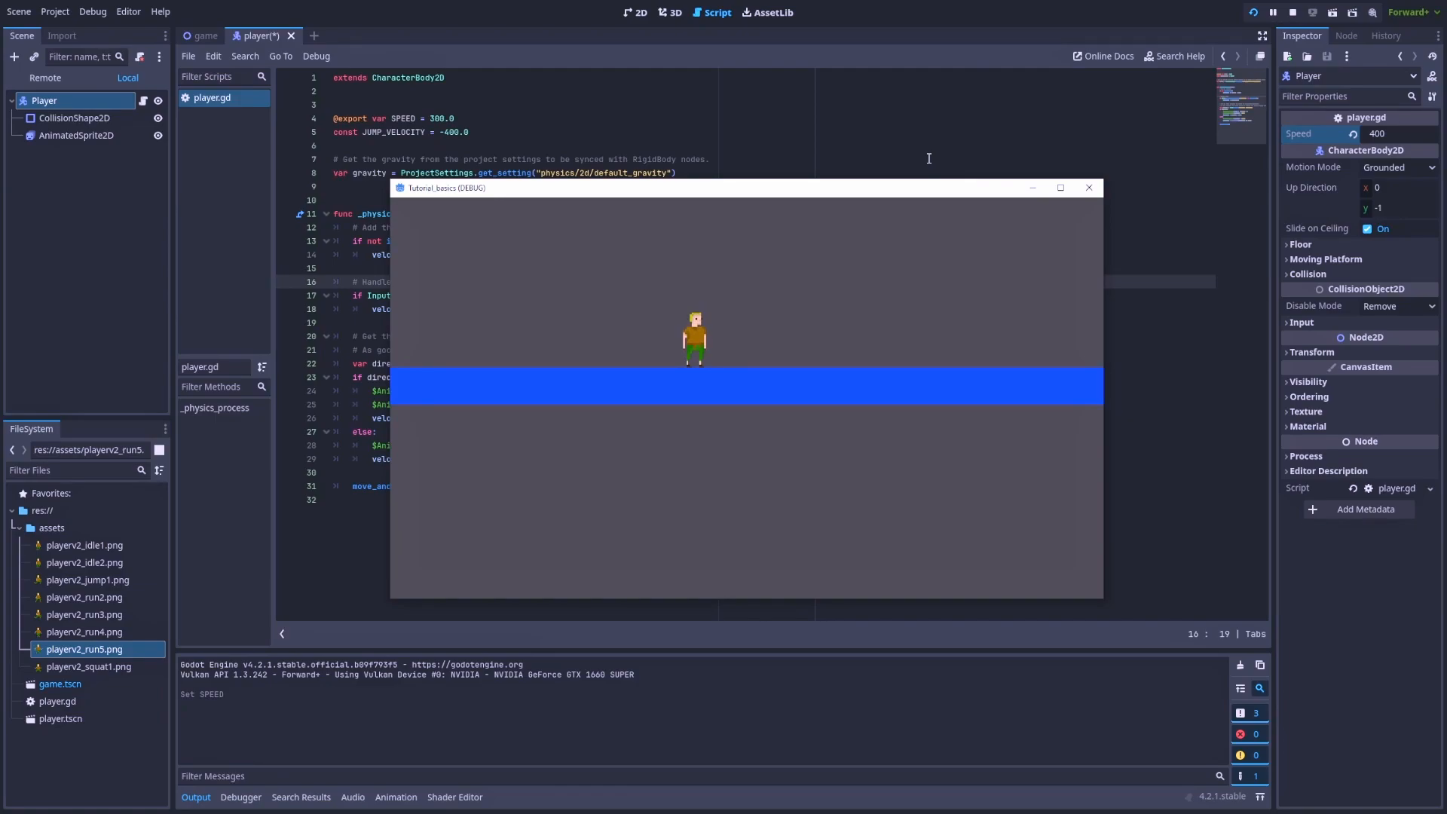
# Step: Stop the game, add playerv2_idle1.png as a sixth run frame at 8 FPS, and preview
pyautogui.click(1292, 12)
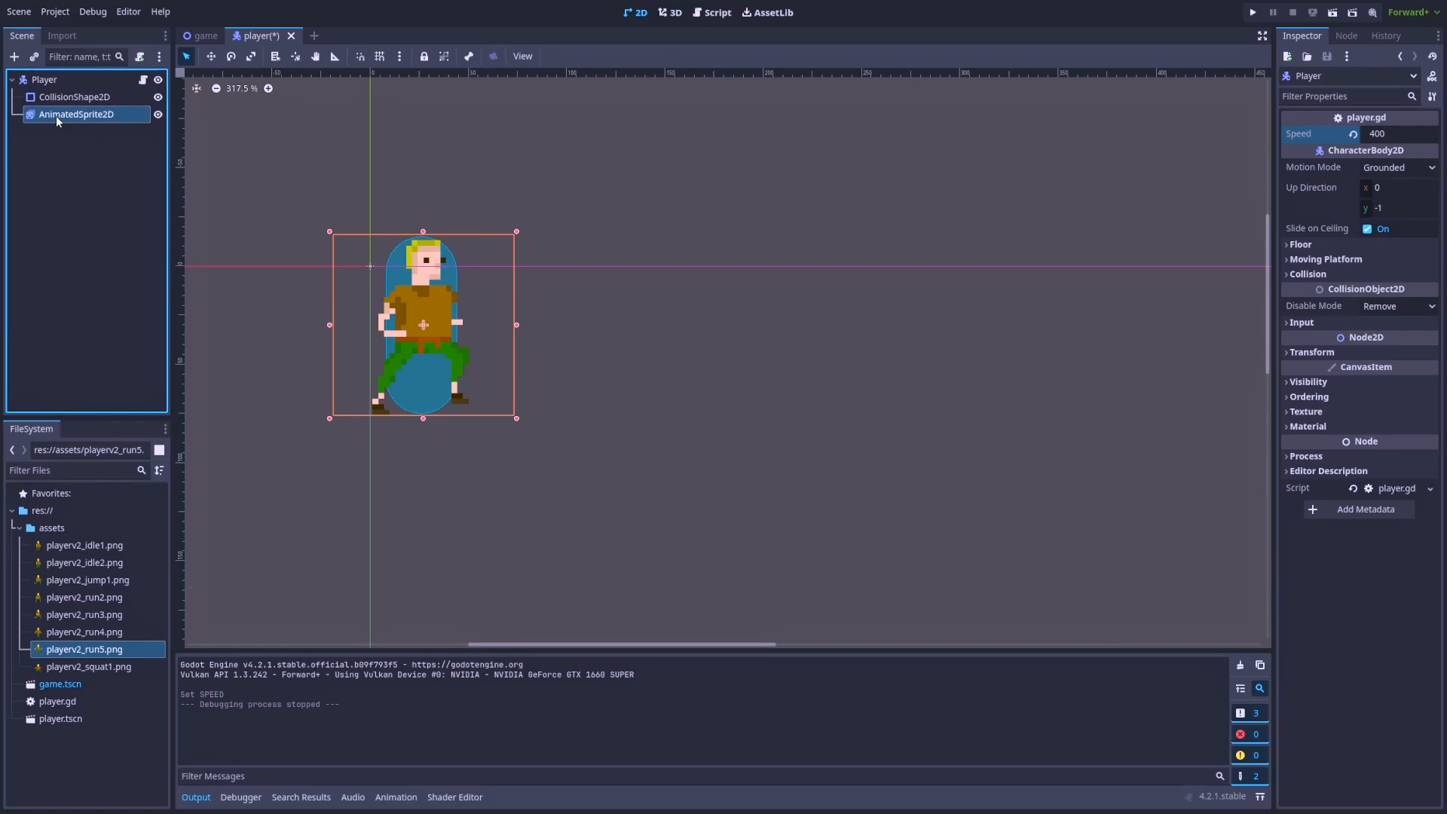
pyautogui.click(77, 114)
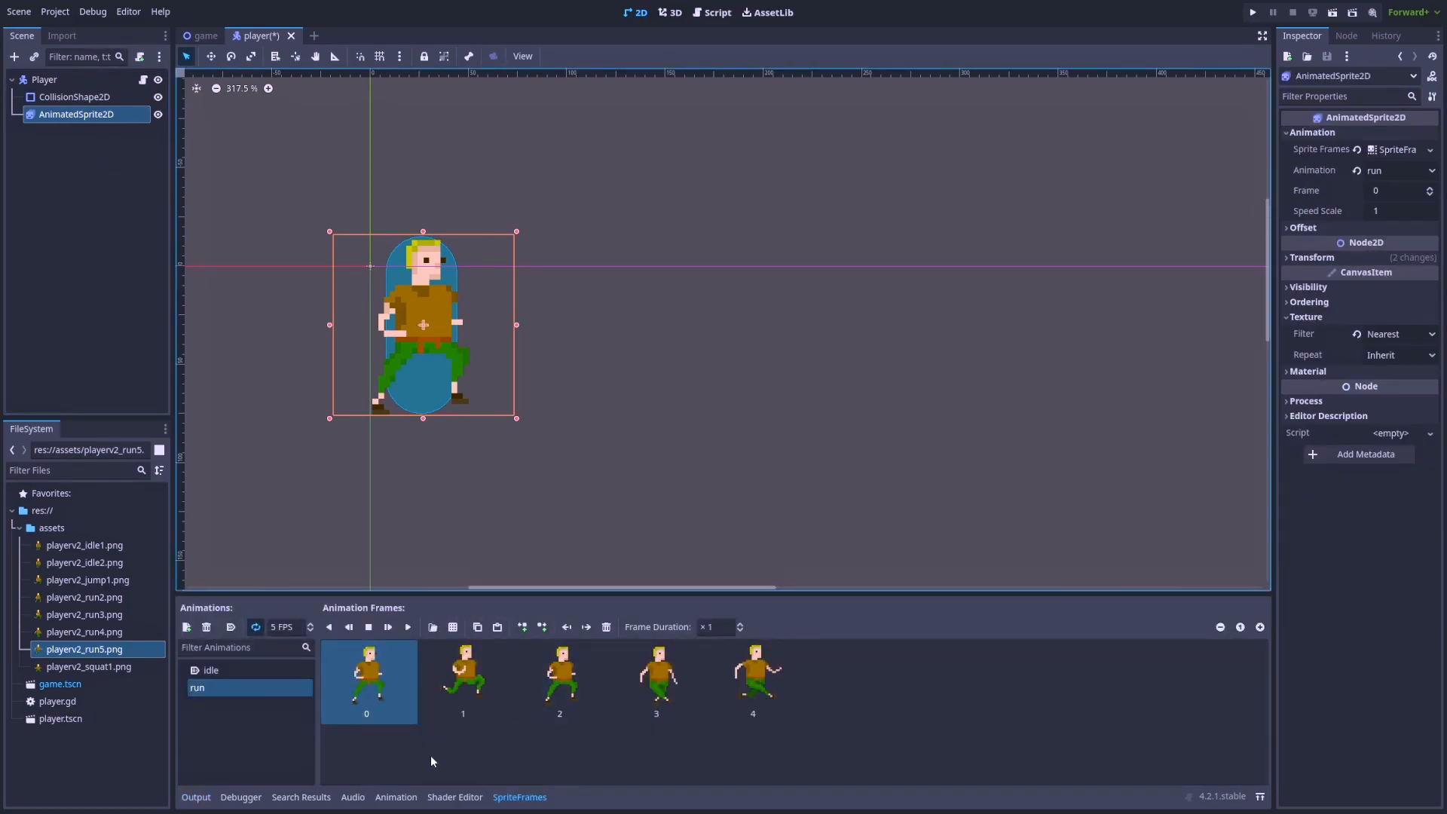
pyautogui.moveTo(420, 761)
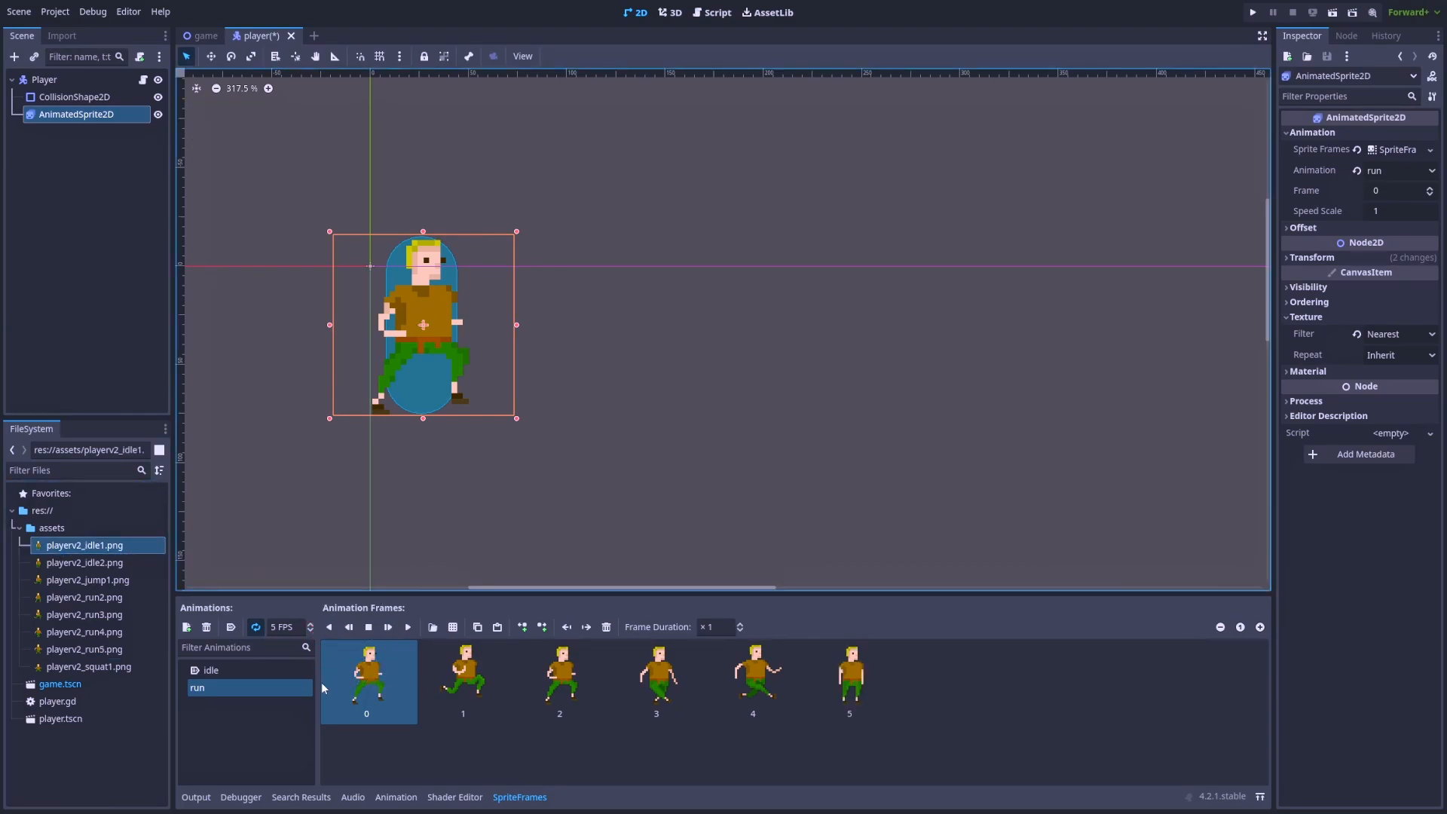
pyautogui.click(849, 681)
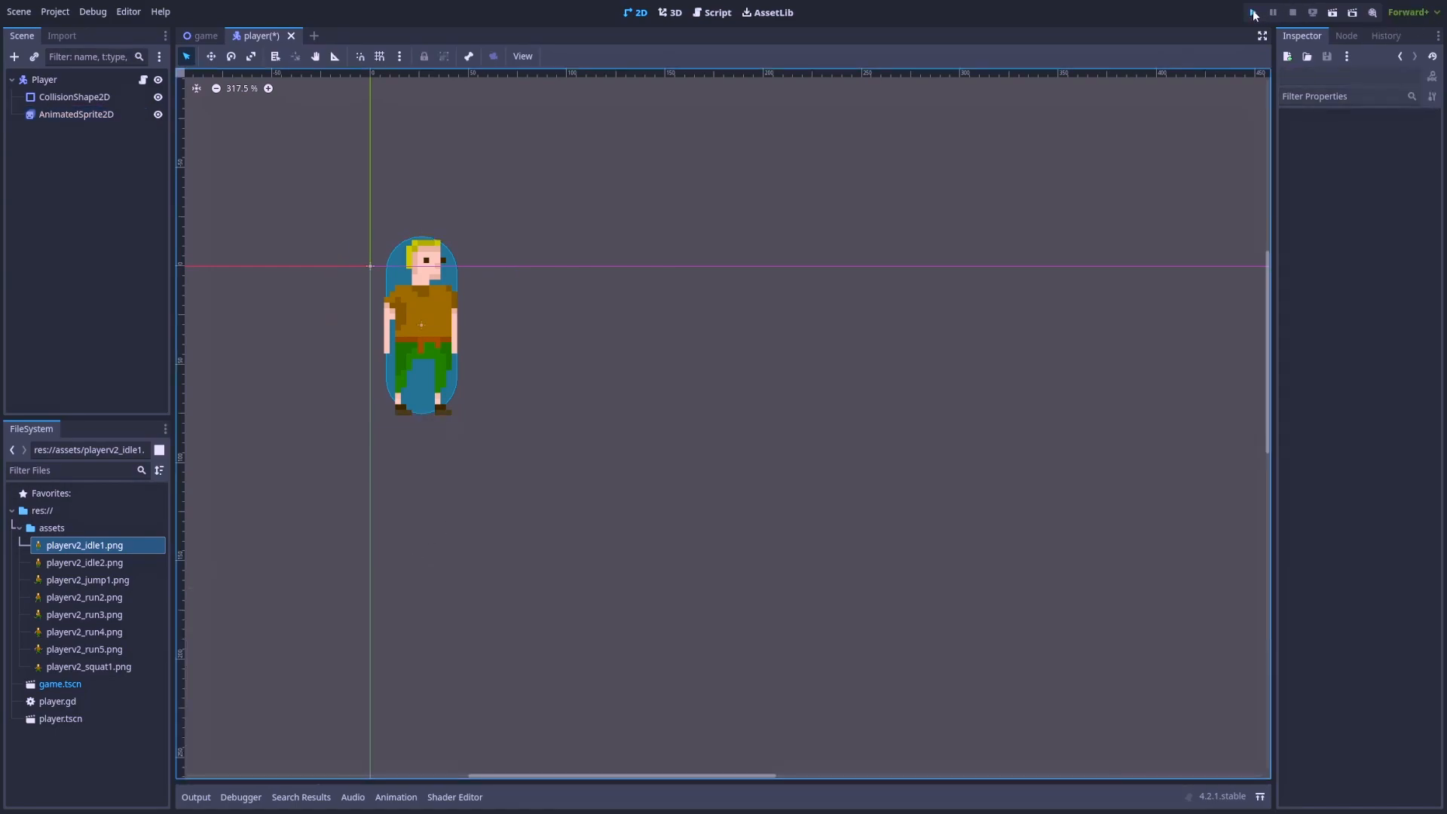
pyautogui.click(1253, 12)
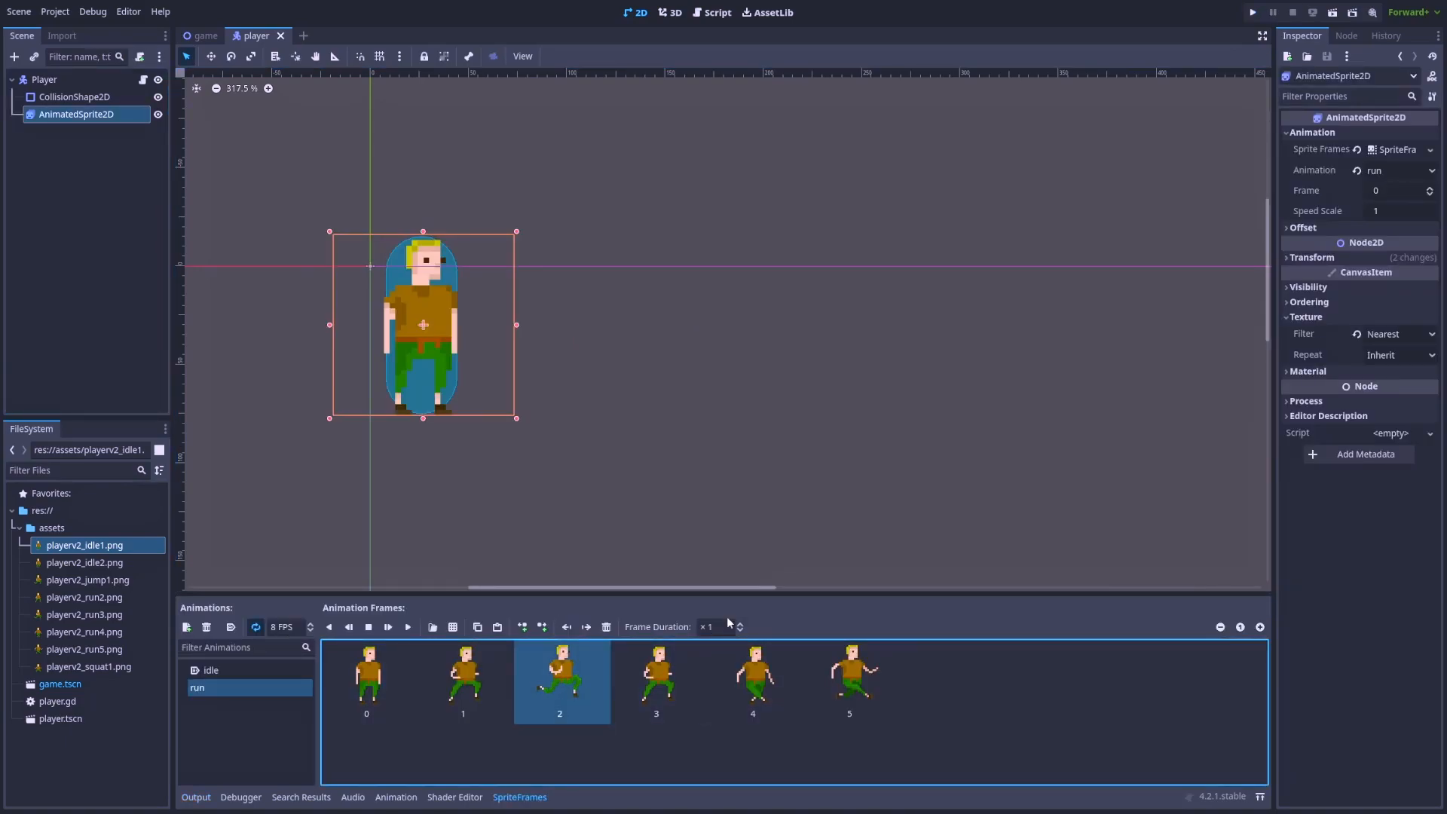
pyautogui.moveTo(783, 609)
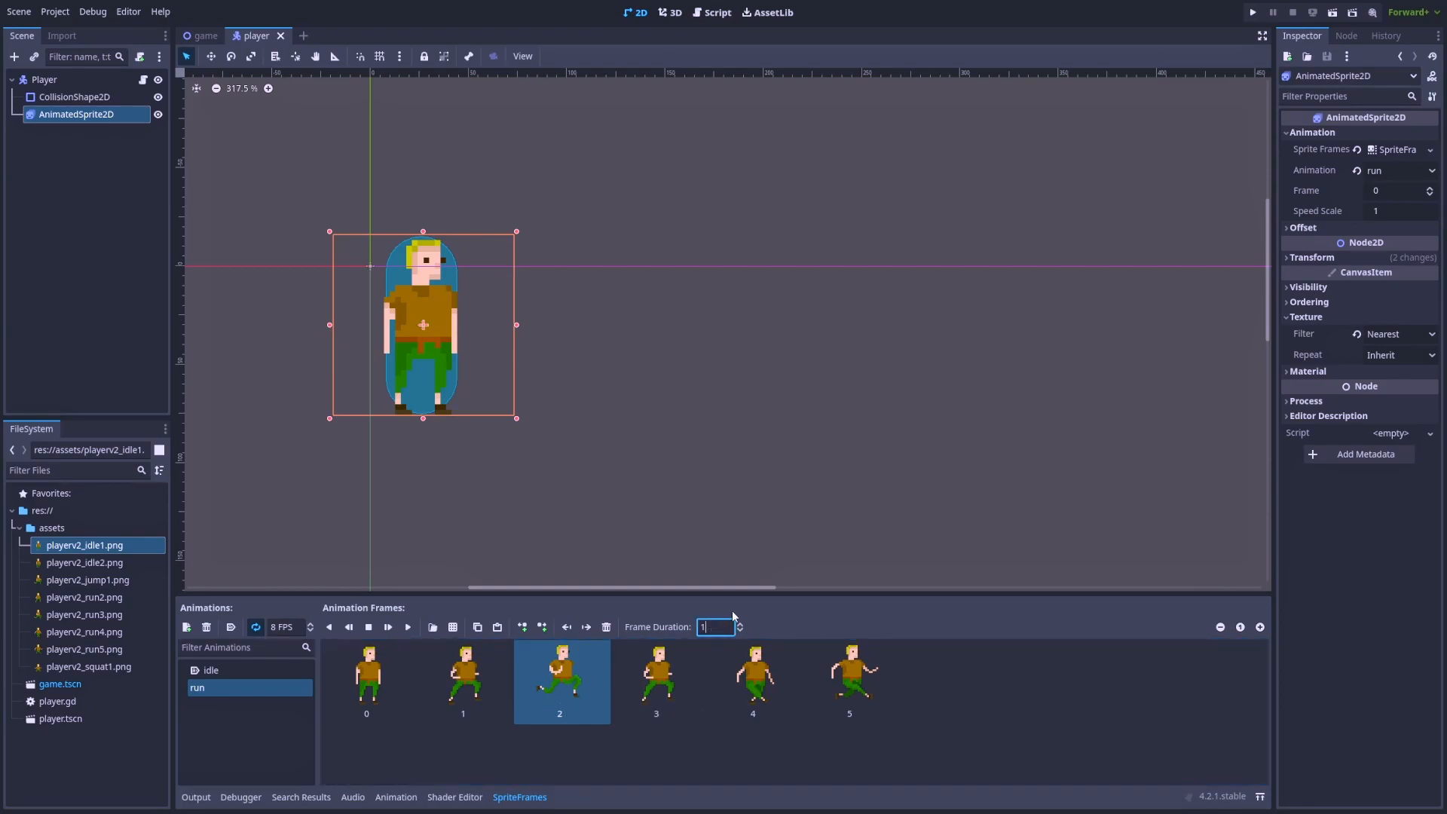
# Step: Set Frame Duration ×2 on run frames 2 and 5, then run the game again
pyautogui.click(849, 682)
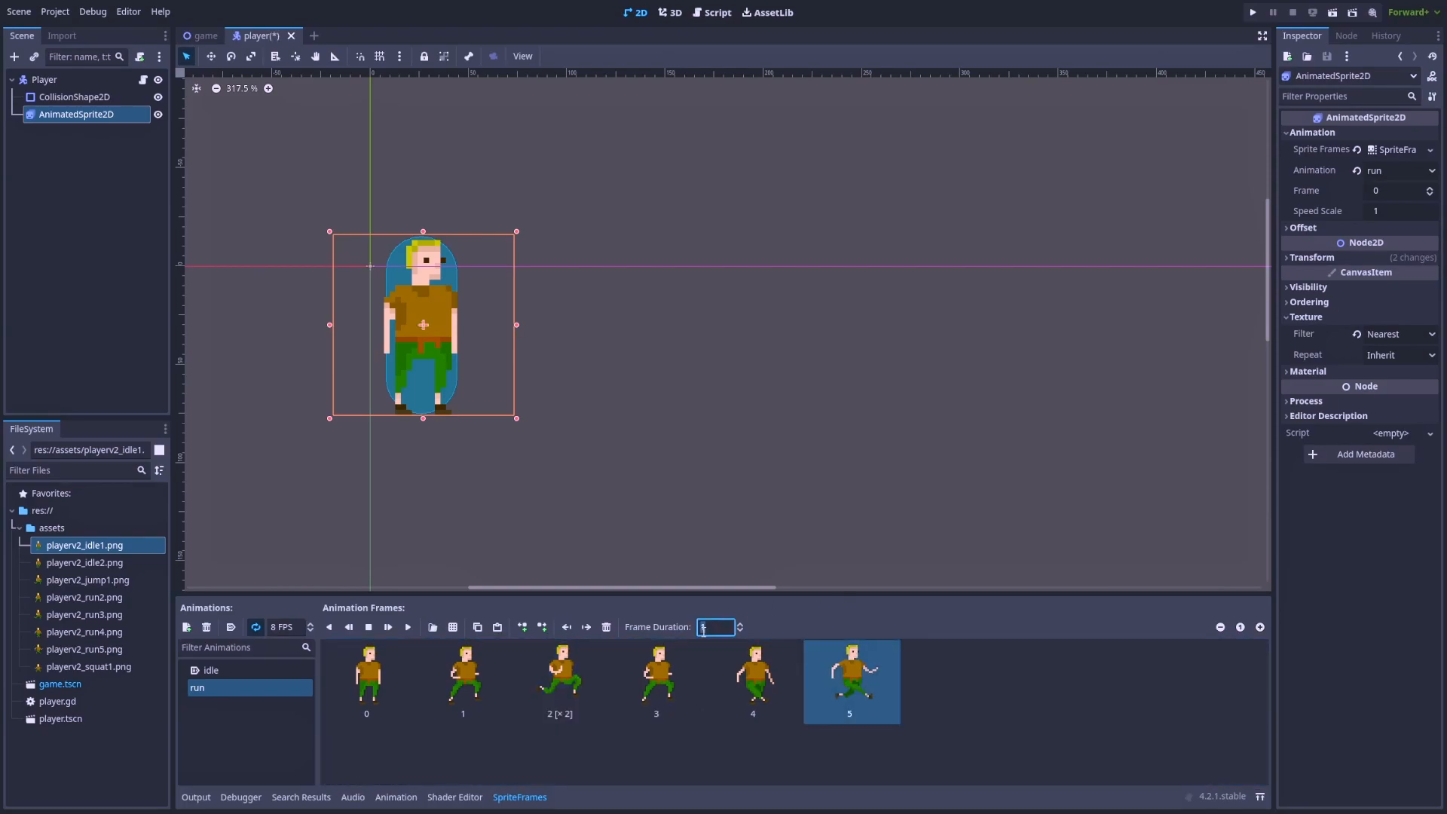
pyautogui.click(752, 679)
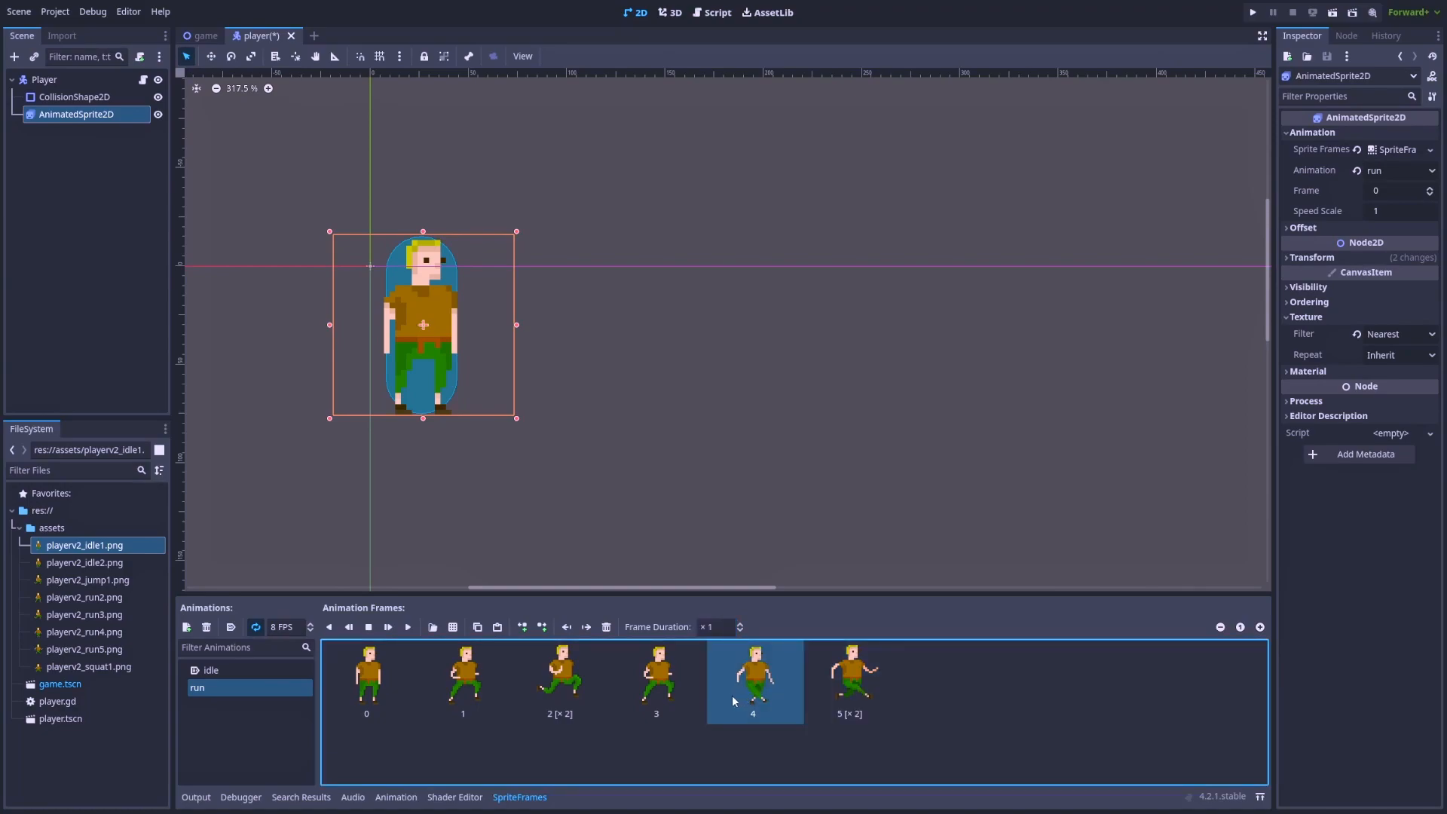
pyautogui.click(656, 680)
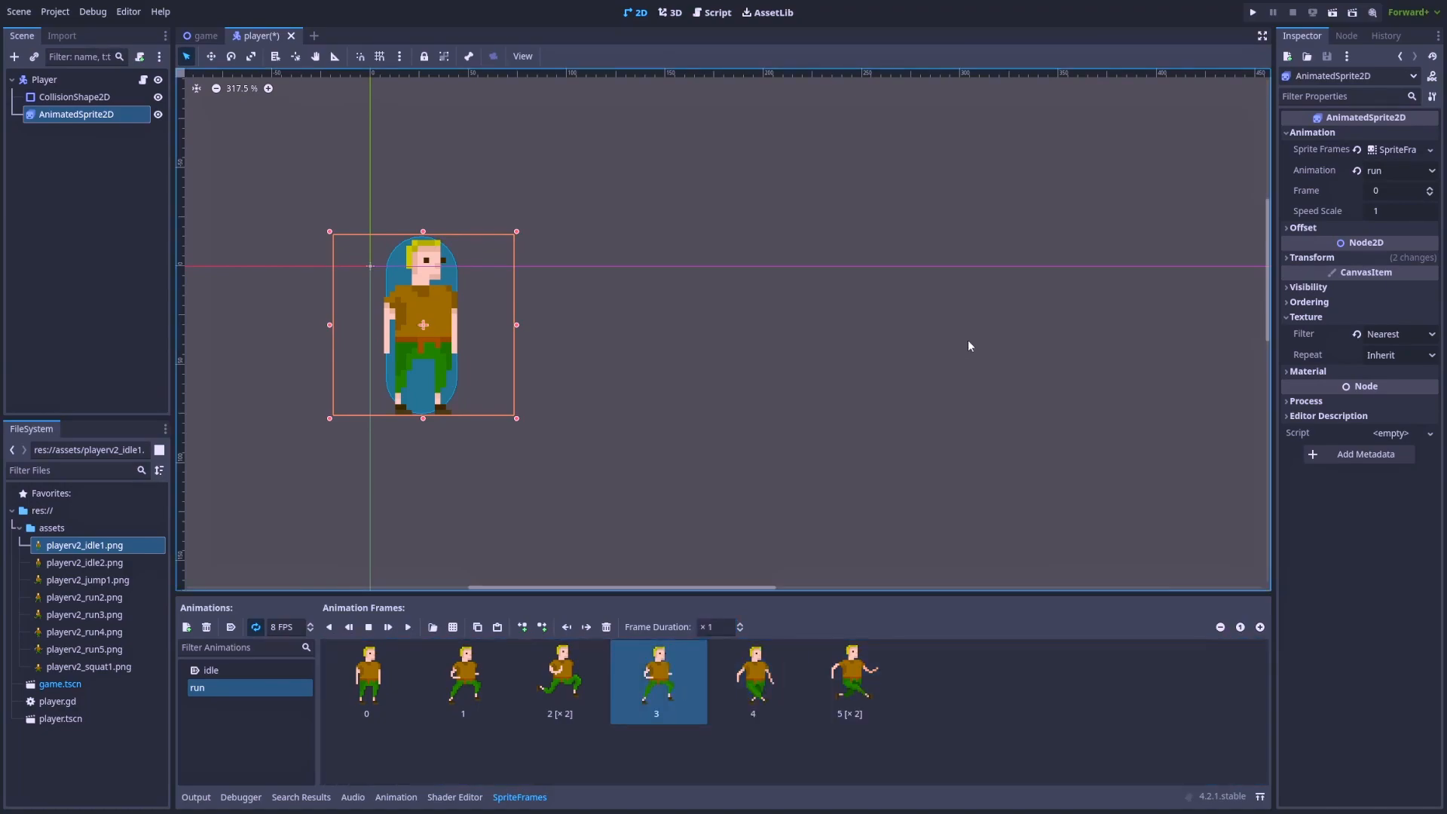
pyautogui.click(1253, 12)
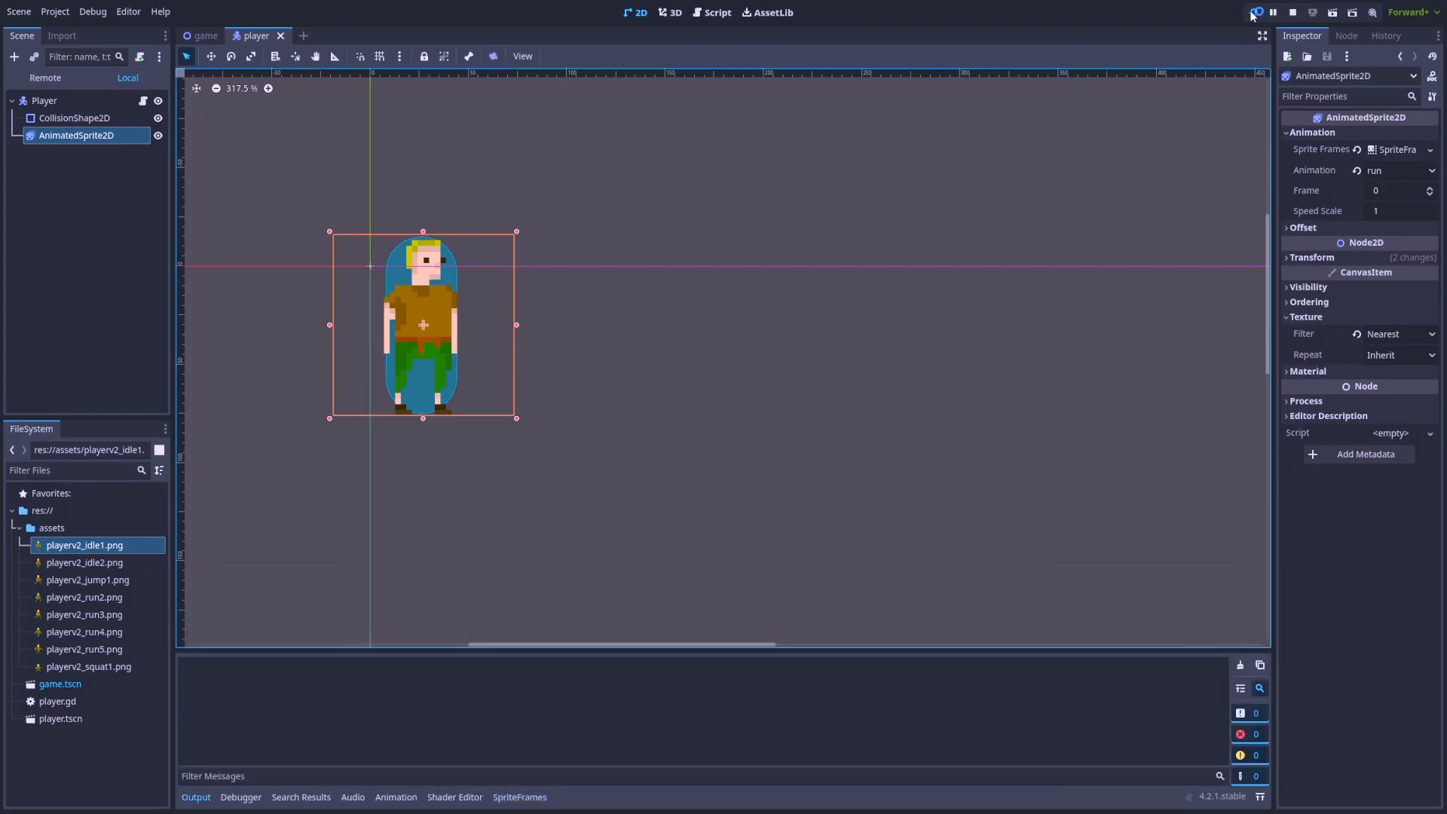
# Step: Stop the game and change the run animation's FPS from 8 to 12
pyautogui.click(1251, 12)
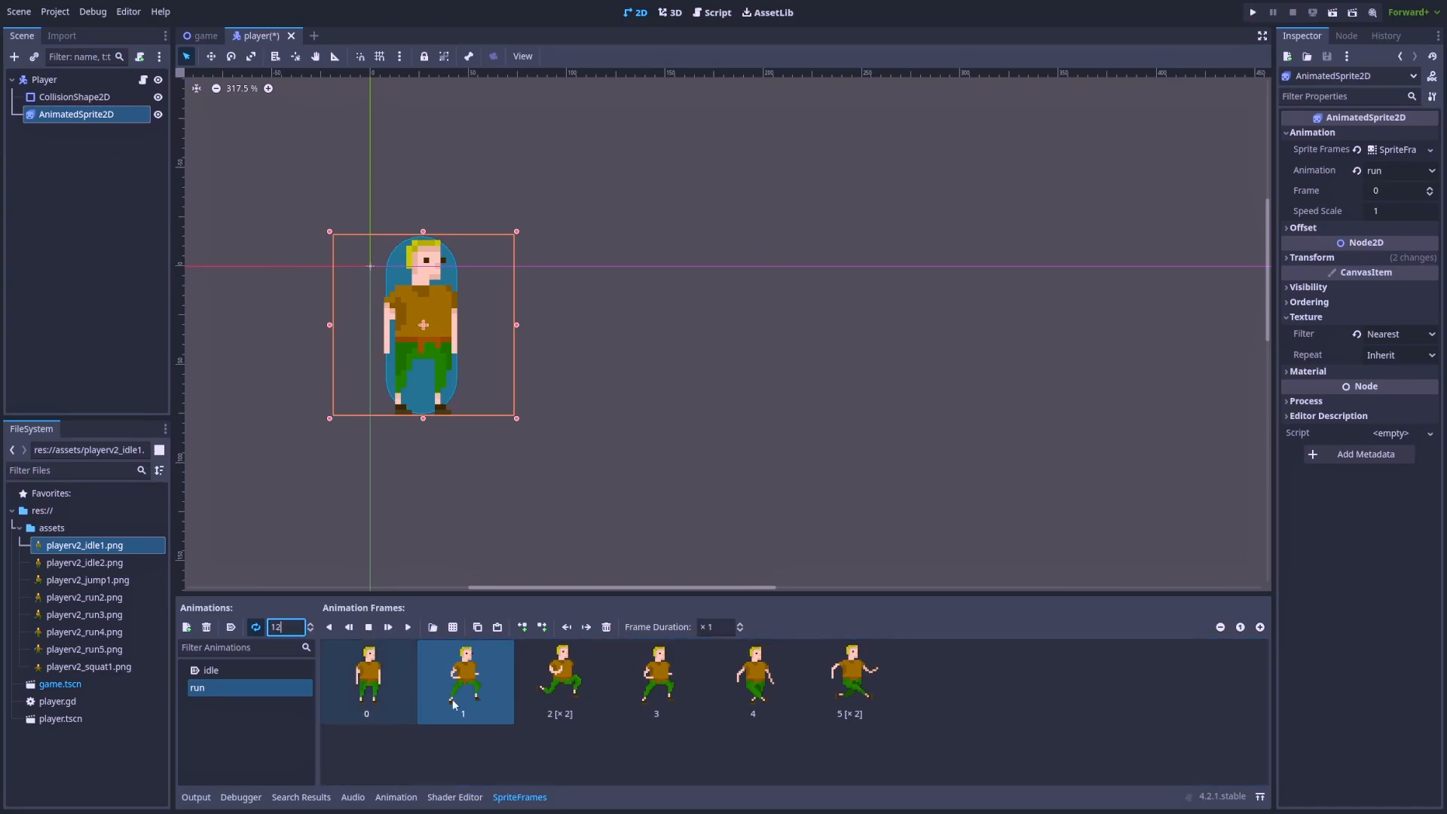
# Step: Set Frame Duration 3 on run frames 2 and 5, then run the project
pyautogui.click(848, 681)
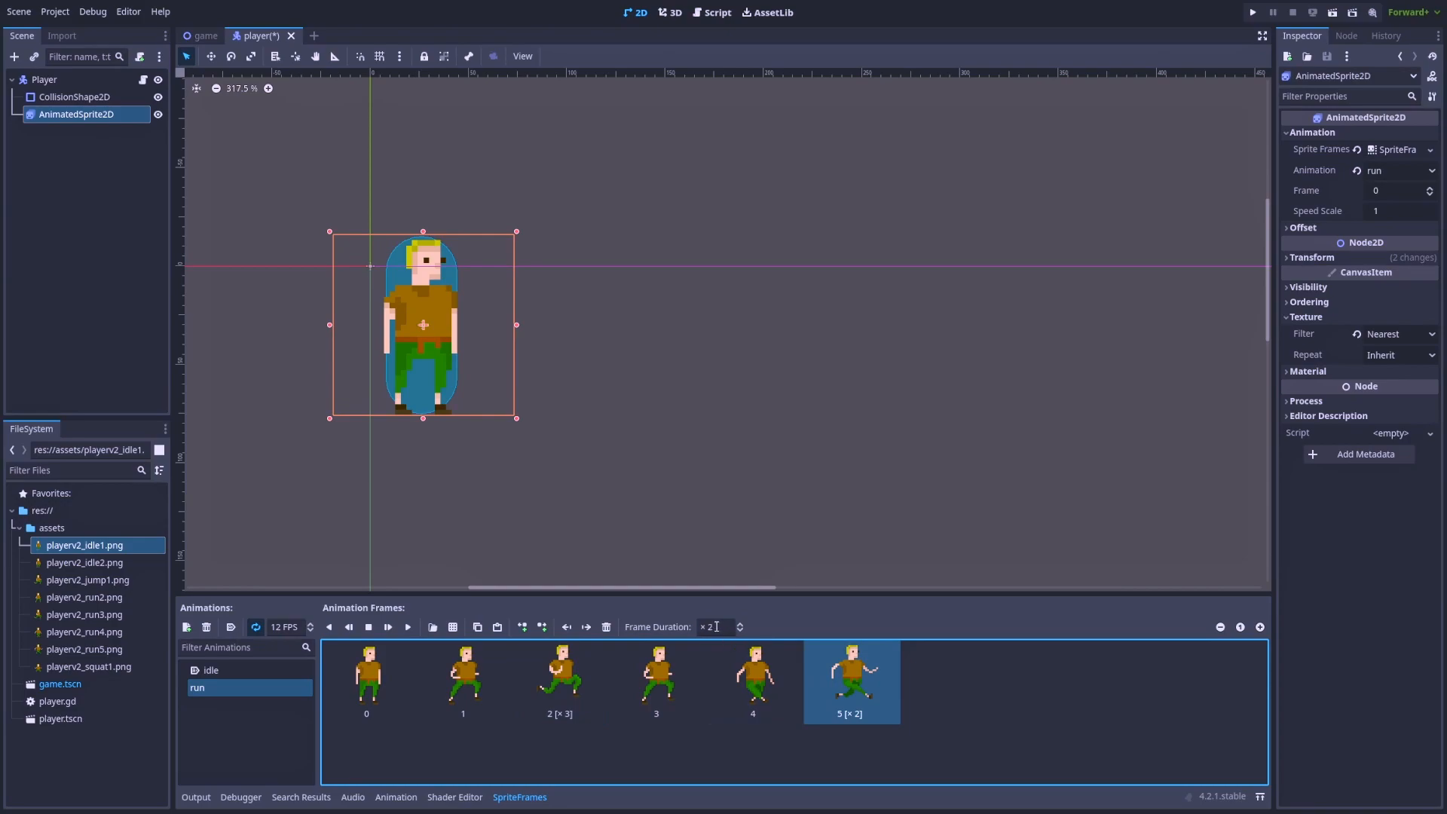
pyautogui.click(1252, 12)
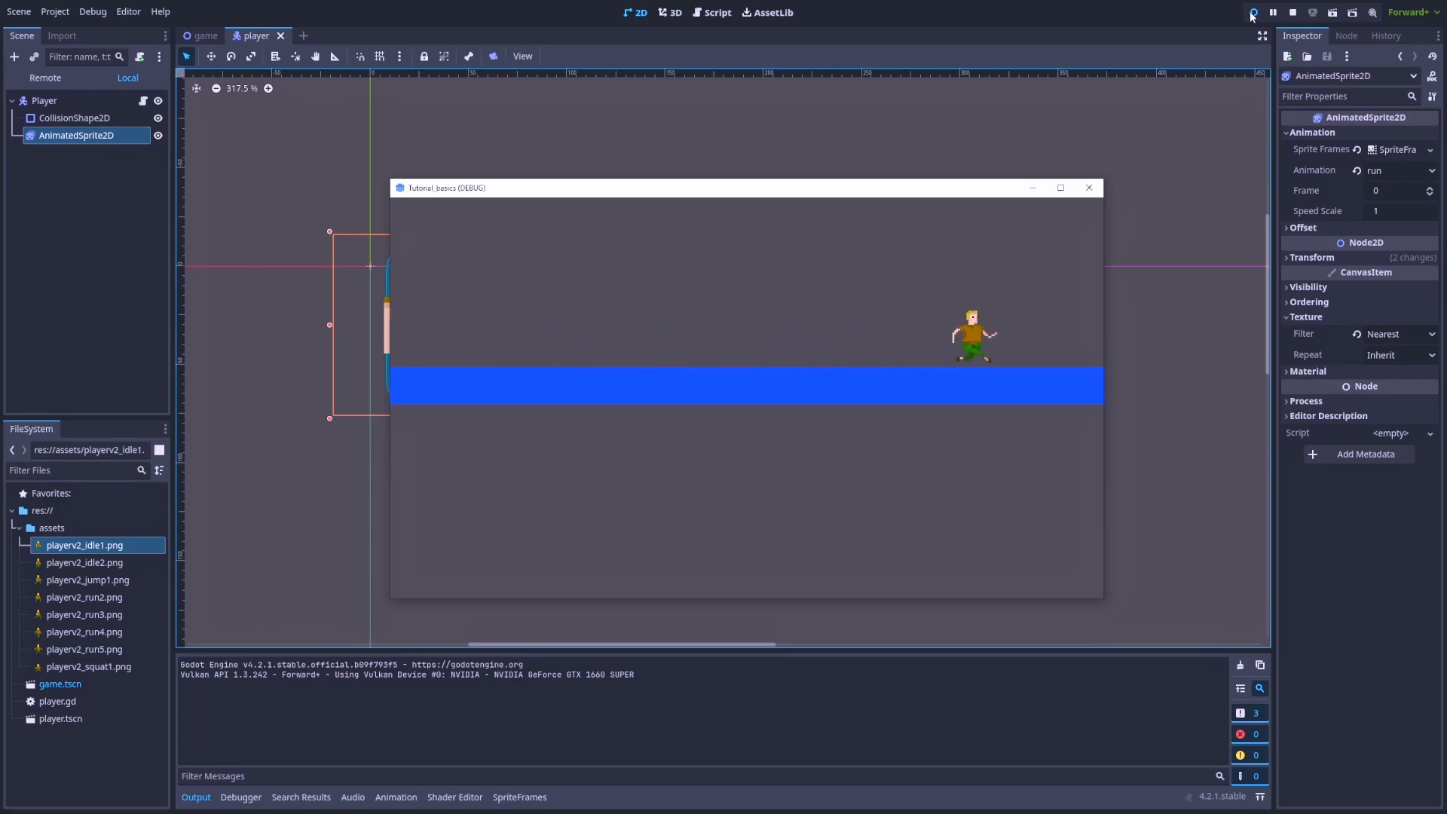
# Step: Stop the running game and launch it again with idle as the starting animation
pyautogui.click(1292, 12)
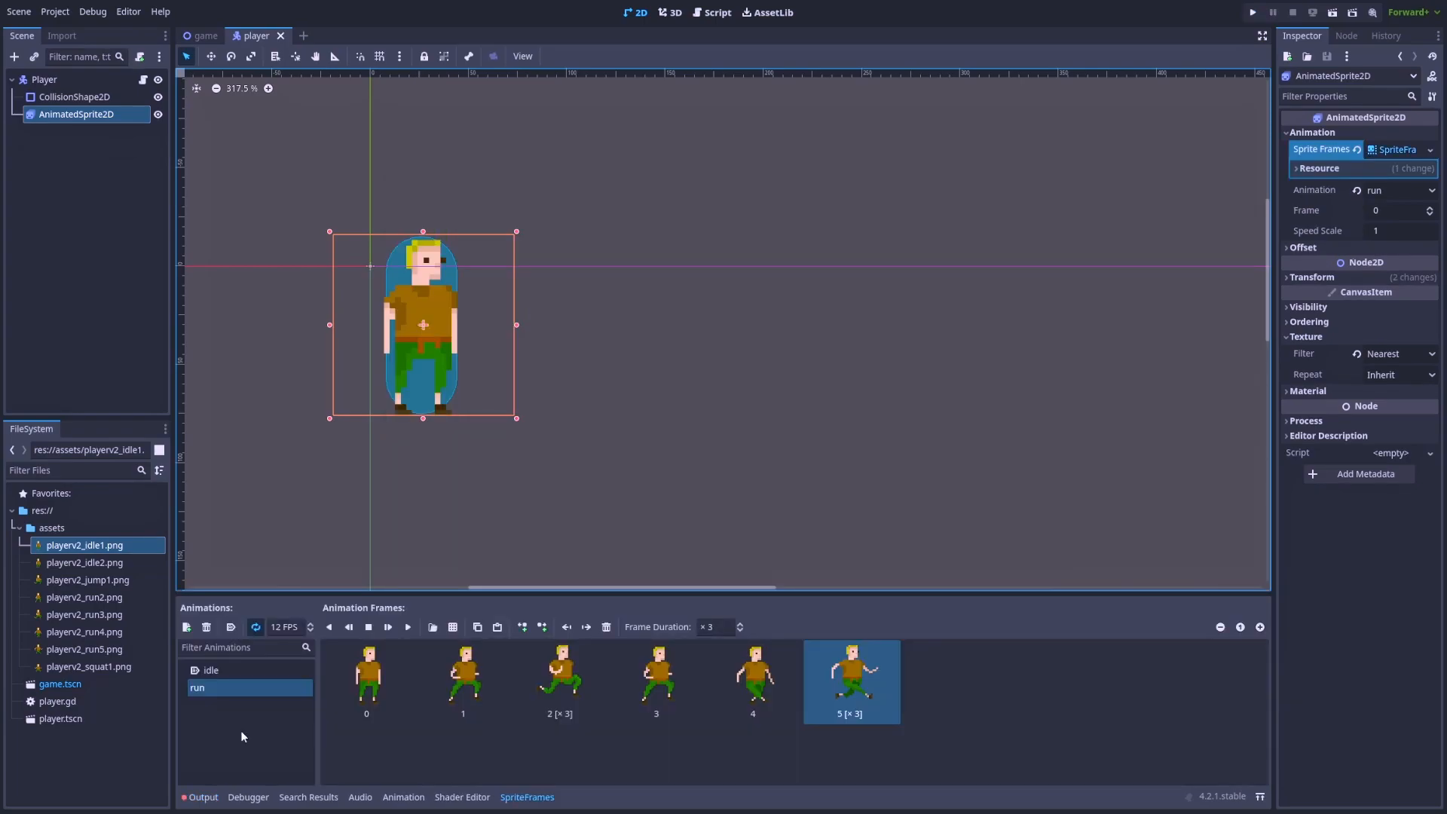
pyautogui.click(1252, 12)
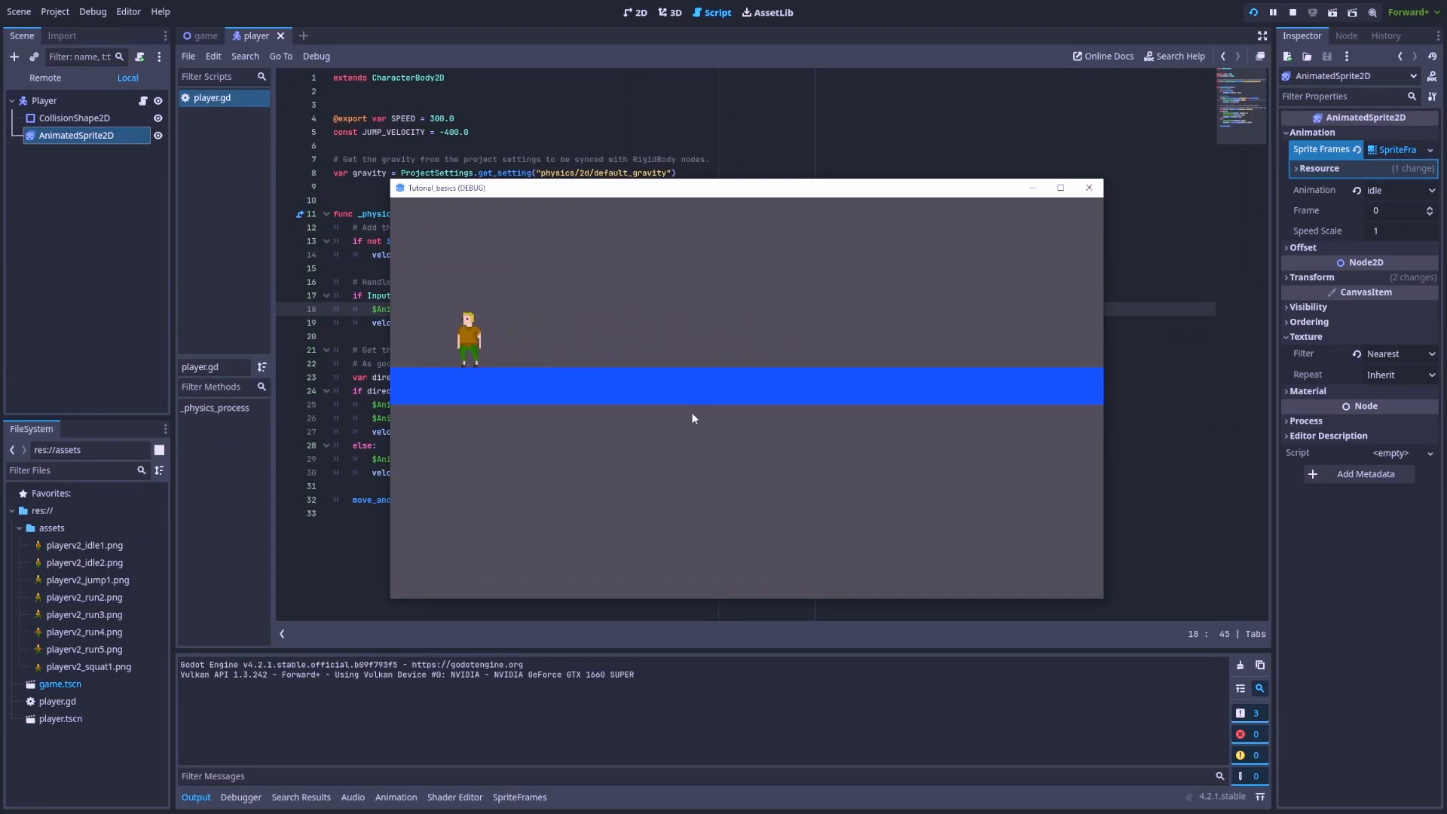